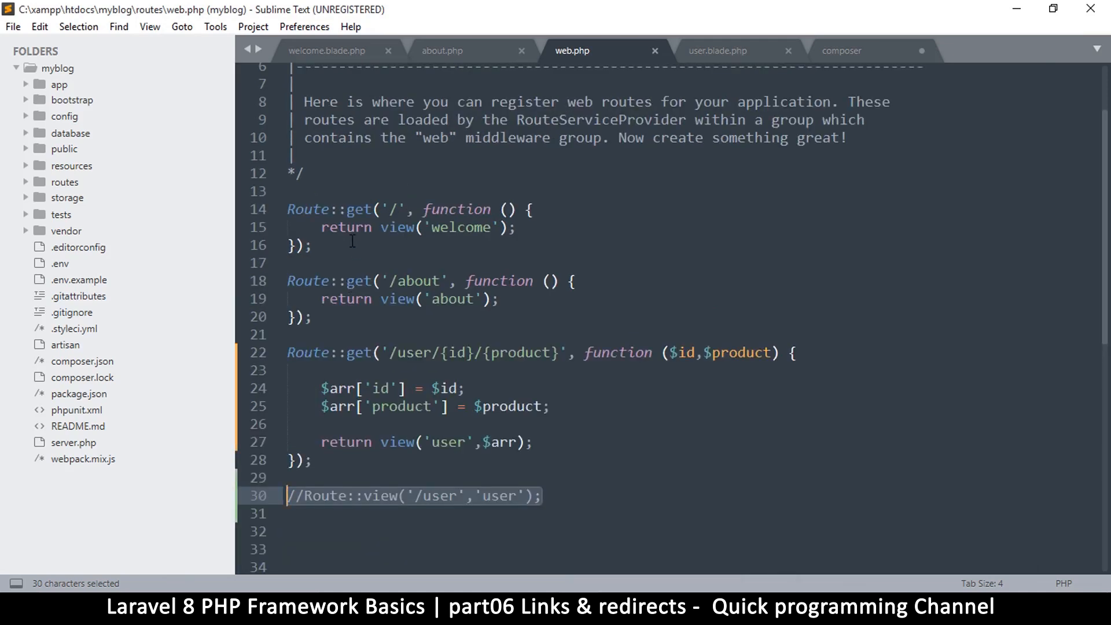
Delete the commented //Route::view('/user','user') line at the bottom of web.php and save
scroll("down", 3)
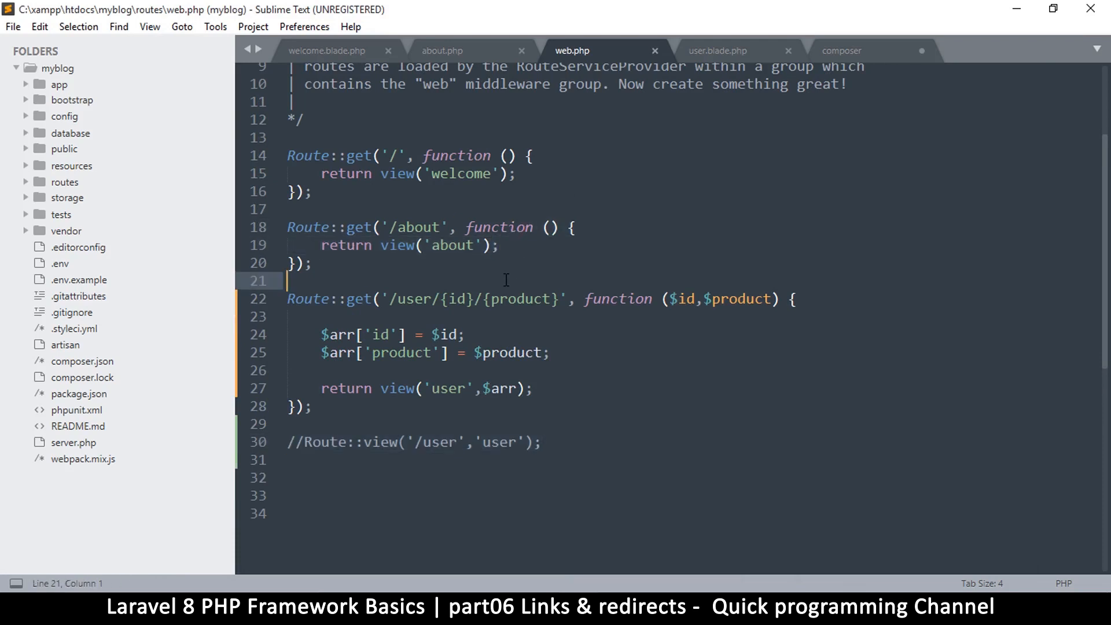
mouse_move(512, 369)
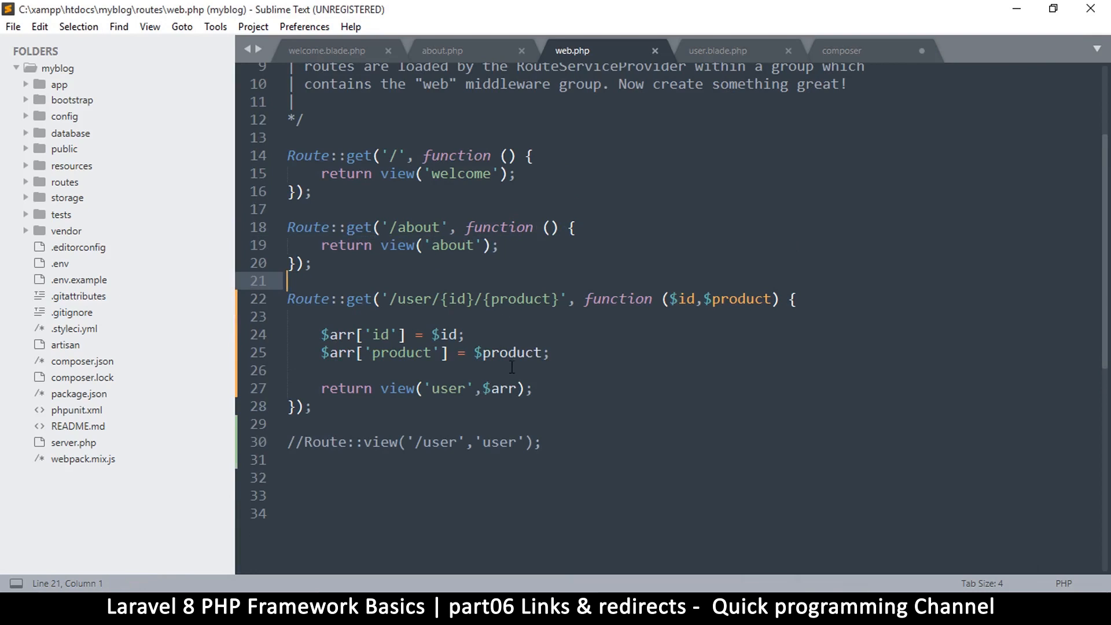
mouse_move(574, 444)
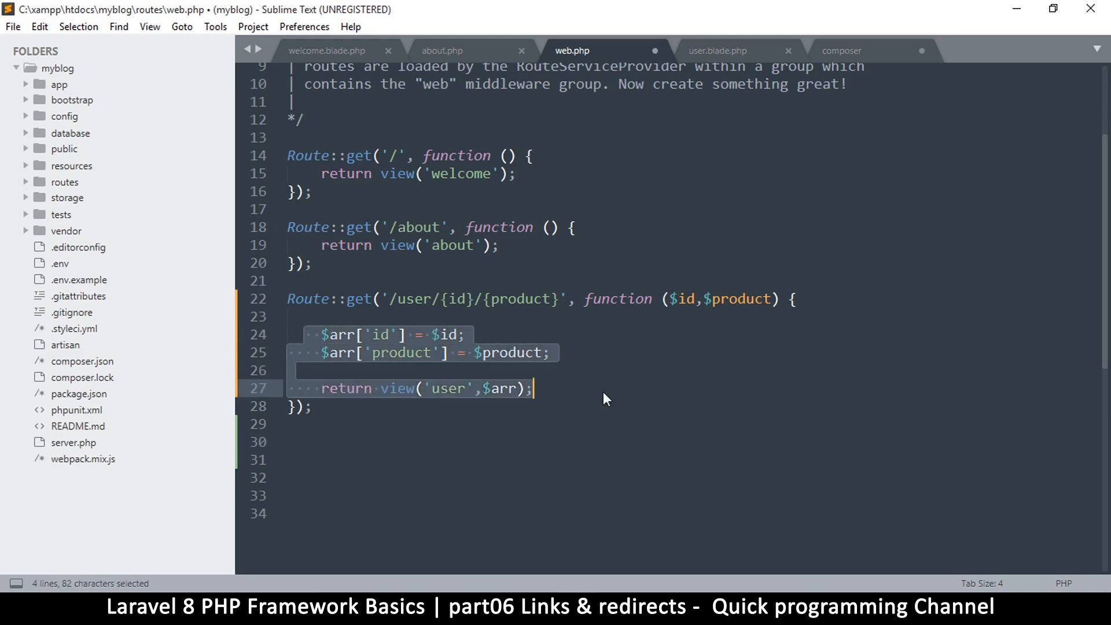
key("ctrl+s")
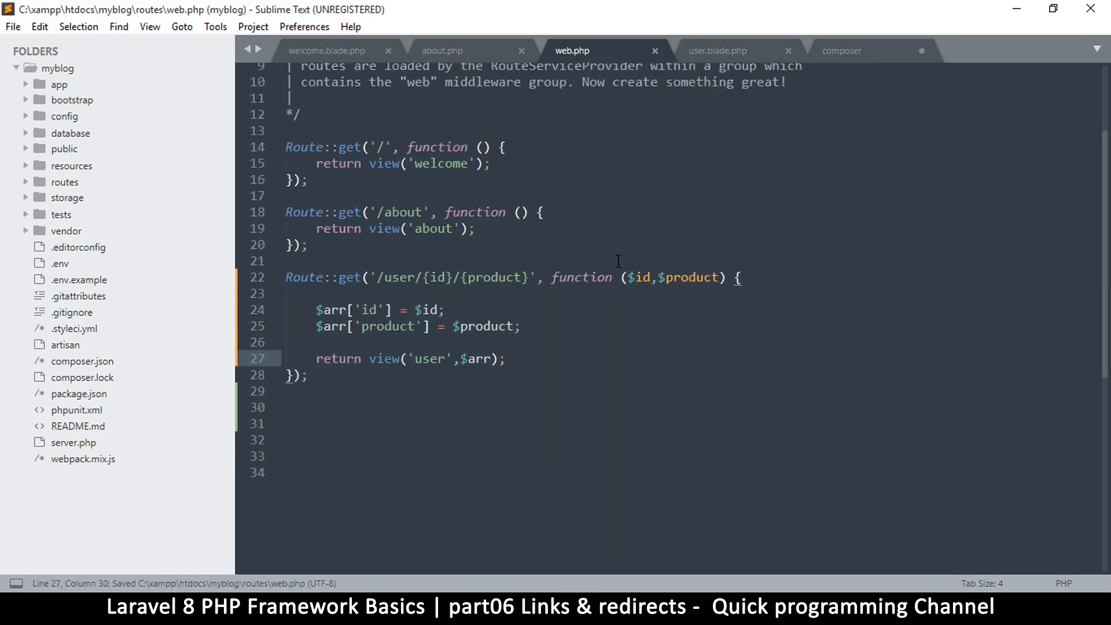
mouse_move(726, 40)
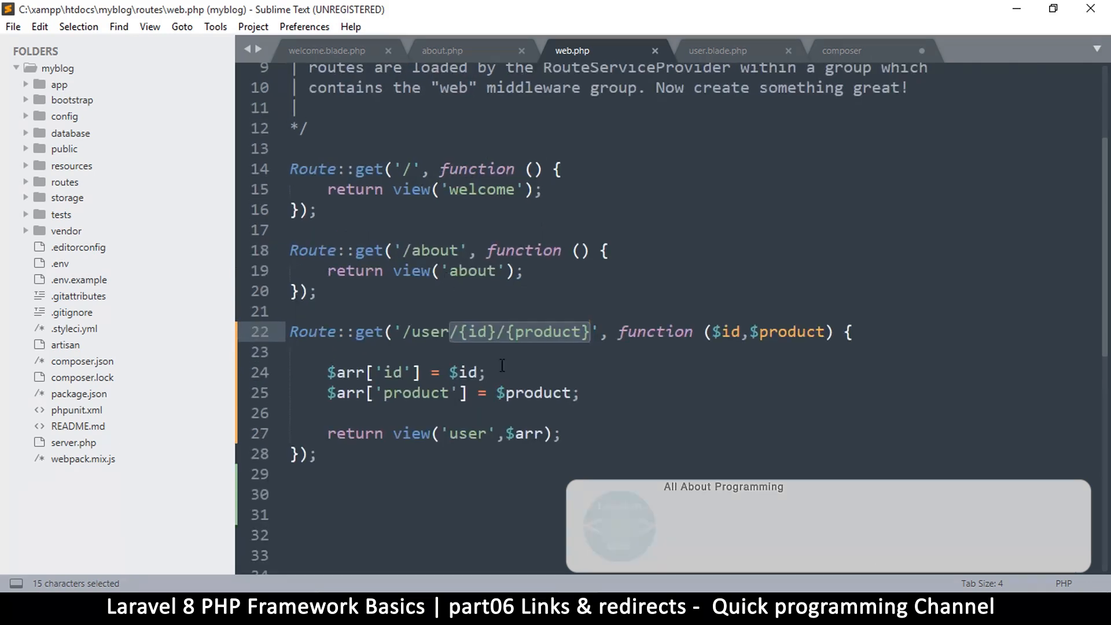
Drop the {id}/{product} parameters and $arr from the /user route, and the id/product output from user.blade.php
key("Delete")
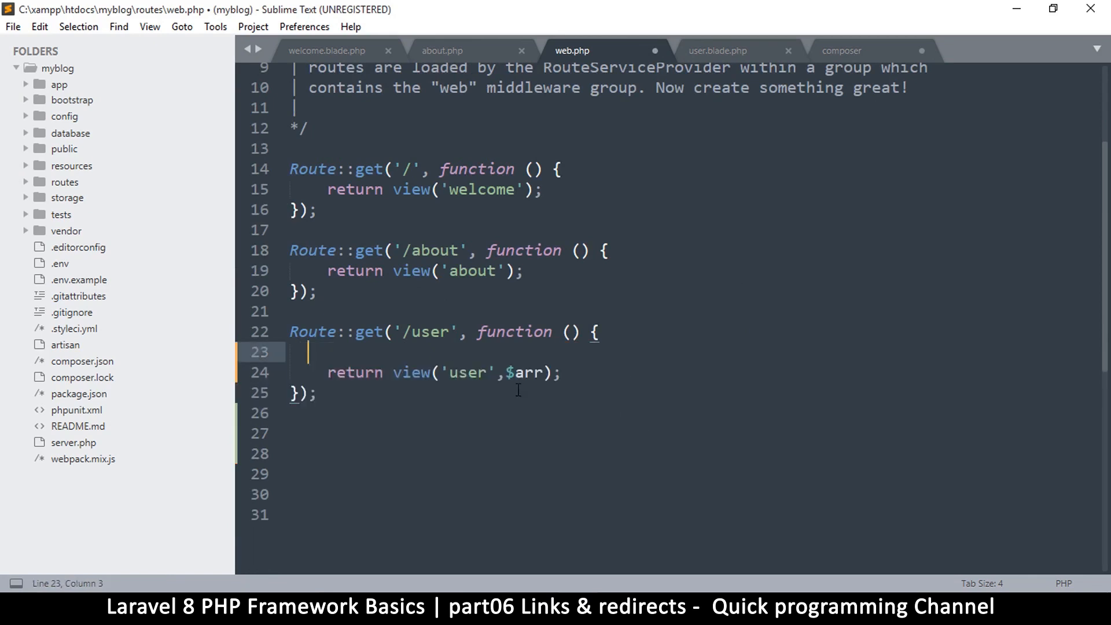
left_click_drag(499, 372, 528, 372)
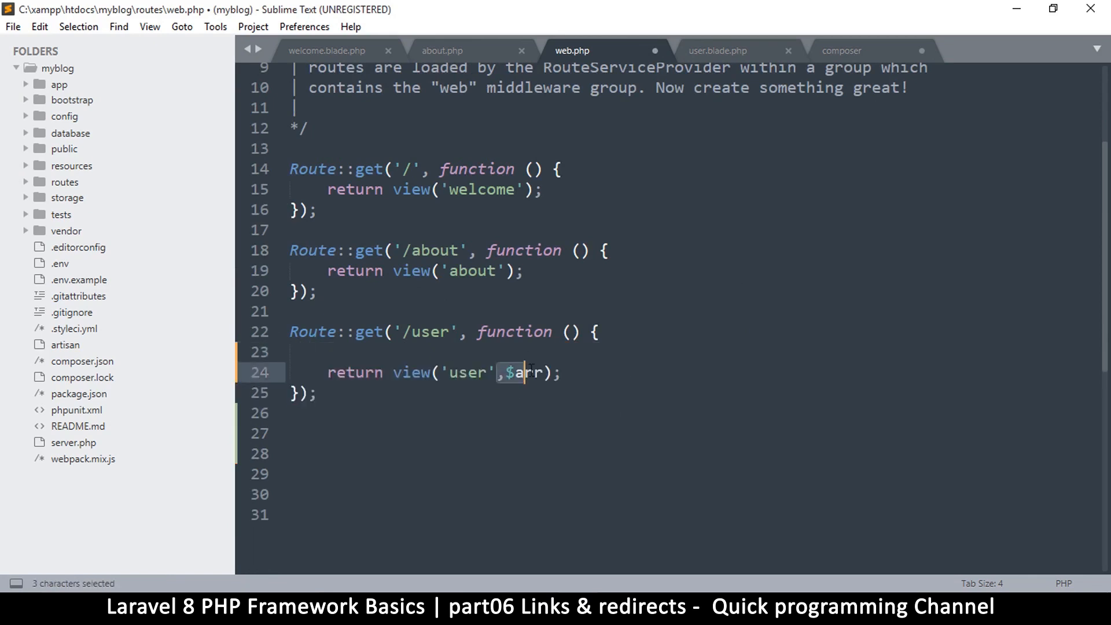
key("Delete")
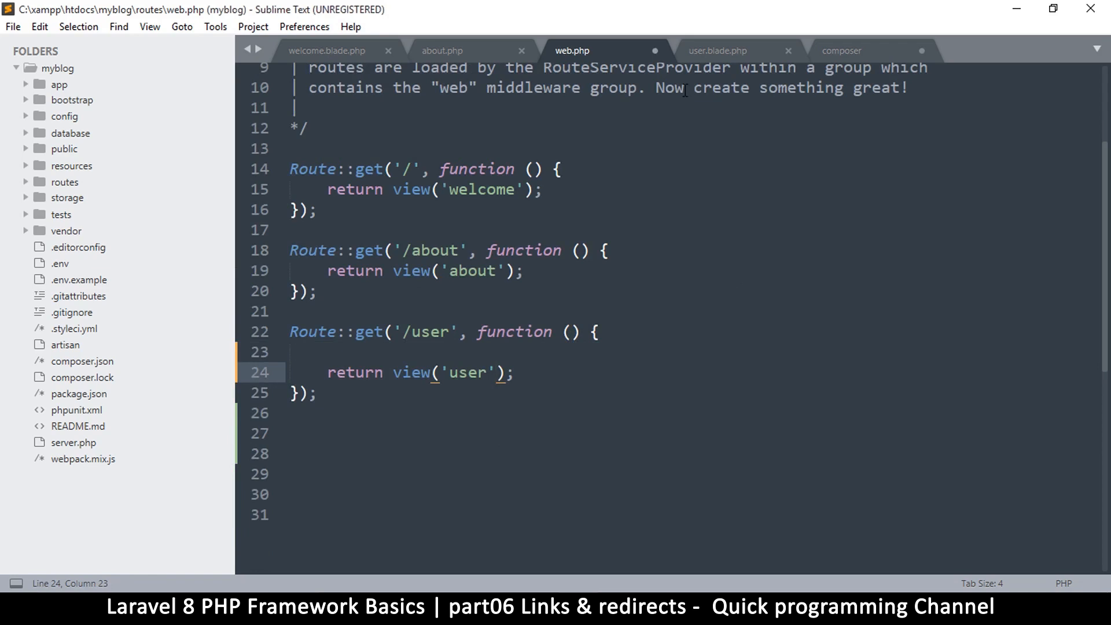
left_click(717, 50)
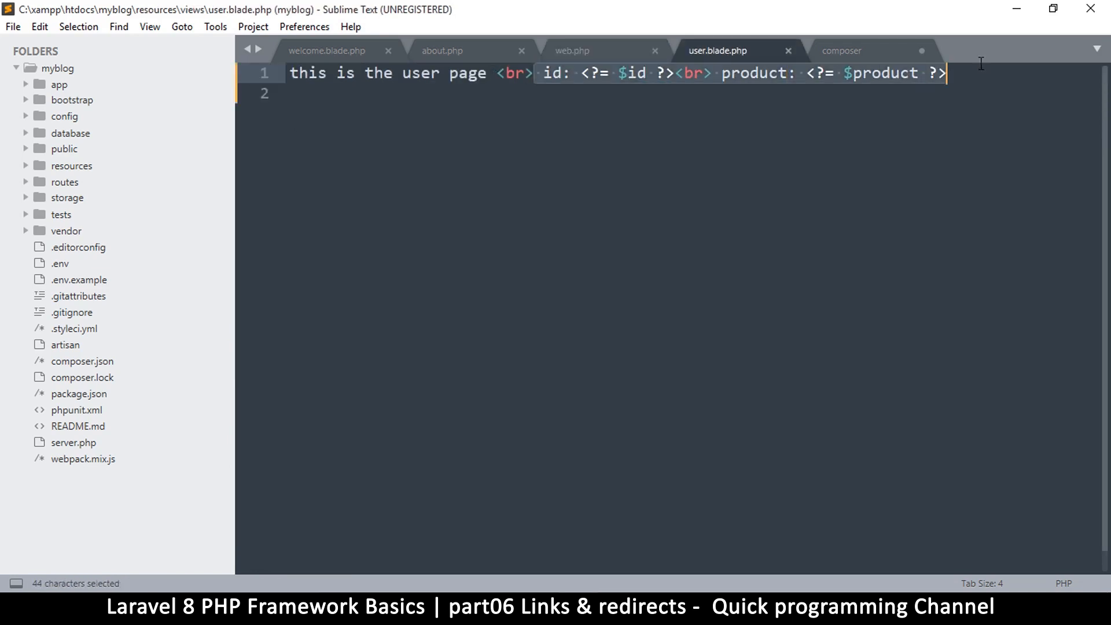
key("Delete")
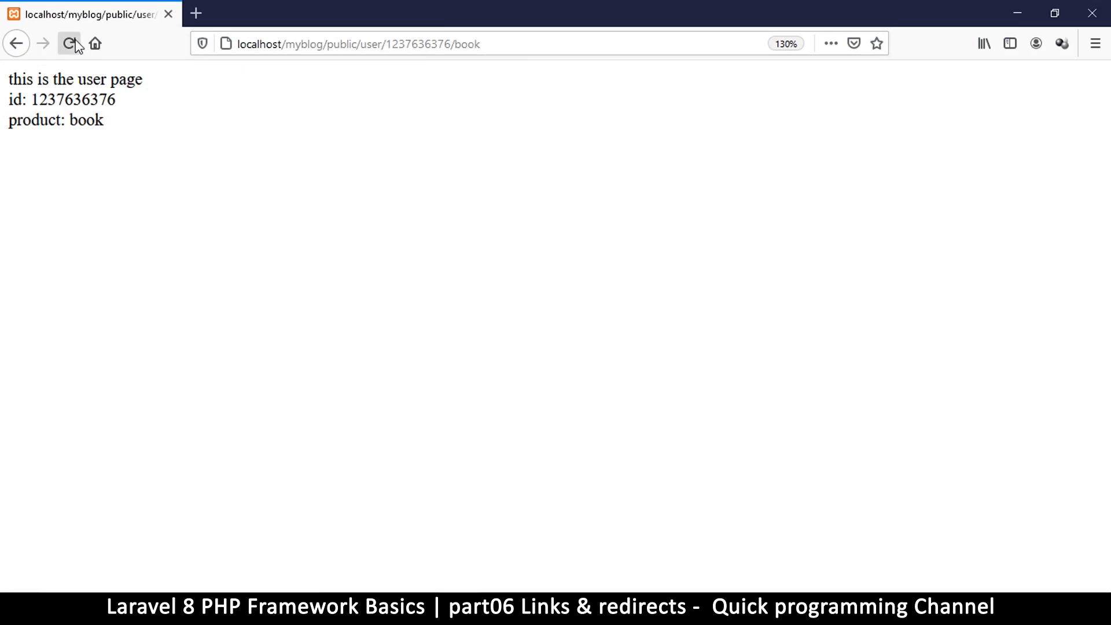
Reload /user without the id and product segments, then open localhost/myblog/public/
left_click(69, 43)
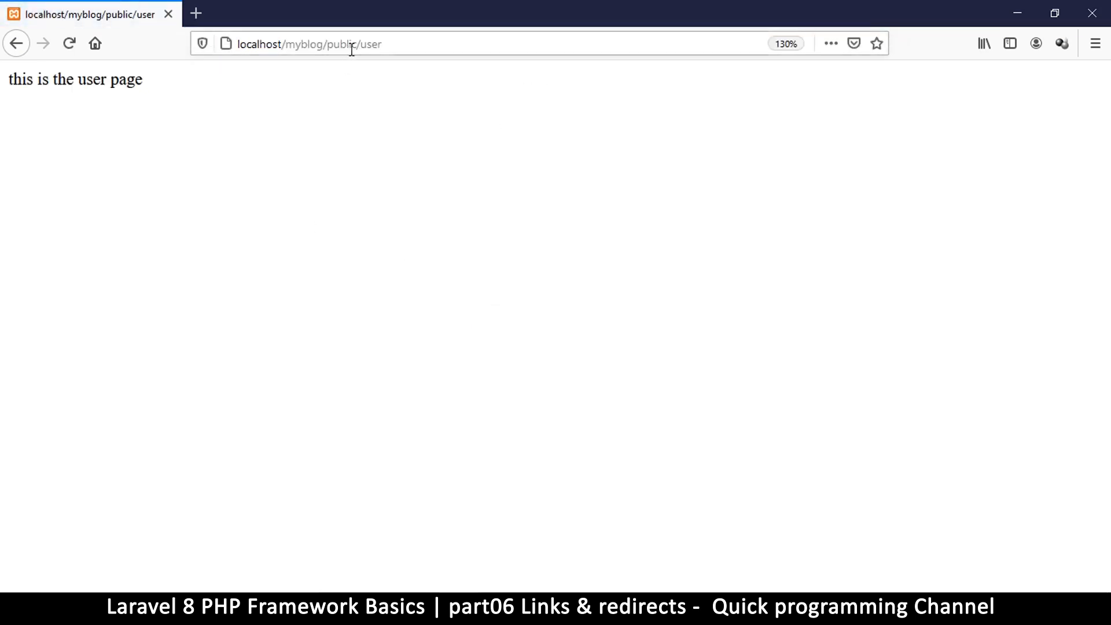
mouse_move(501, 453)
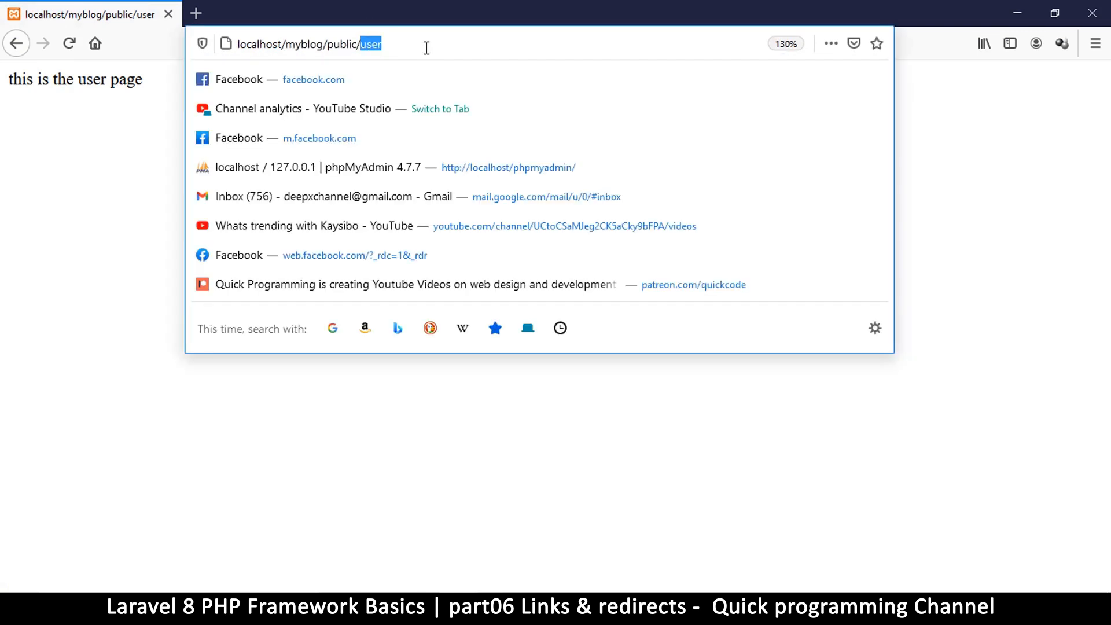
key("Enter")
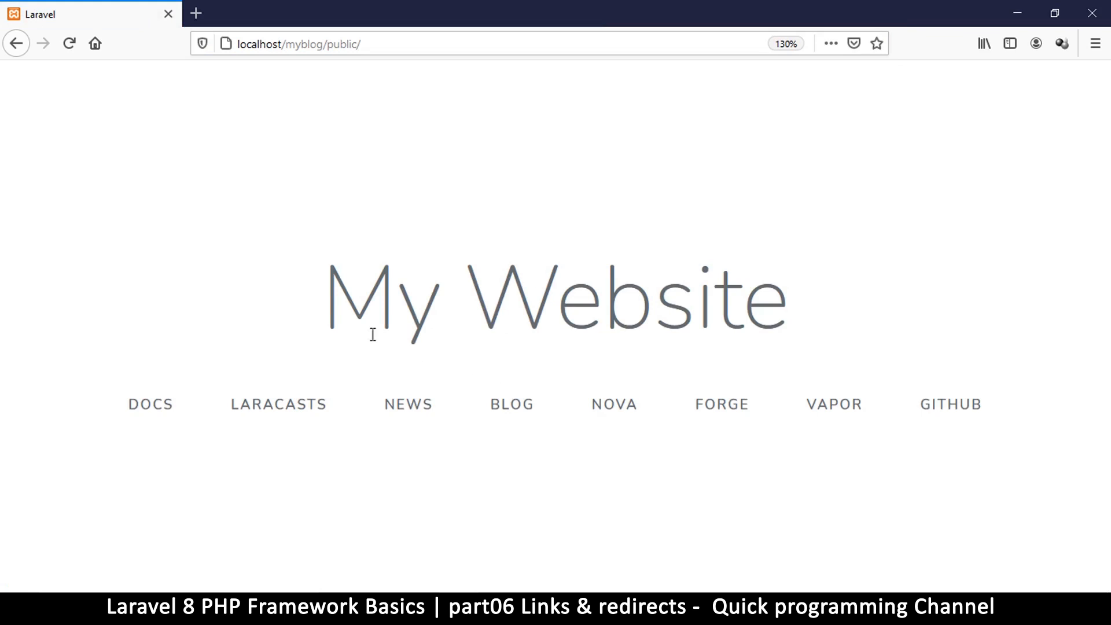
left_click_drag(376, 333, 864, 404)
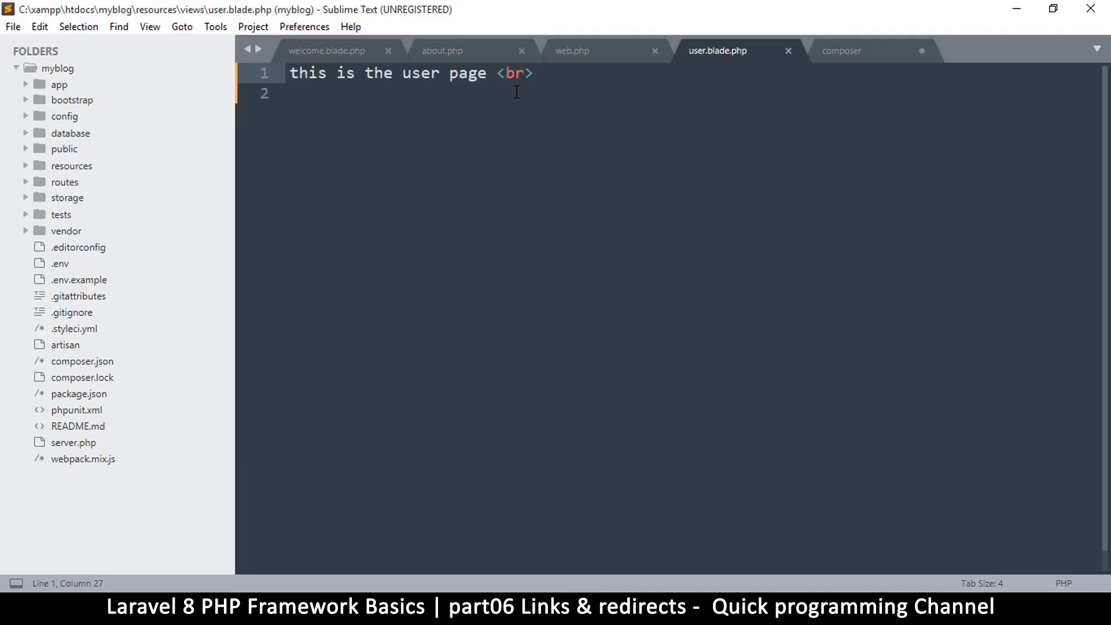
mouse_move(523, 58)
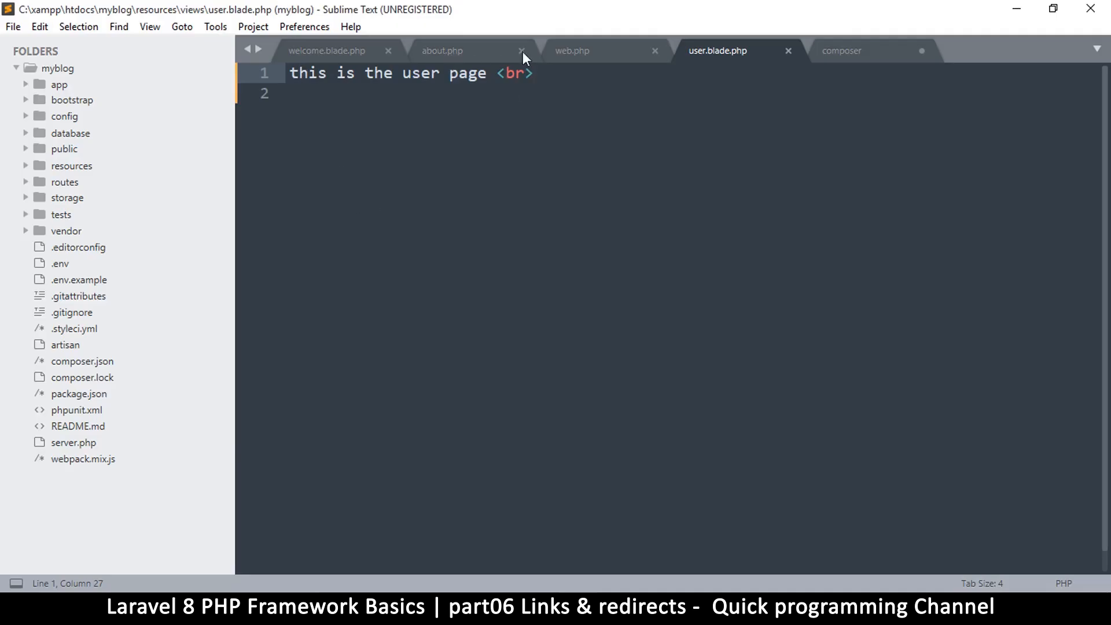
Comment out the '/' route's return view('welcome') and add a return redirect('user') line
left_click(573, 51)
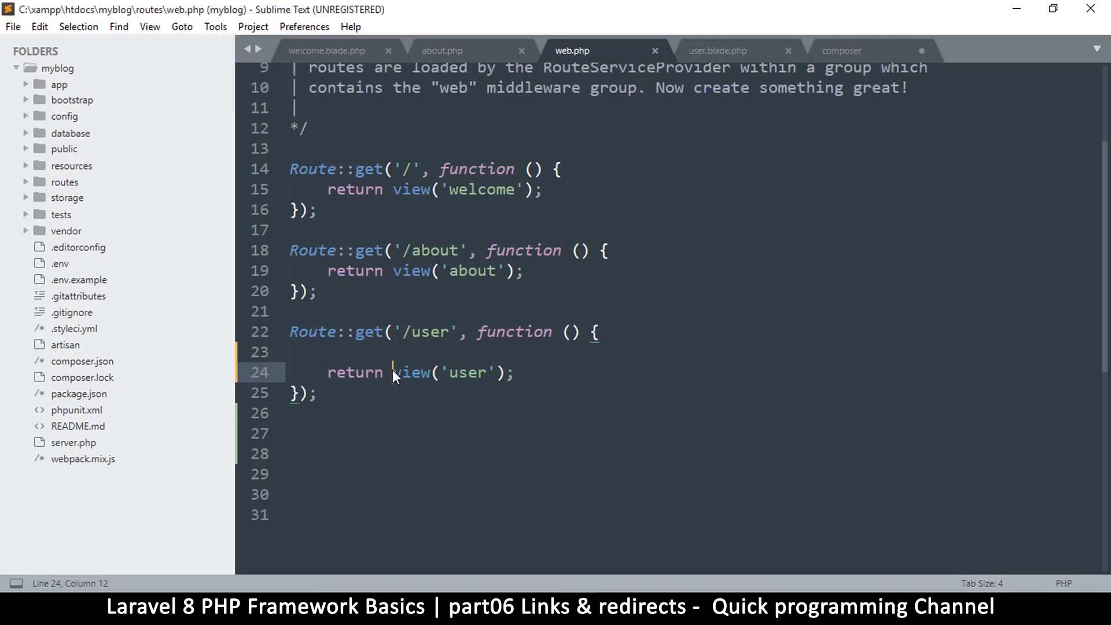
double_click(411, 372)
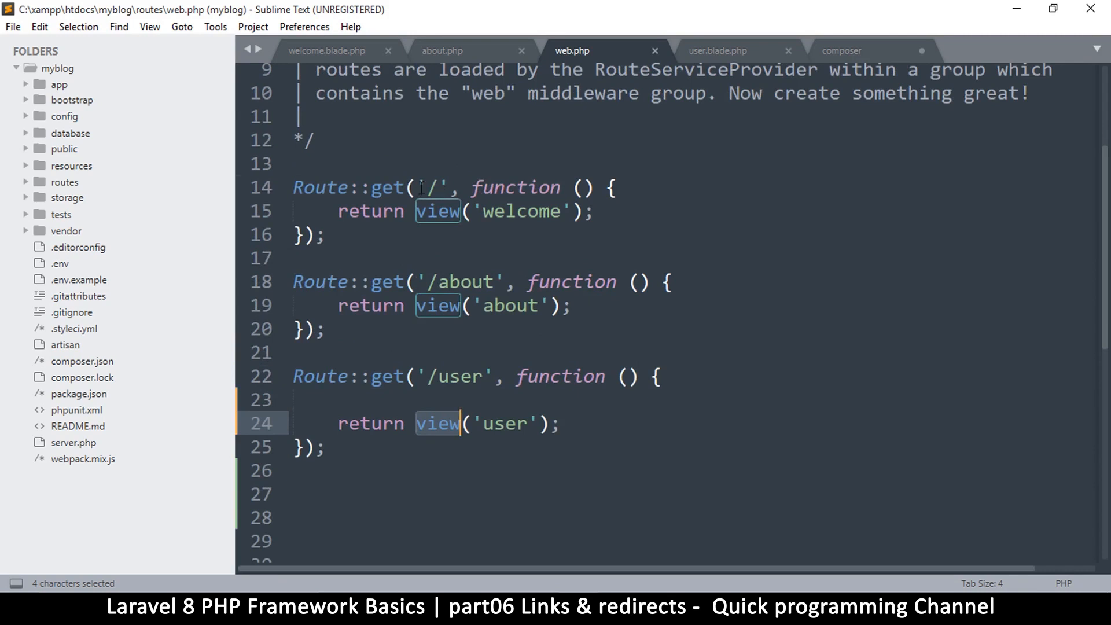
double_click(521, 211)
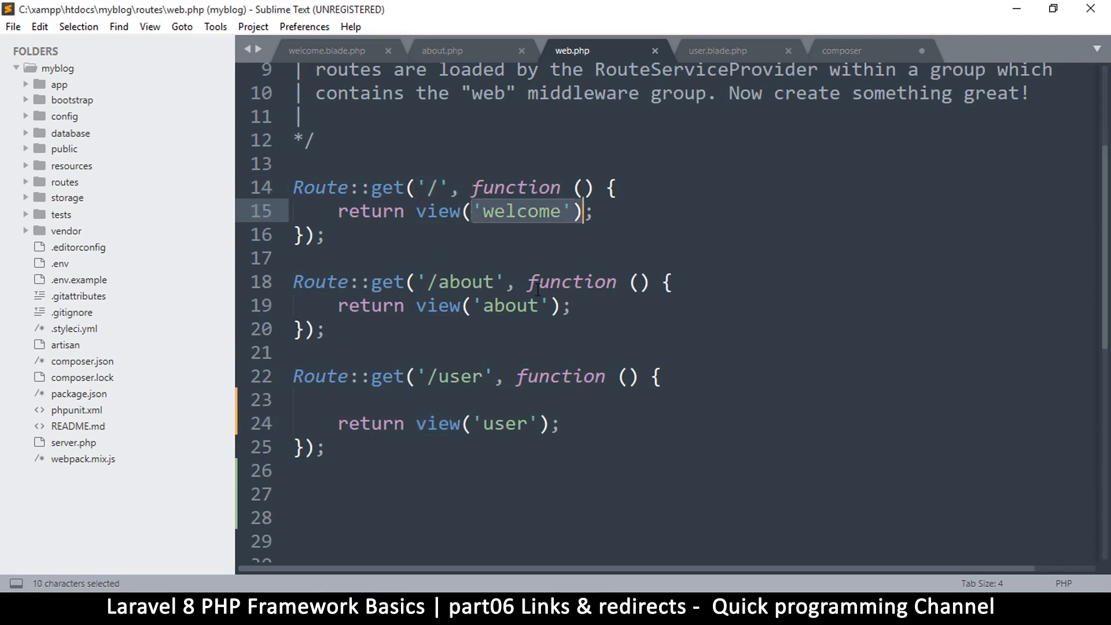
triple_click(447, 424)
type("//")
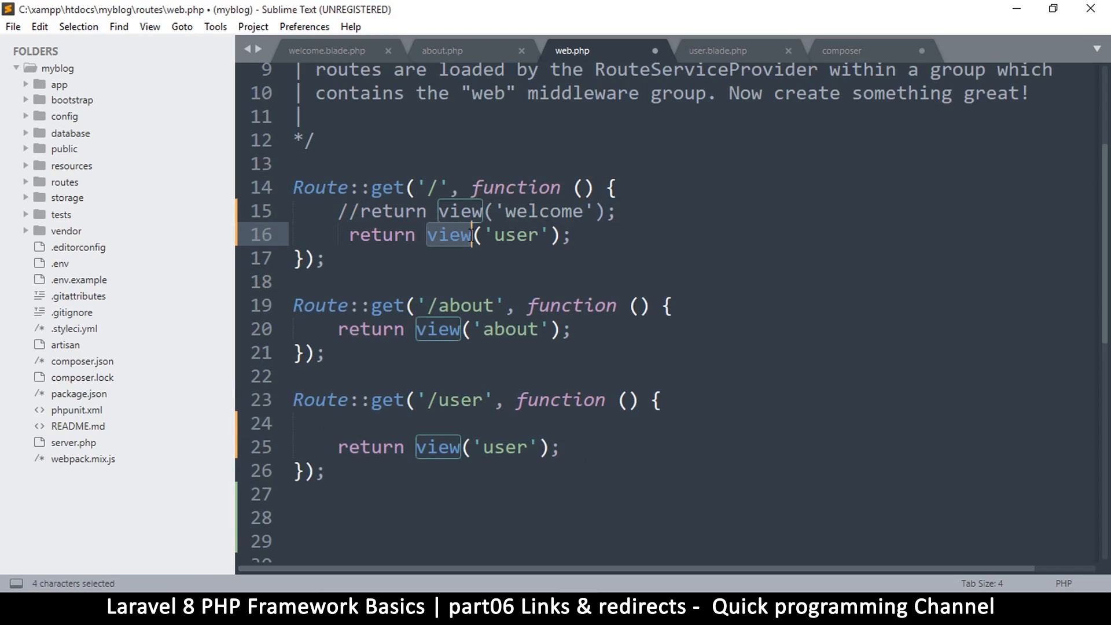
type("redirect")
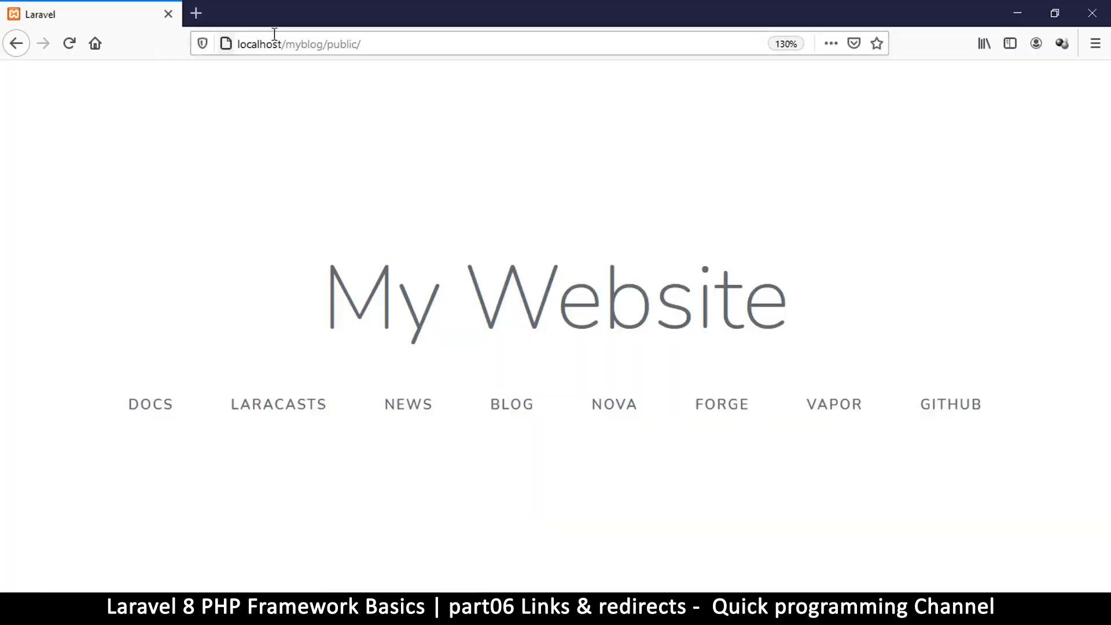
Reload the site root and confirm it lands on 'this is the user page'
left_click(68, 42)
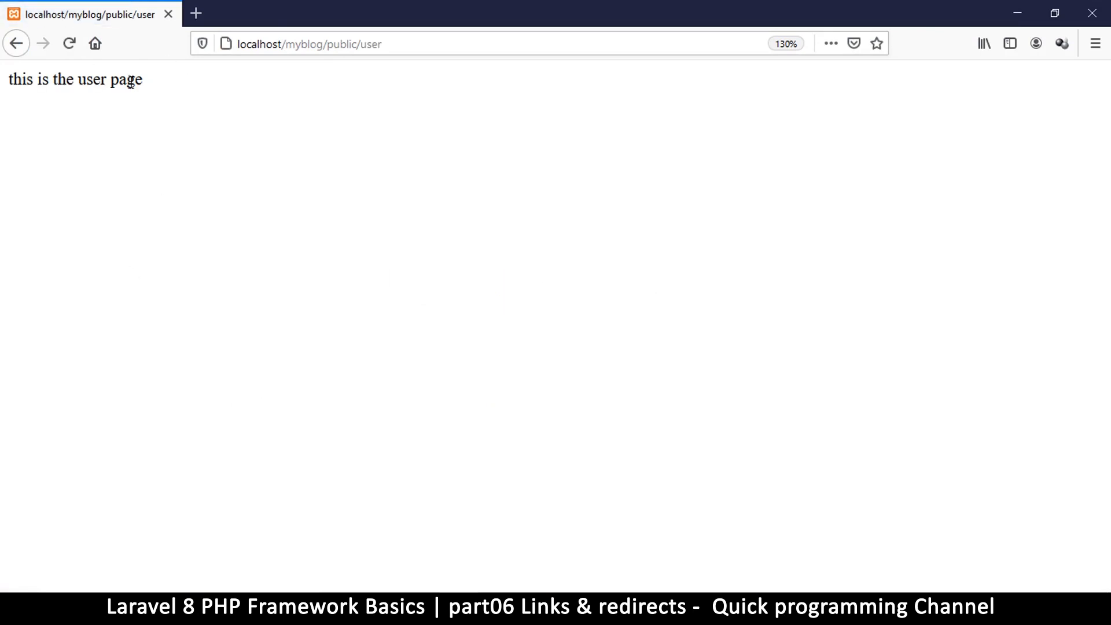
triple_click(76, 80)
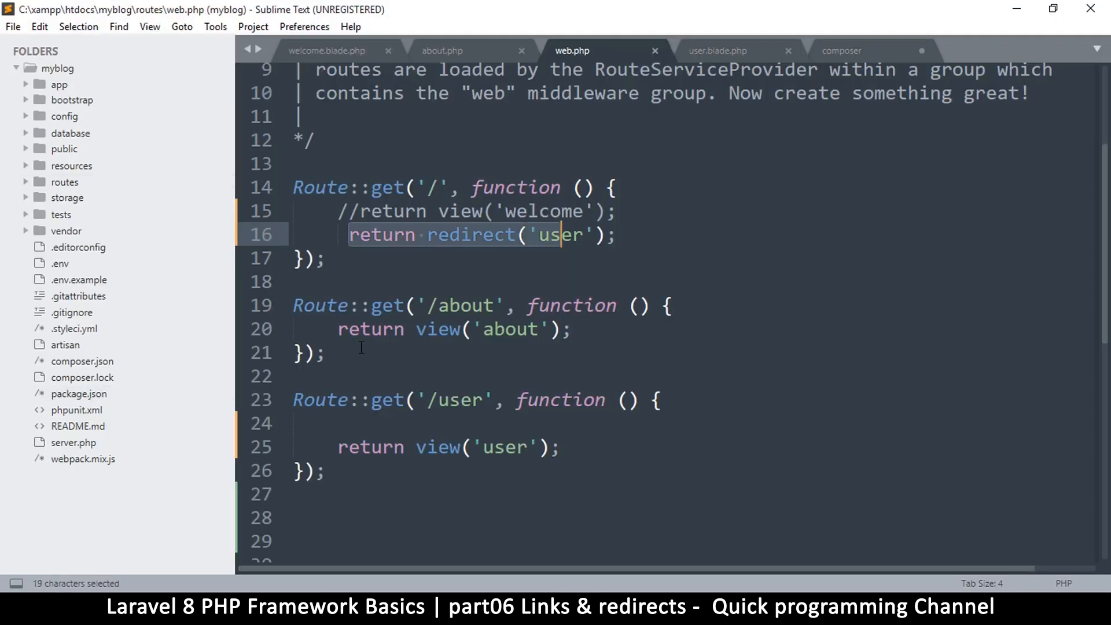
Remove the redirect('user') line so the home route returns view('welcome') again
left_click(494, 235)
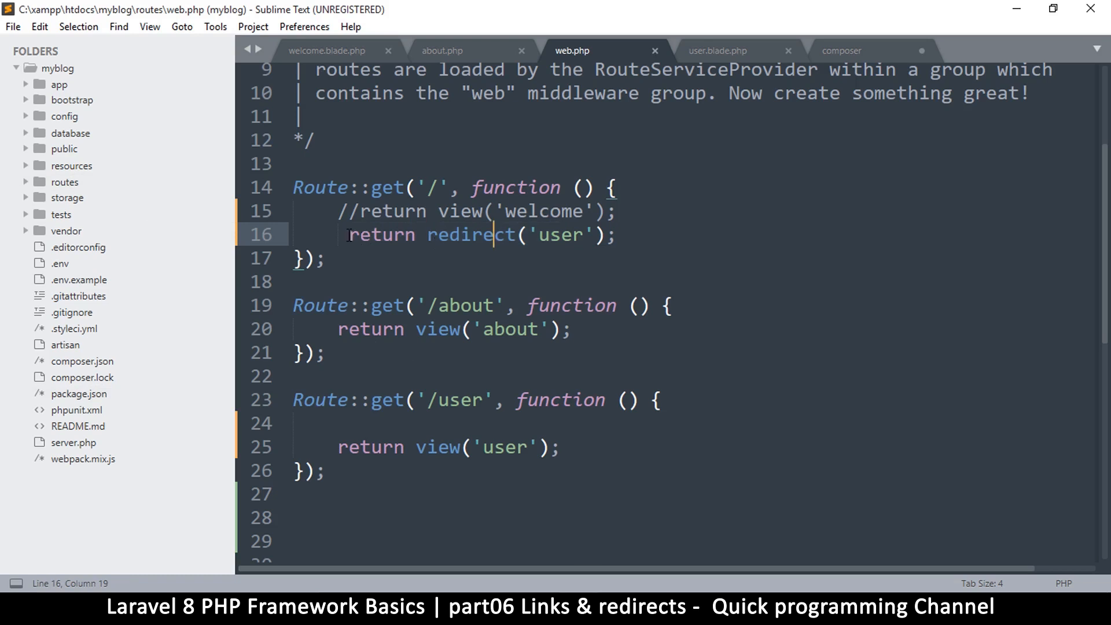
left_click(382, 235)
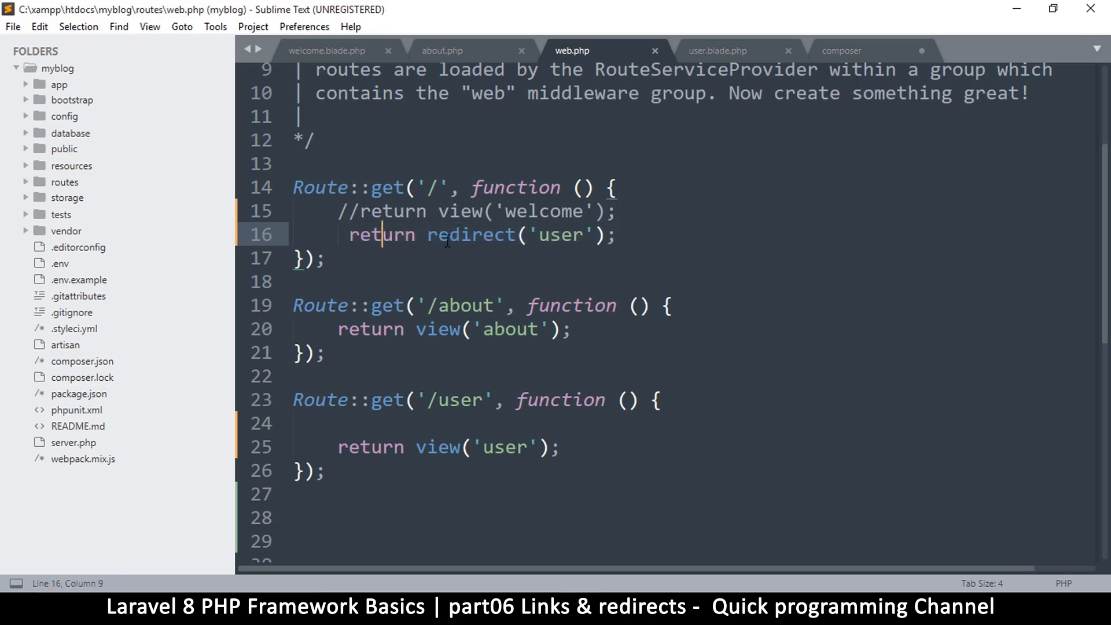
left_click_drag(438, 234, 616, 234)
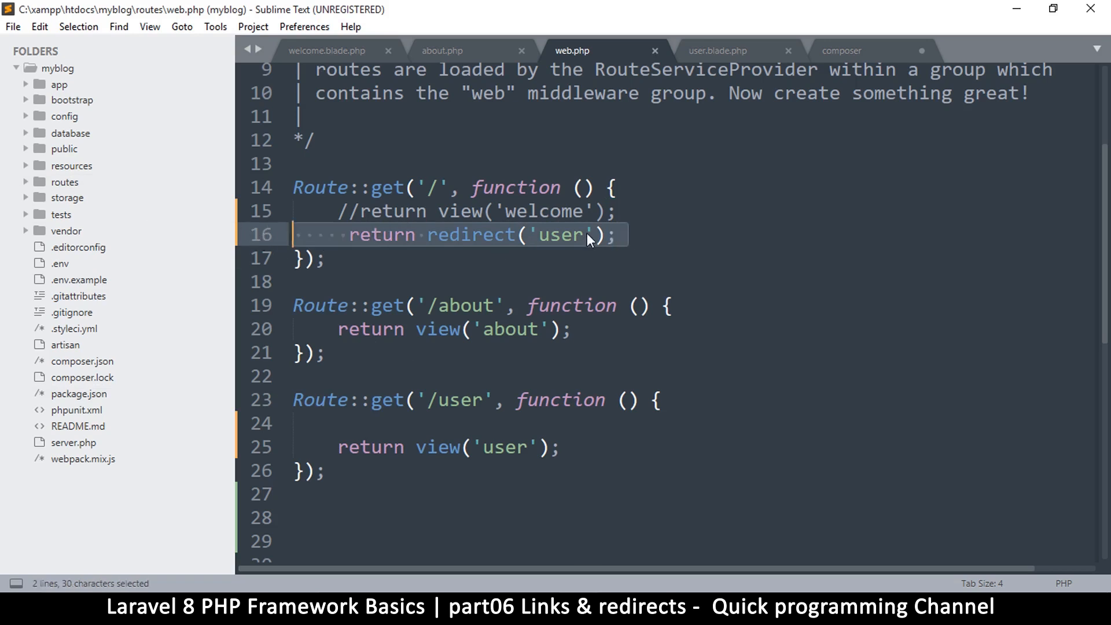
key("Delete")
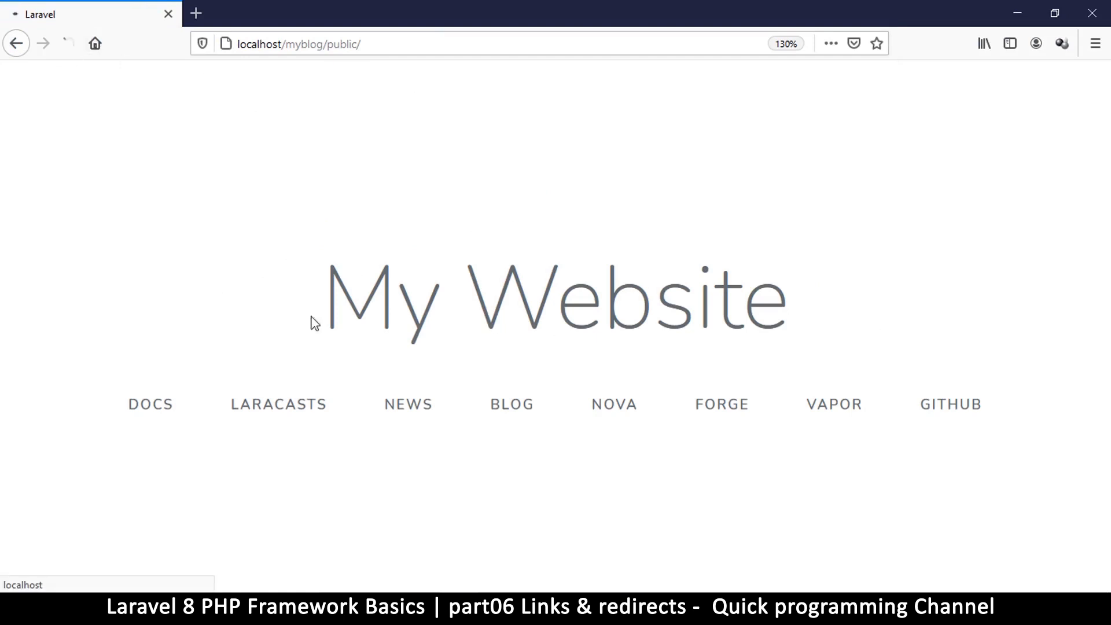
mouse_move(350, 415)
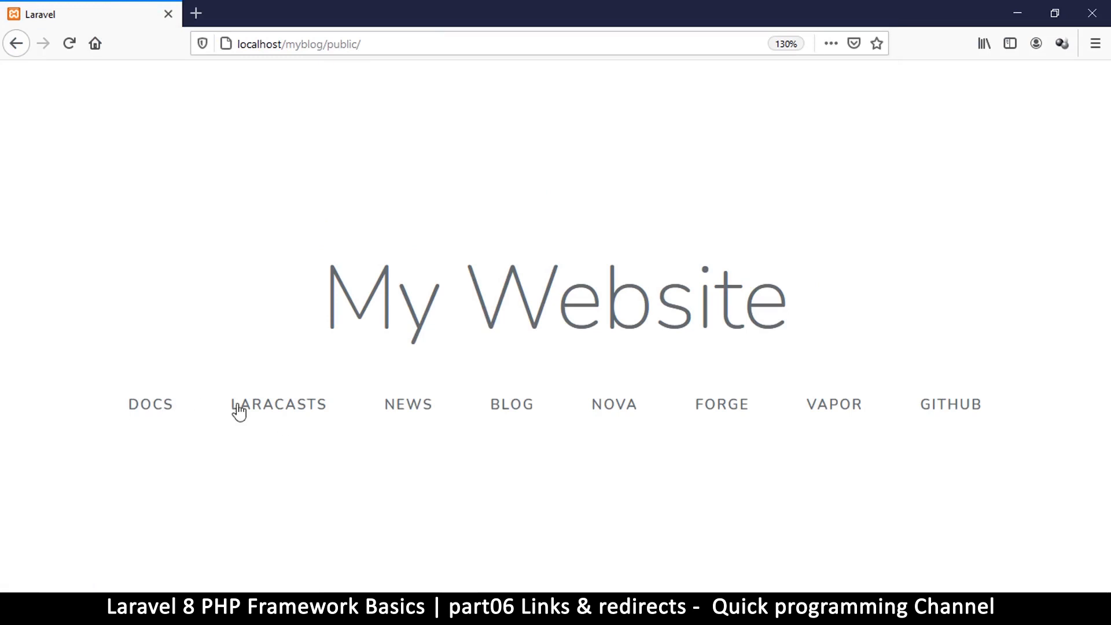
mouse_move(318, 389)
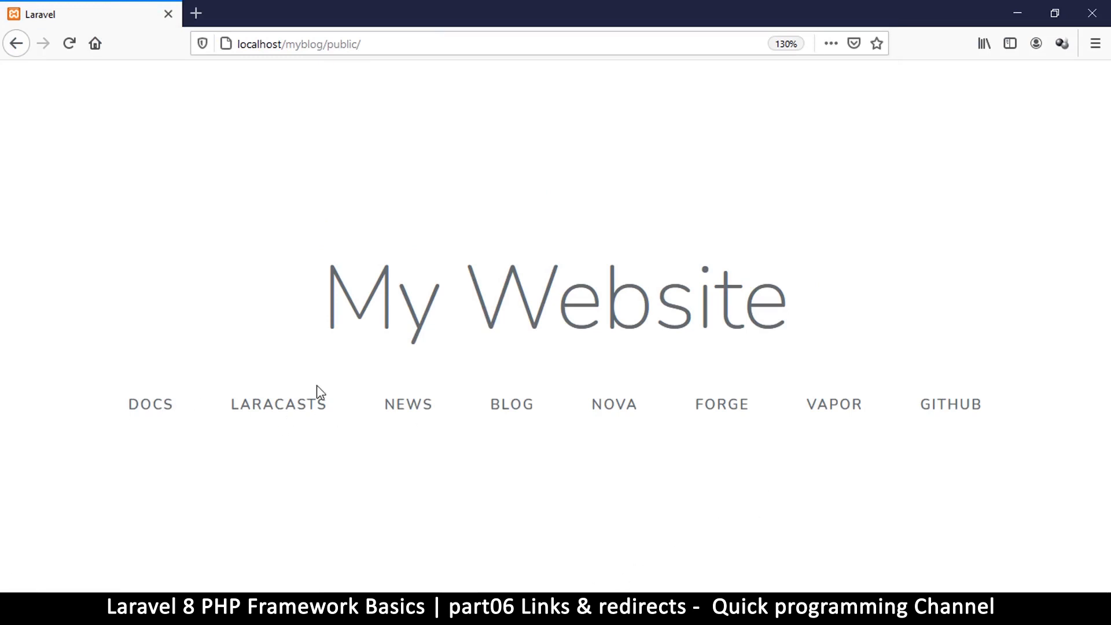
mouse_move(150, 410)
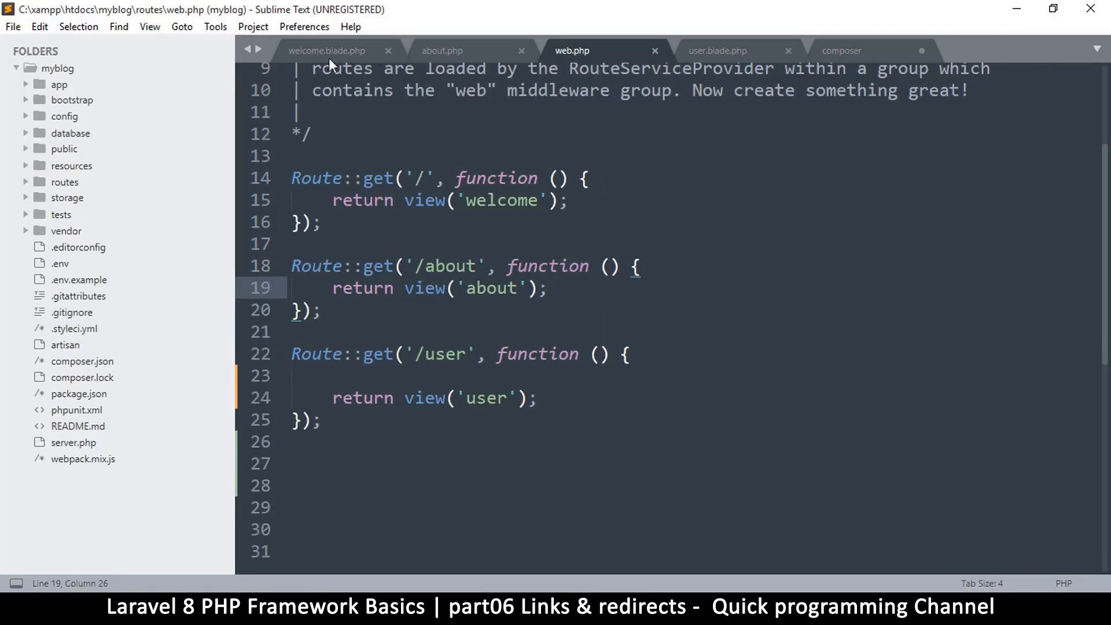
In welcome.blade.php, duplicate the Docs link as an 'About' link with href about, and save
left_click(326, 51)
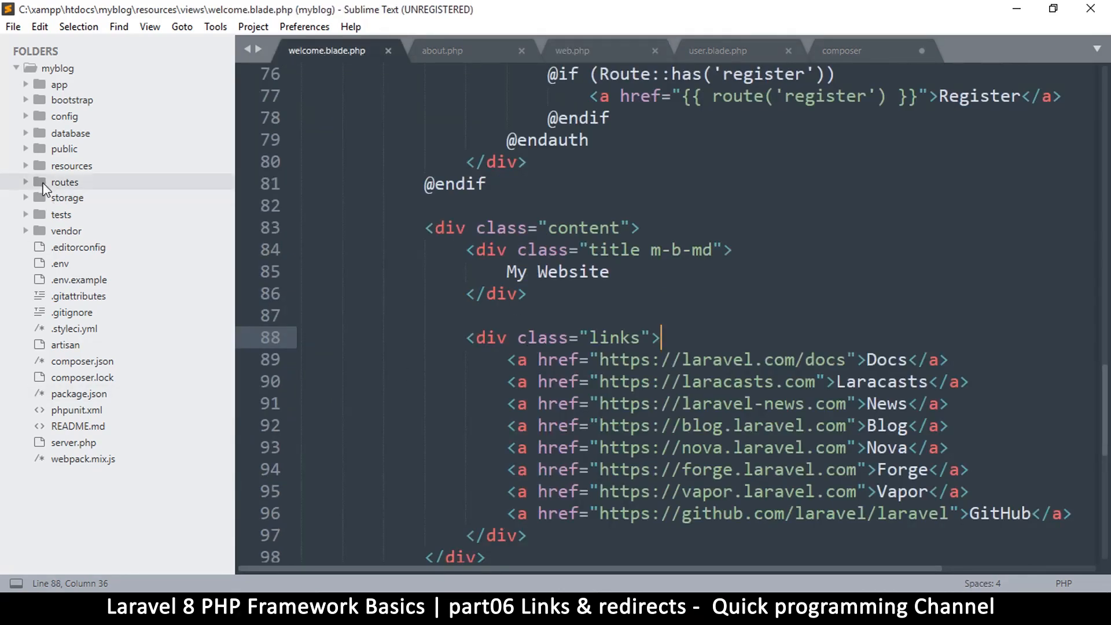
mouse_move(27, 169)
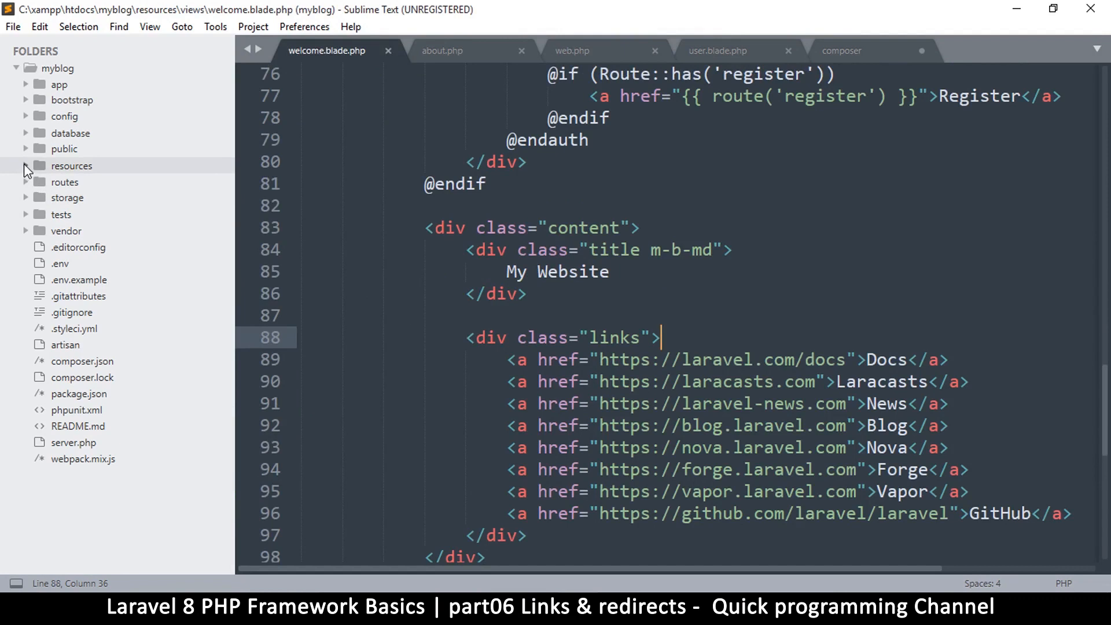
left_click(28, 165)
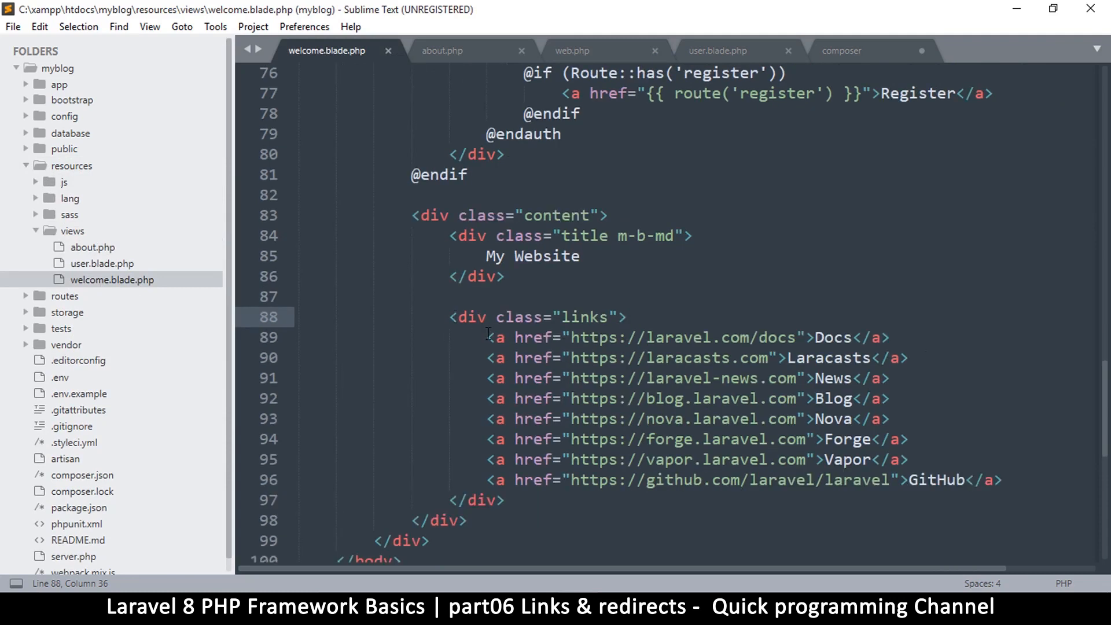
left_click_drag(487, 337, 1003, 480)
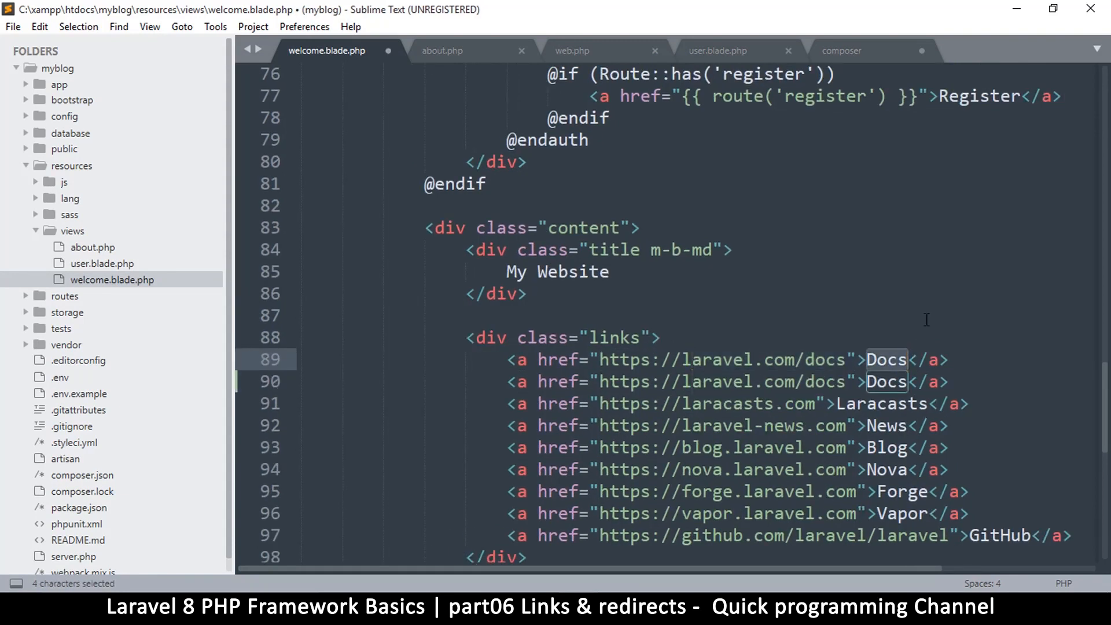
type("About")
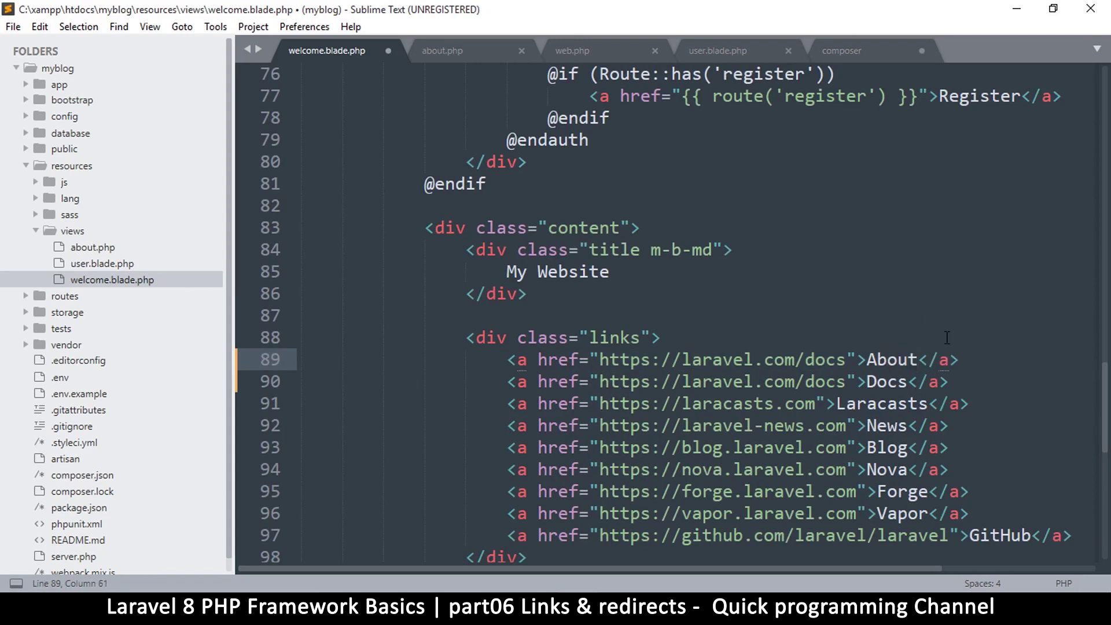
key("ctrl+s")
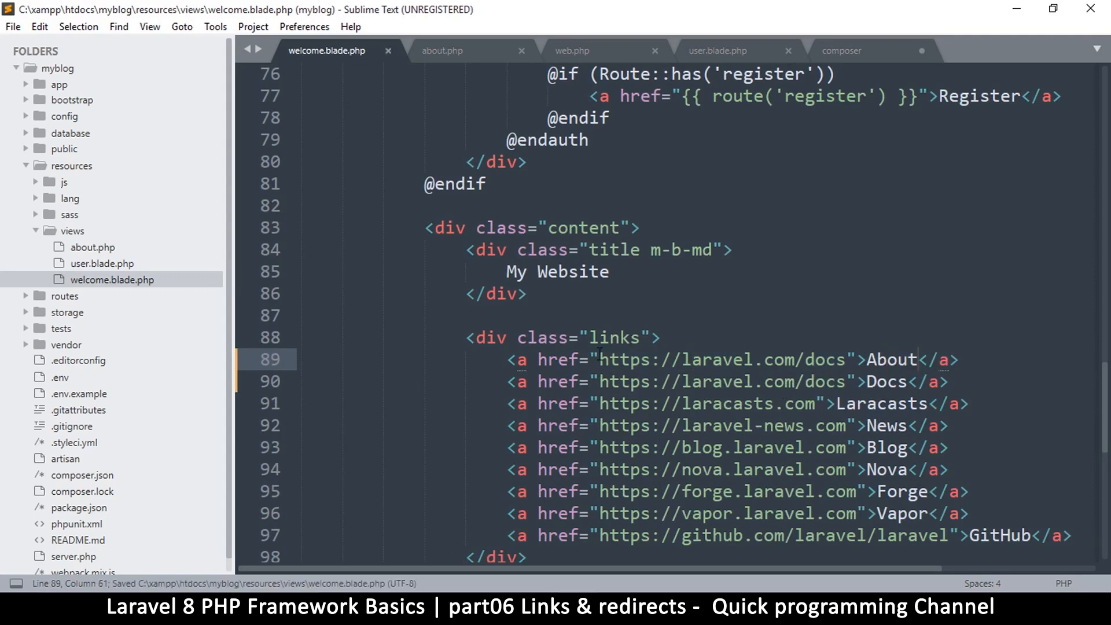
left_click_drag(601, 359, 845, 359)
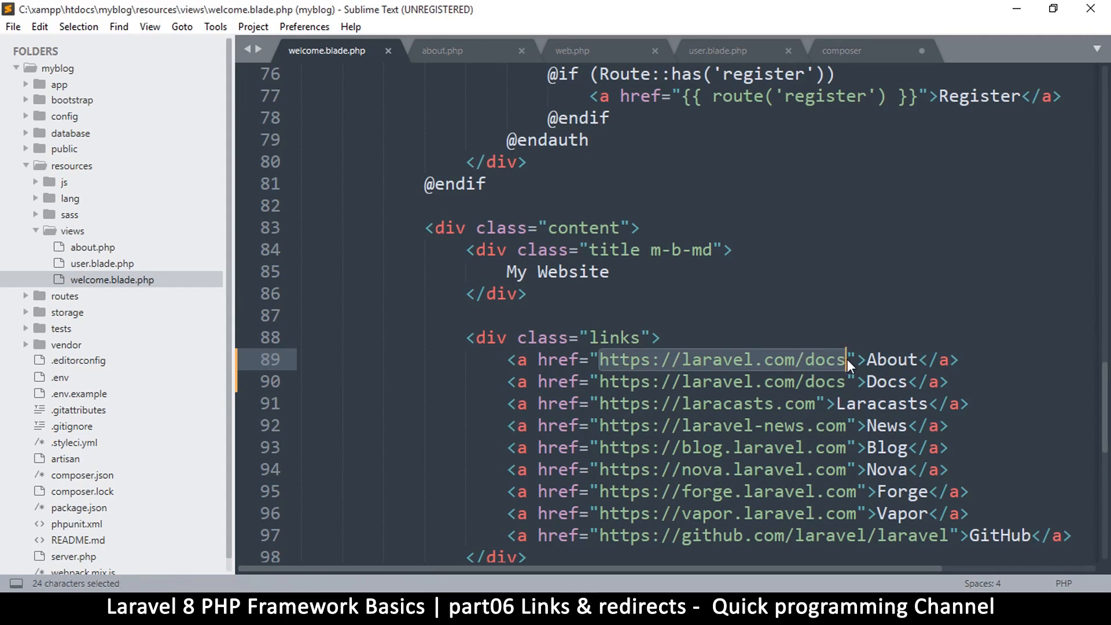
type("about")
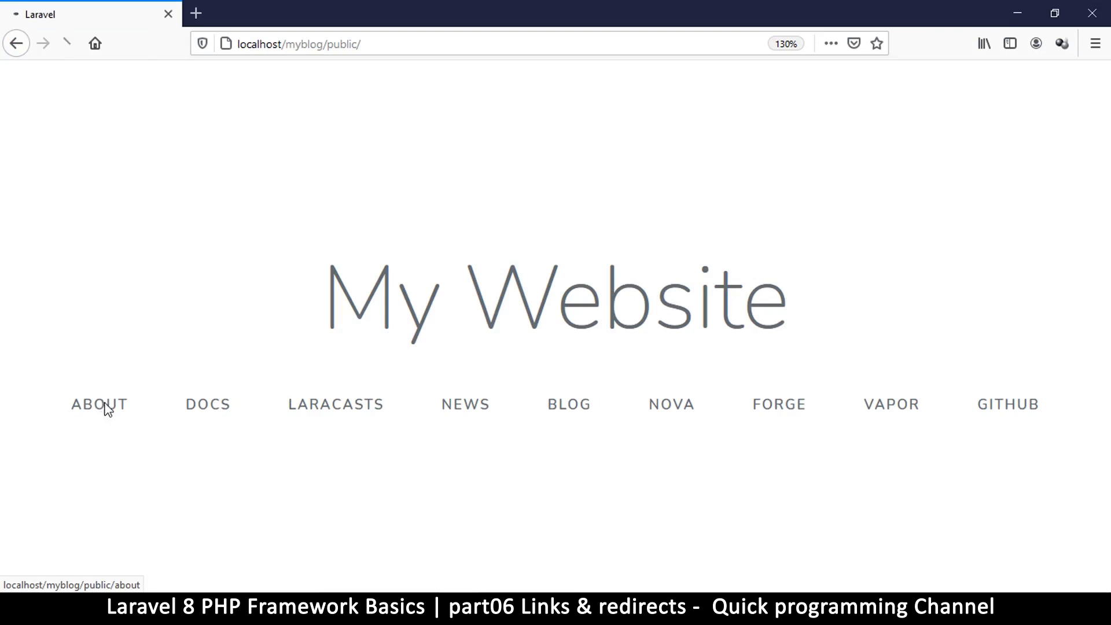
Follow the ABOUT link to 'this is the about page', go back home, and return to the editor
left_click(98, 404)
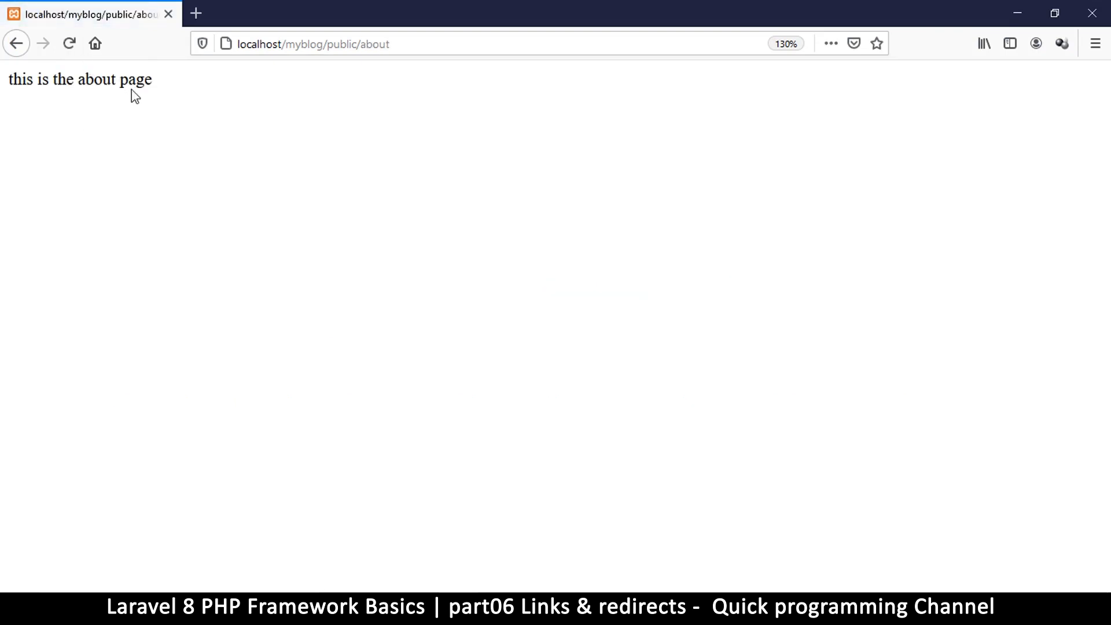
left_click(17, 42)
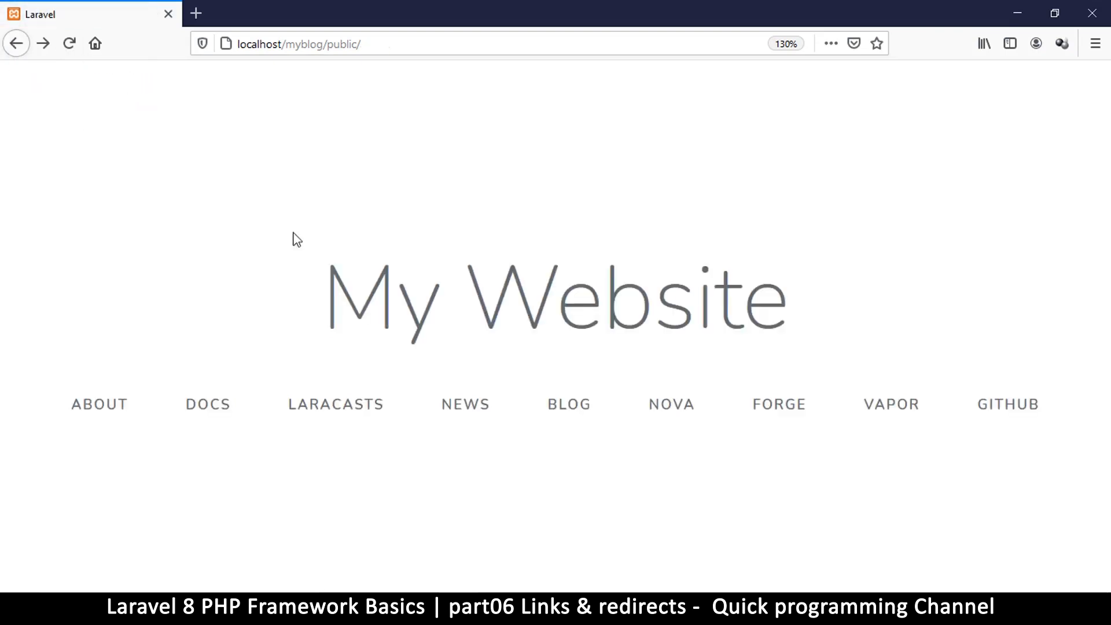
key("alt+tab")
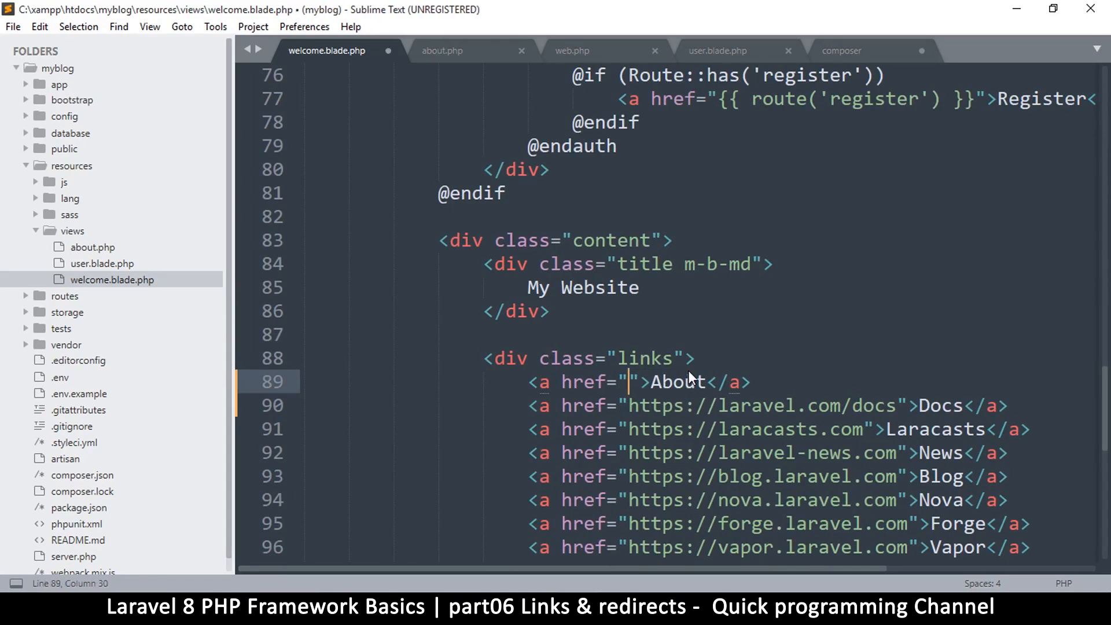
Type the Blade expression {{url('about')}} into the About link's href
type("{{")
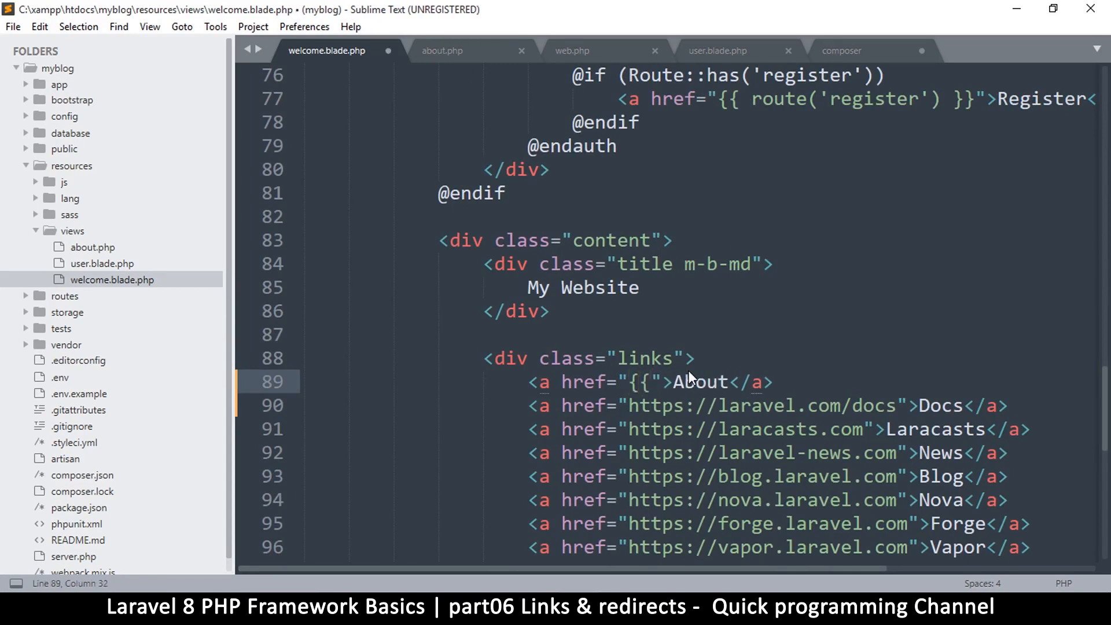
type("}}")
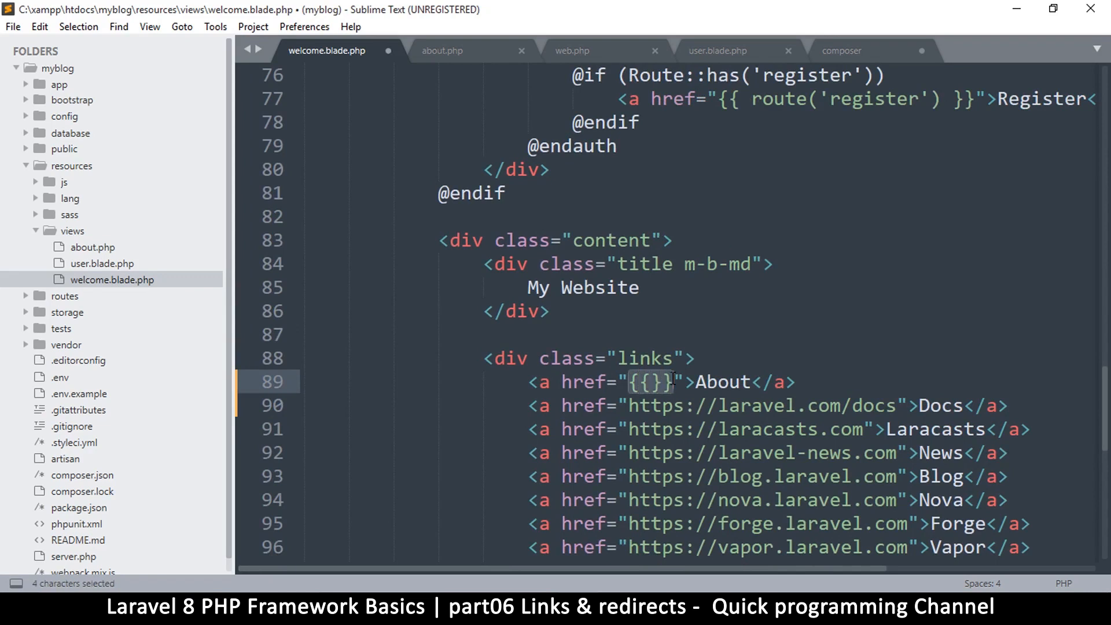
left_click(649, 382)
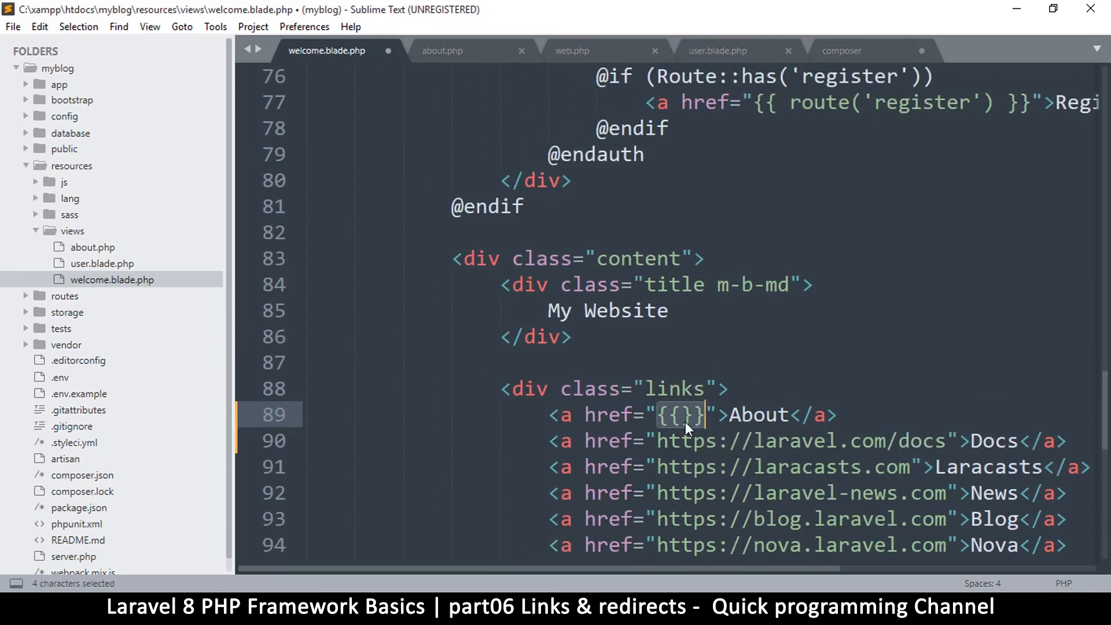
left_click(690, 415)
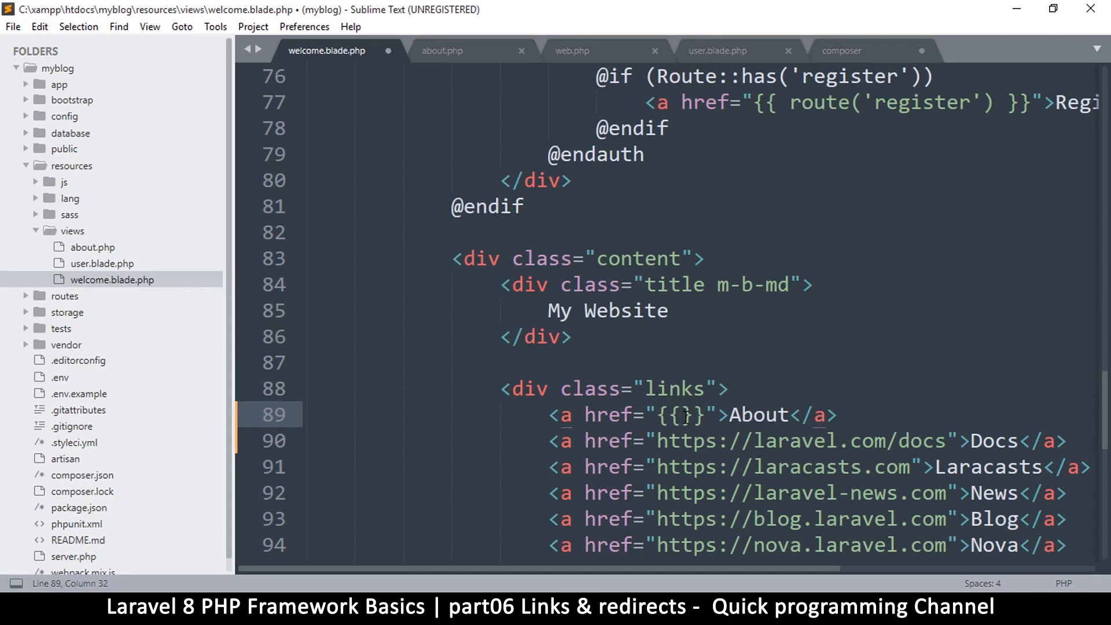
type("url()")
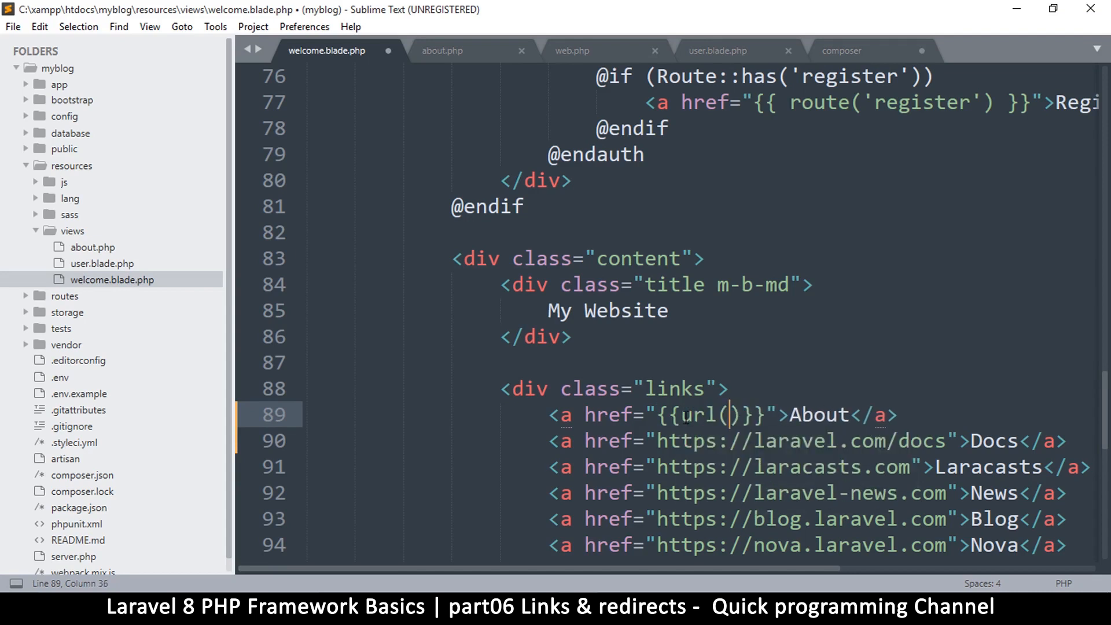
type("''")
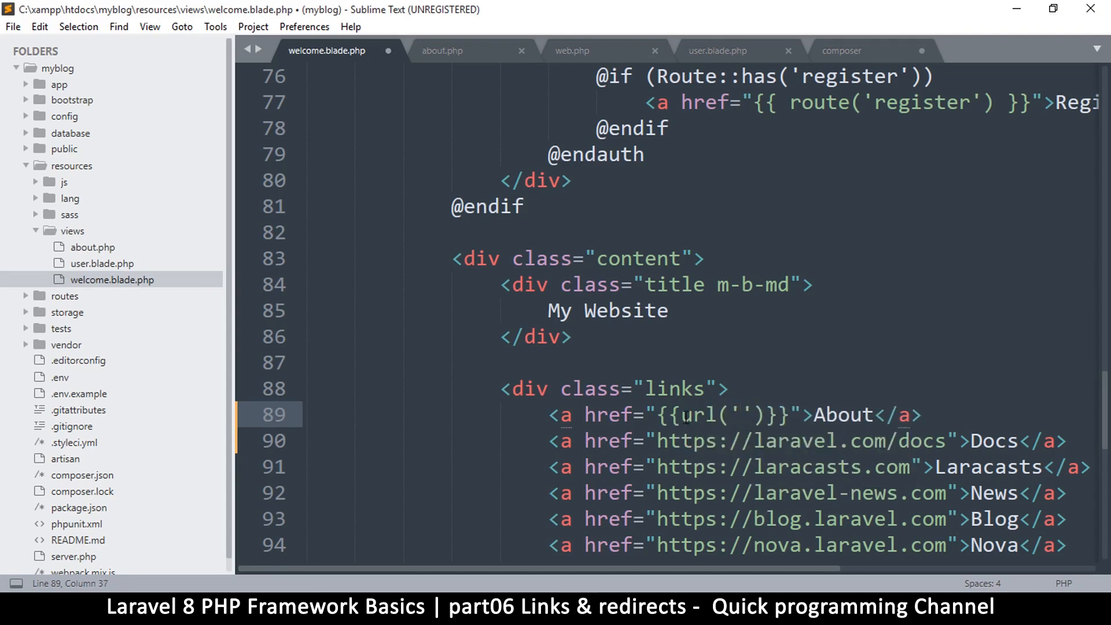
type("about")
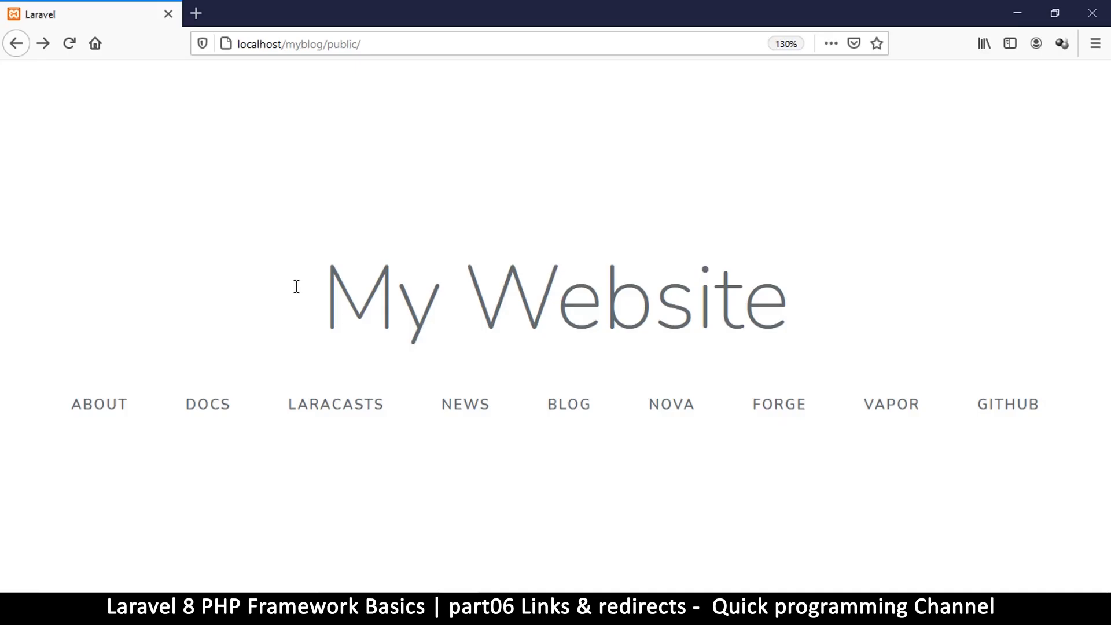
mouse_move(96, 352)
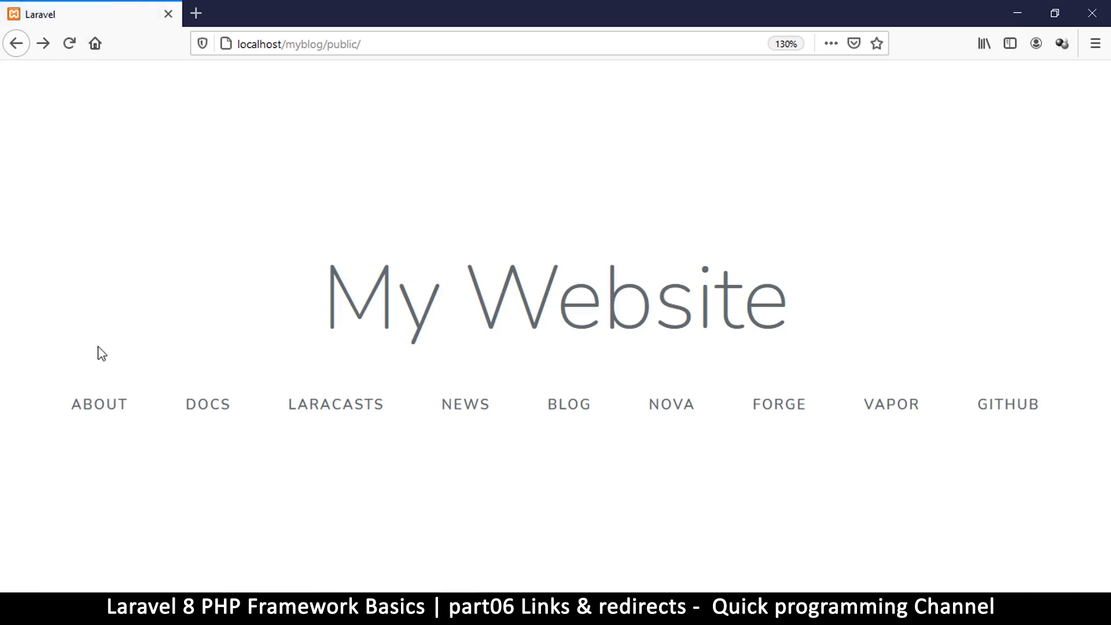
mouse_move(95, 412)
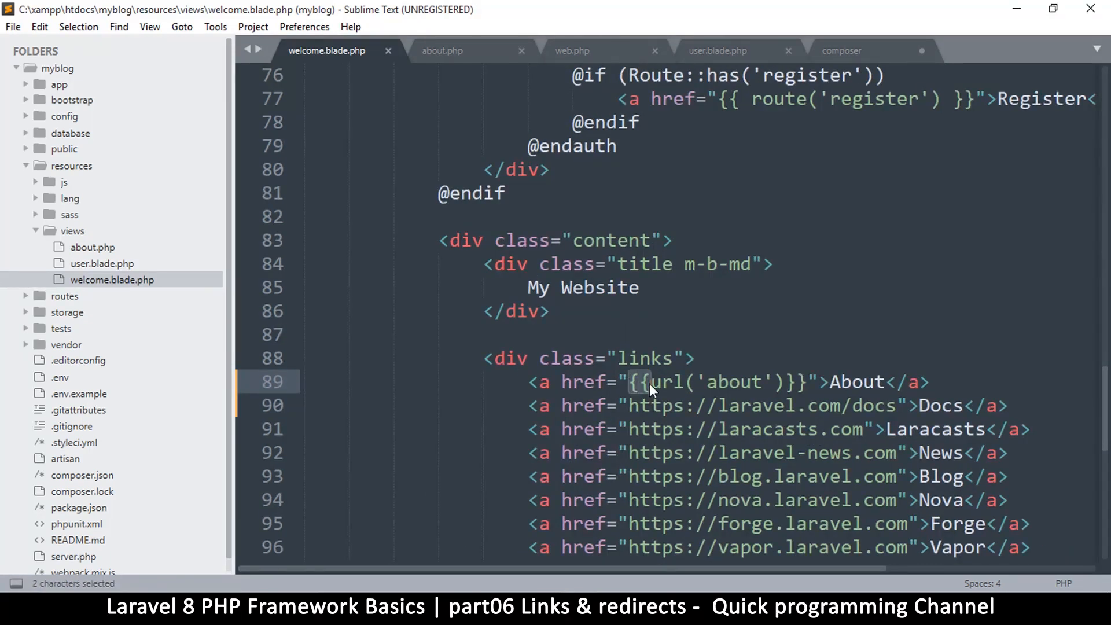
Replace the About href with <?php echo url('about')?> and save welcome.blade.php
type("<?php")
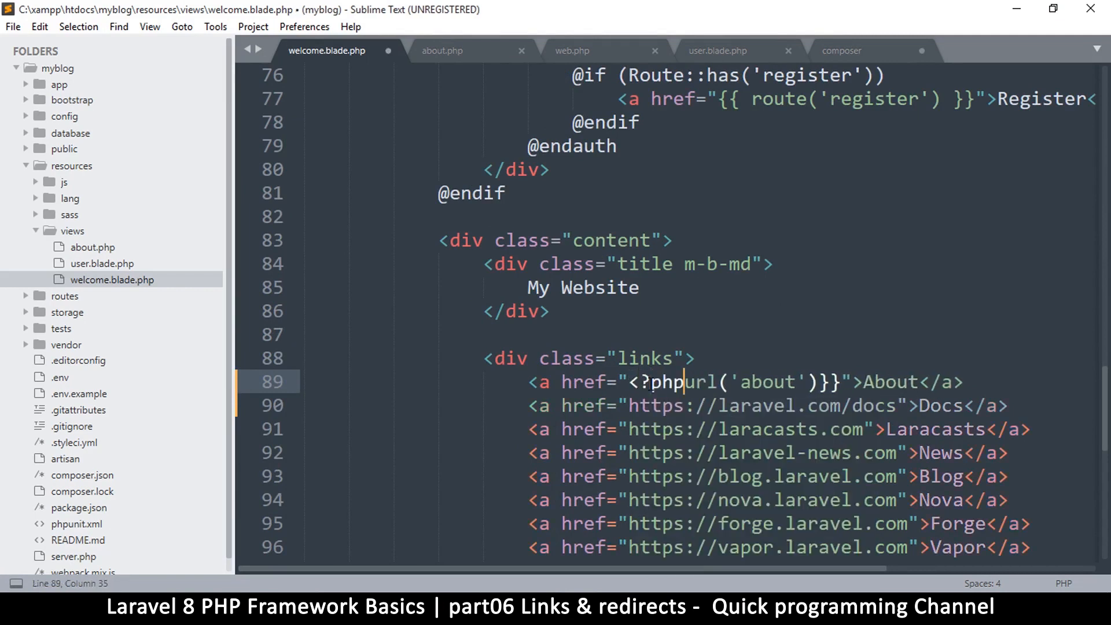
type("echo")
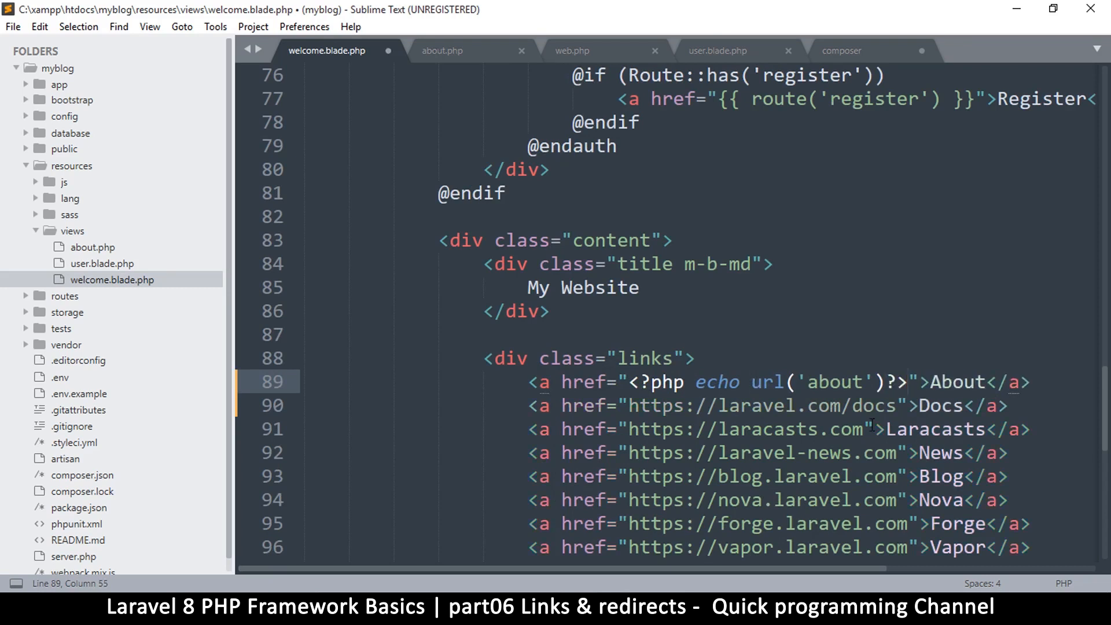
key("ctrl+s")
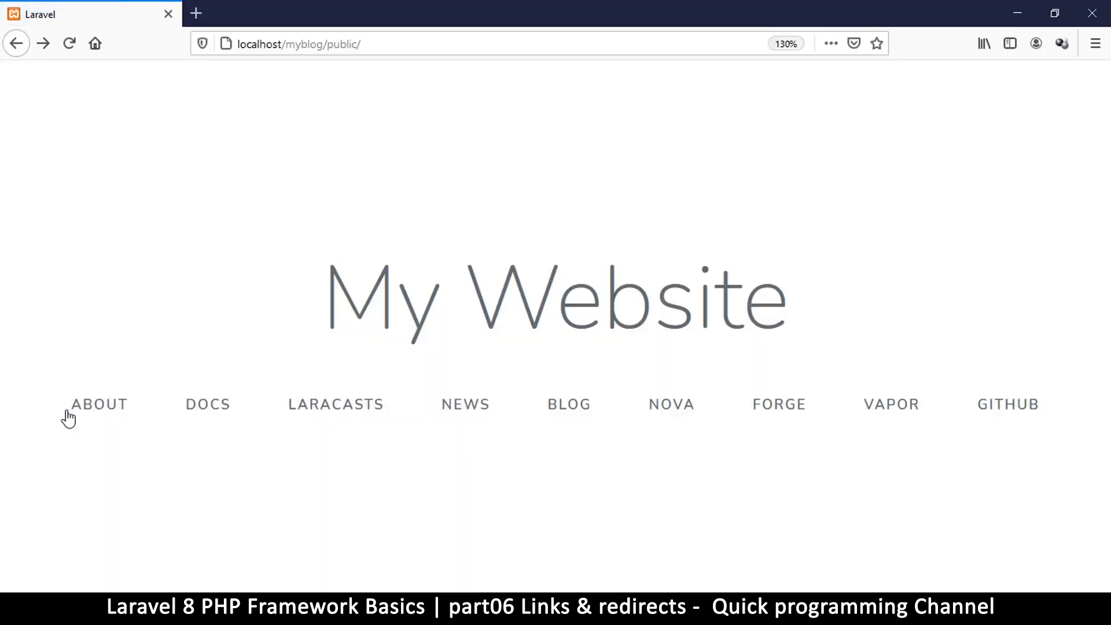
Follow the My Website ABOUT link to the 'this is the about page' page, then go back
left_click(99, 404)
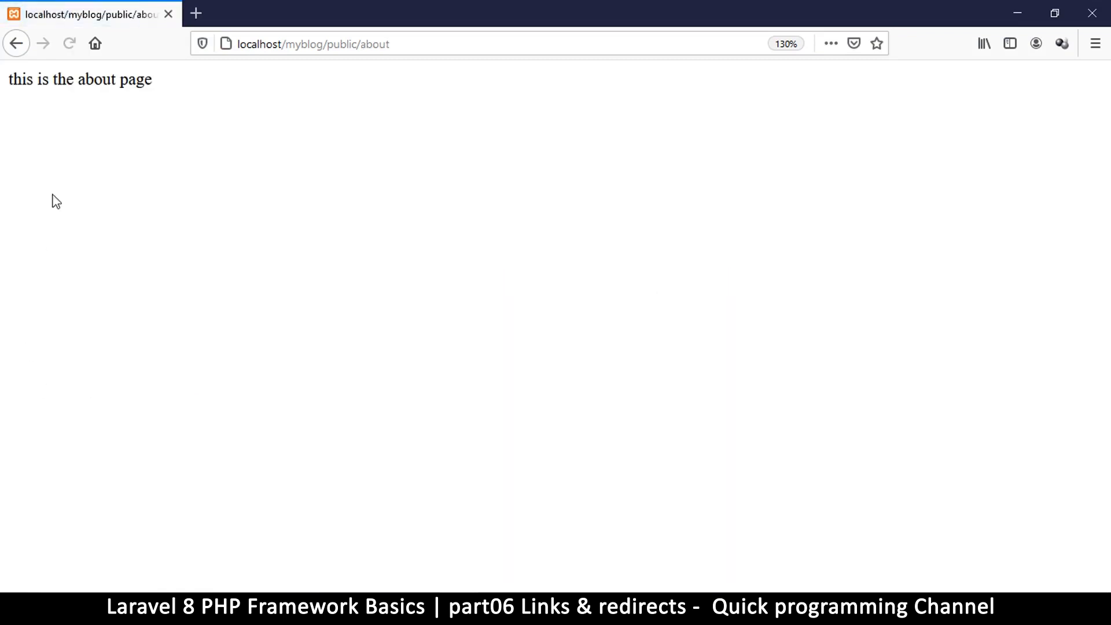
left_click(17, 42)
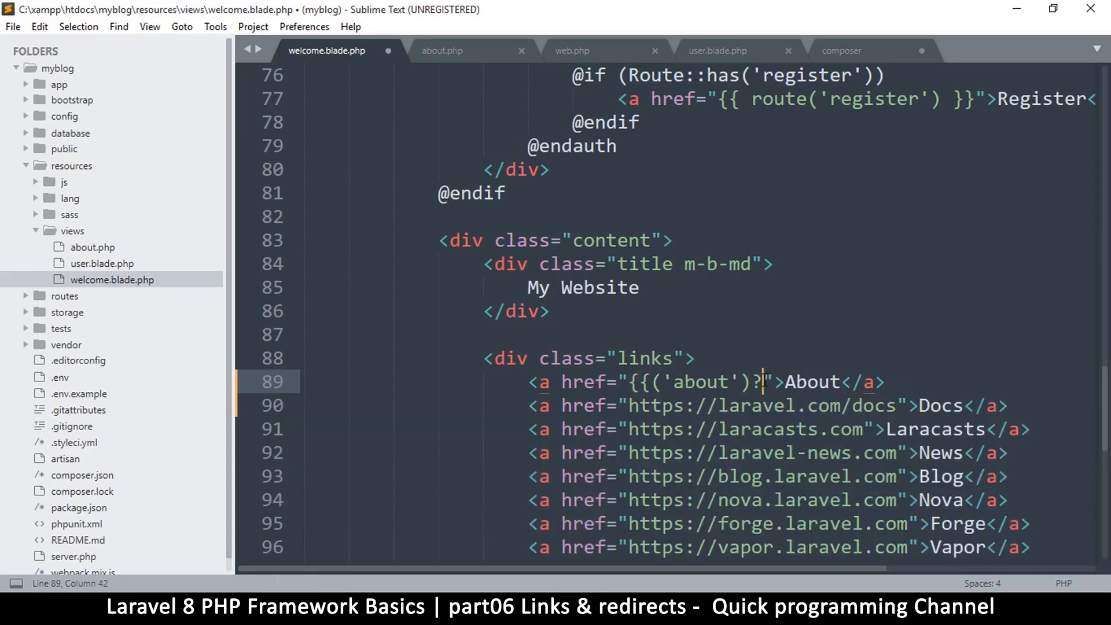
Save welcome.blade.php with the {{url('about')}} href, then cut the About anchor out
type("}}")
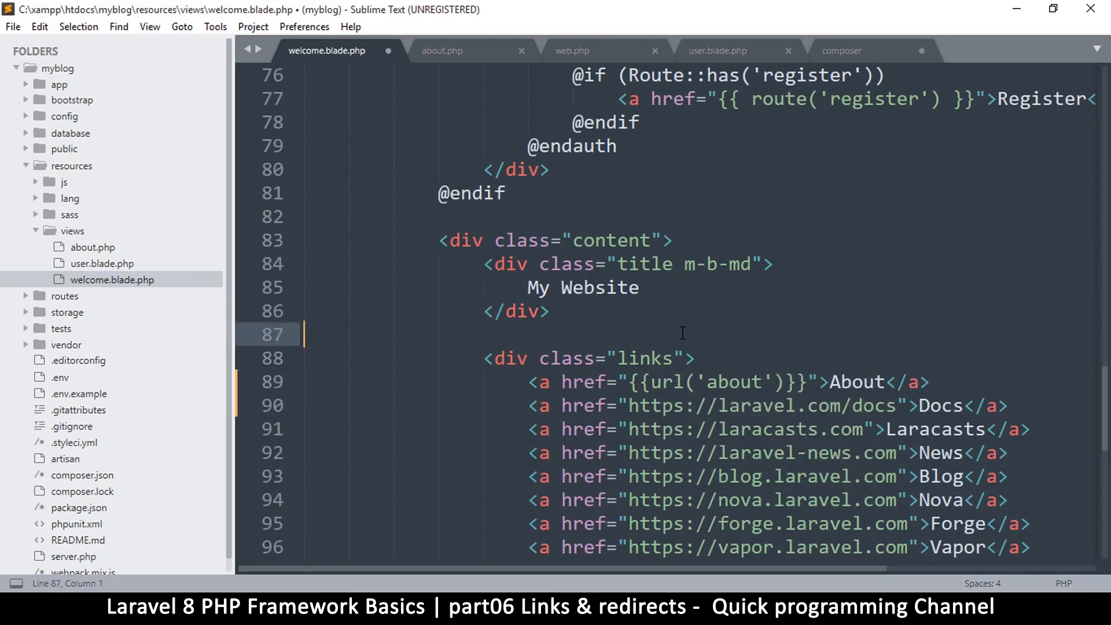
key("ctrl+s")
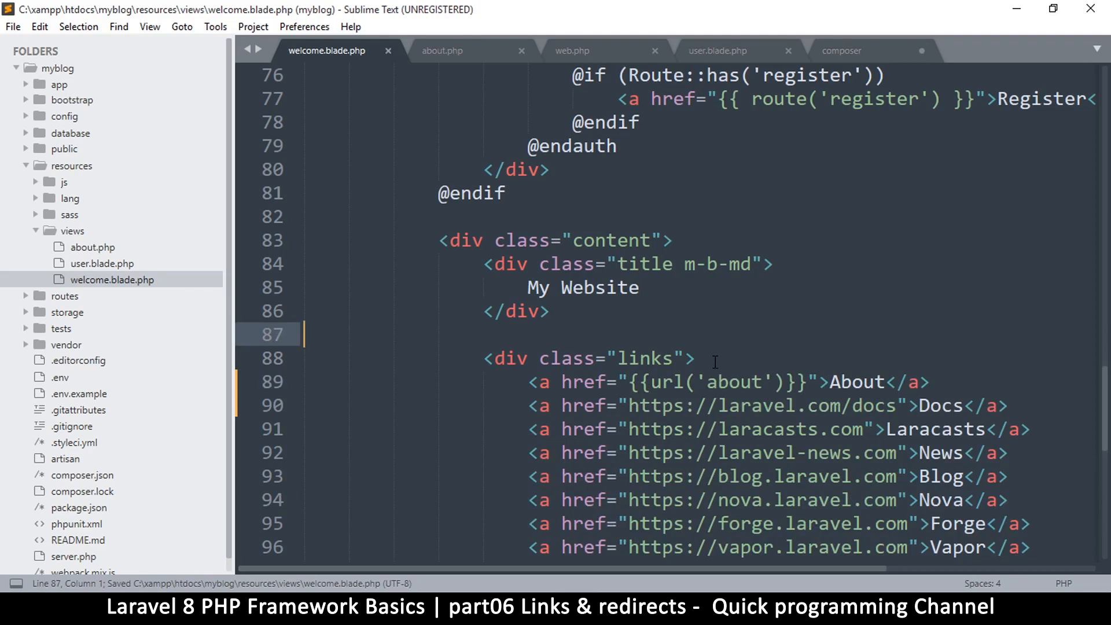
left_click(642, 381)
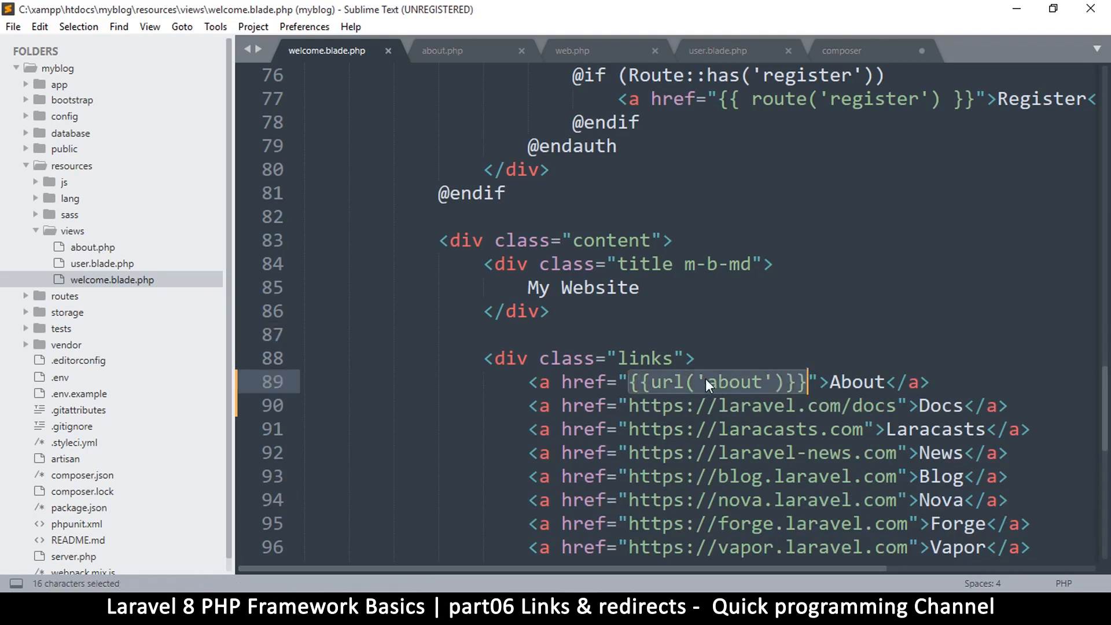
left_click(706, 382)
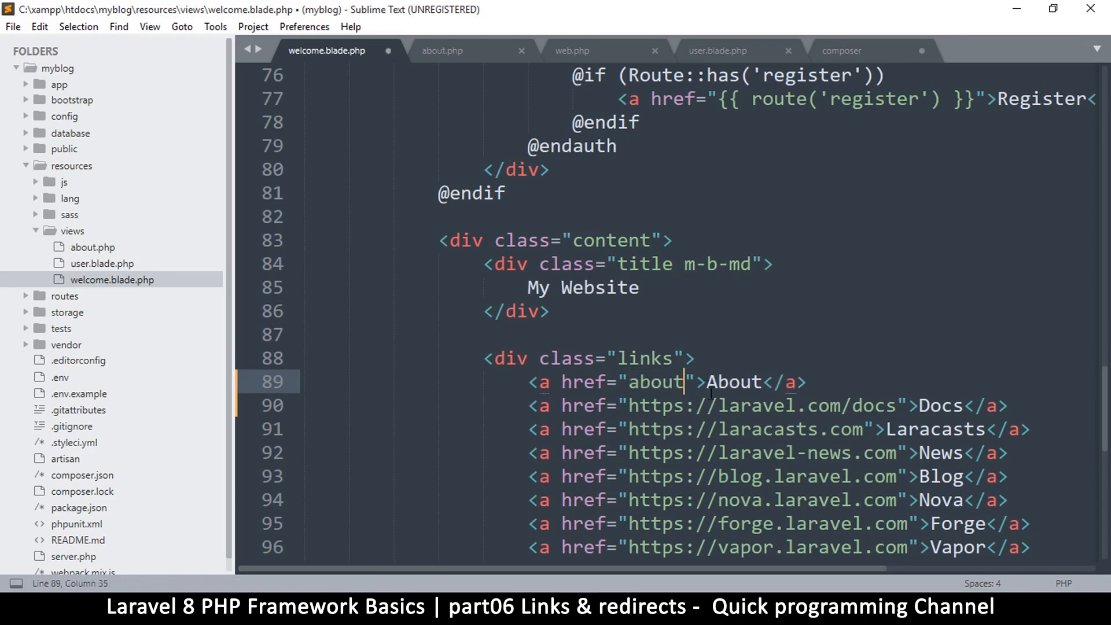
double_click(657, 382)
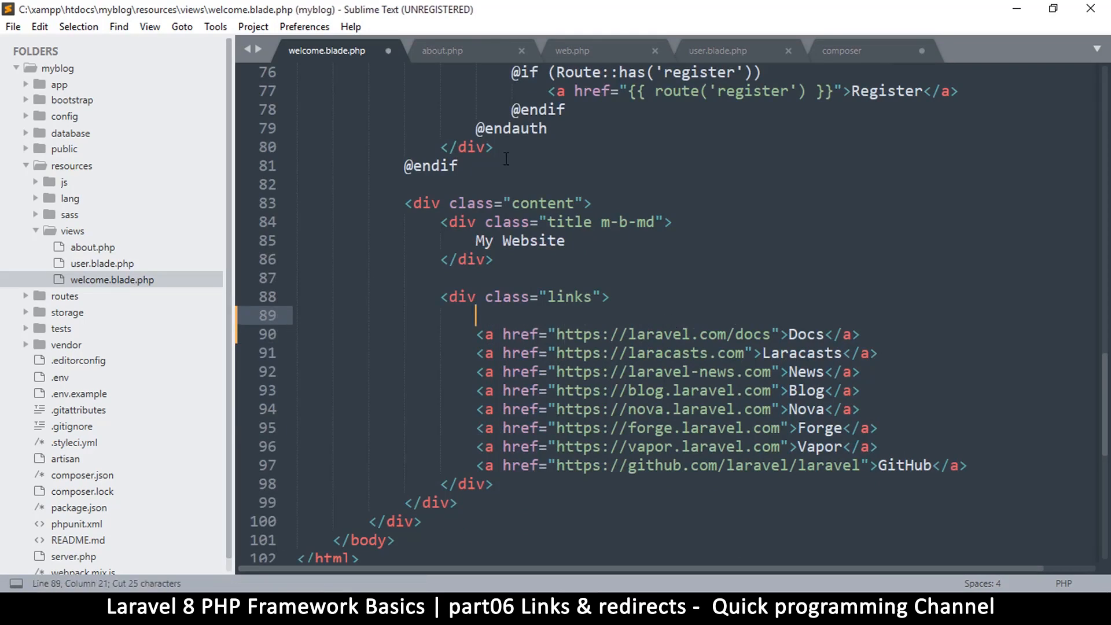
left_click(716, 50)
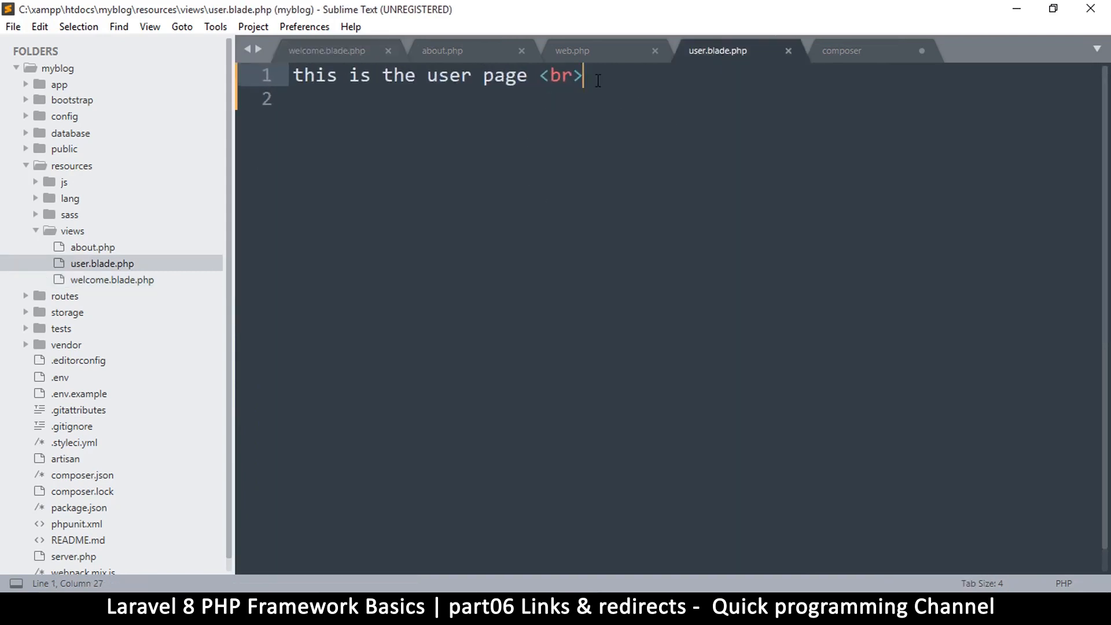
Paste <a href="about">About</a> after the user page text in user.blade.php and save
type("<a href=\"about\">About</a>")
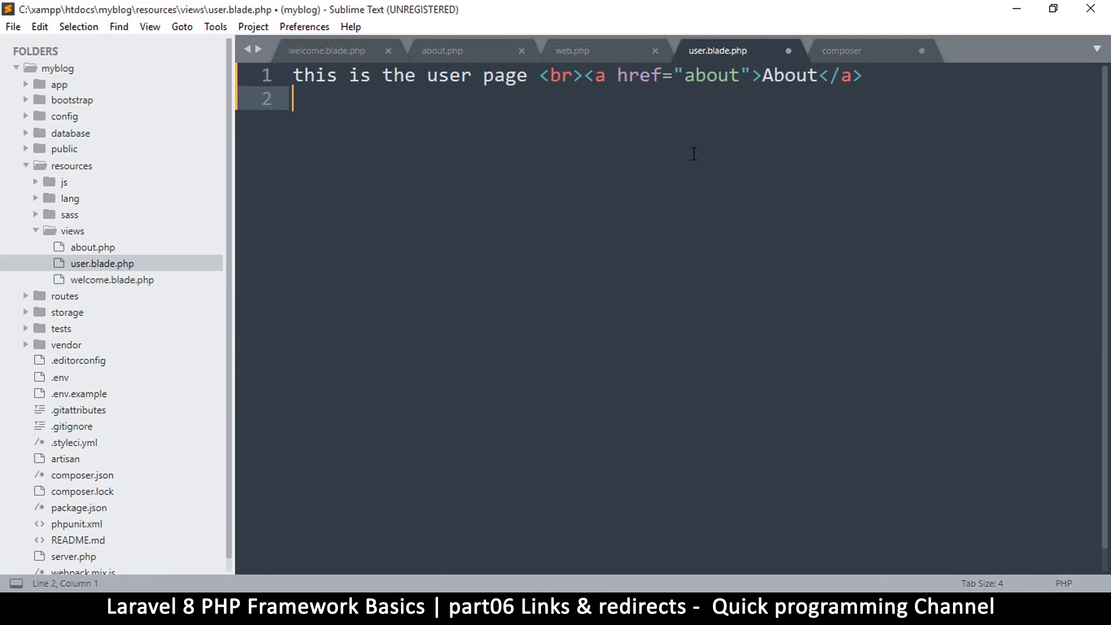
key("ctrl+s")
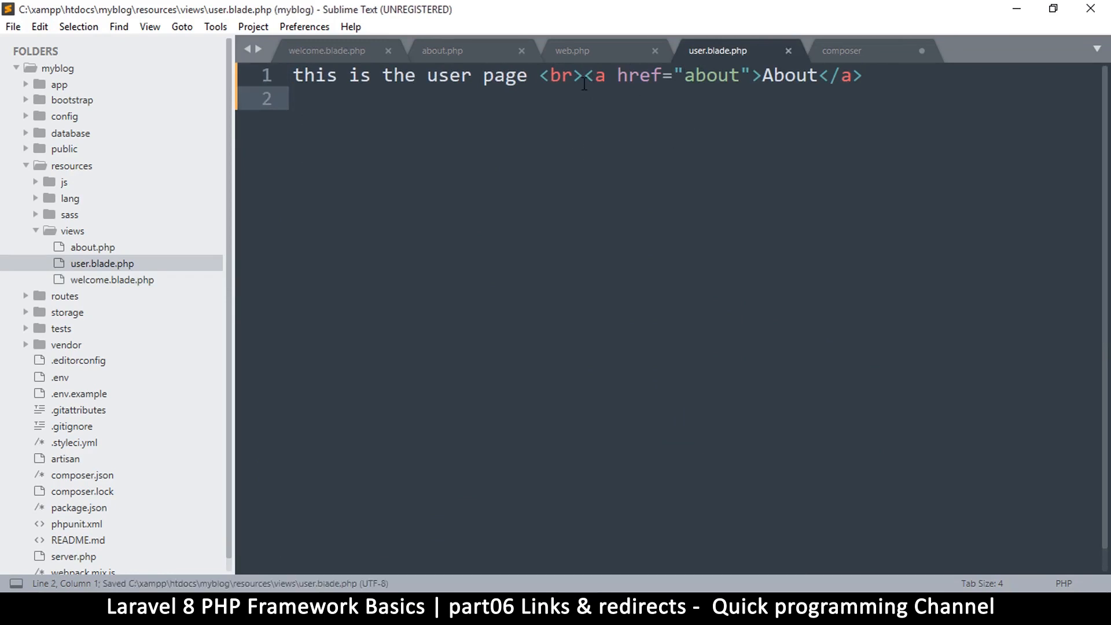
mouse_move(718, 53)
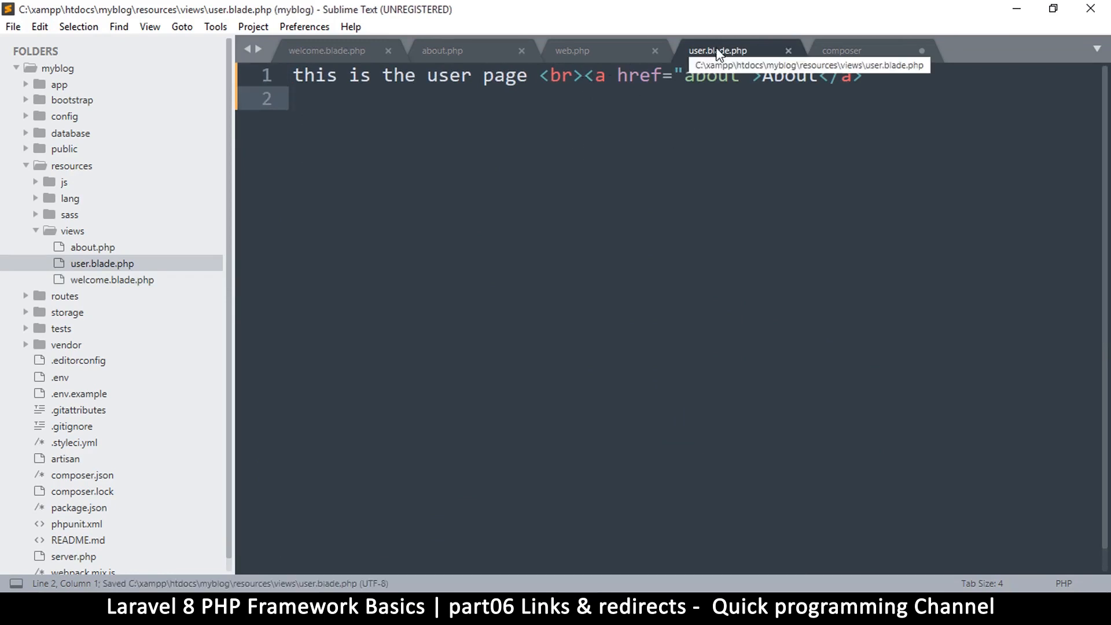
Change the web.php route '/user' to '/user/id/john' and select the user/id/john path
left_click(571, 50)
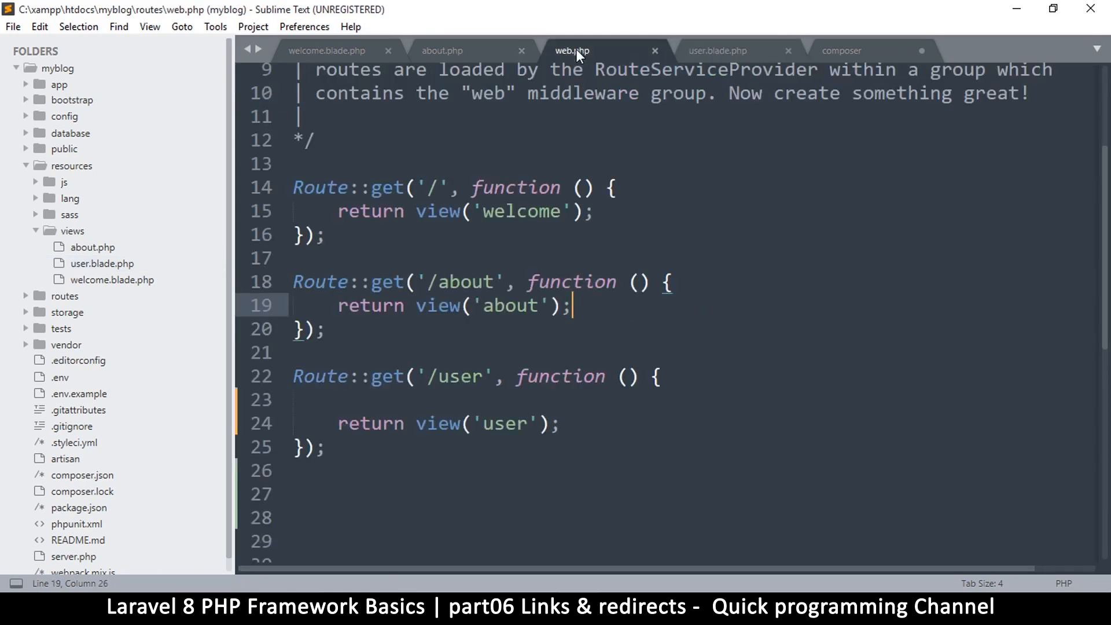
left_click(488, 376)
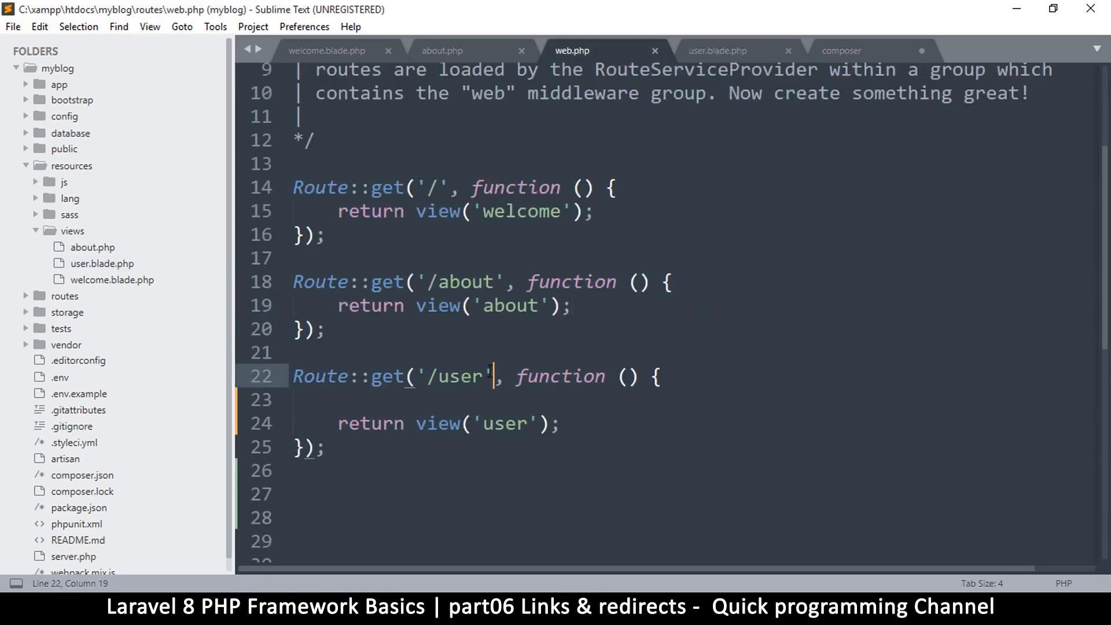
type("/")
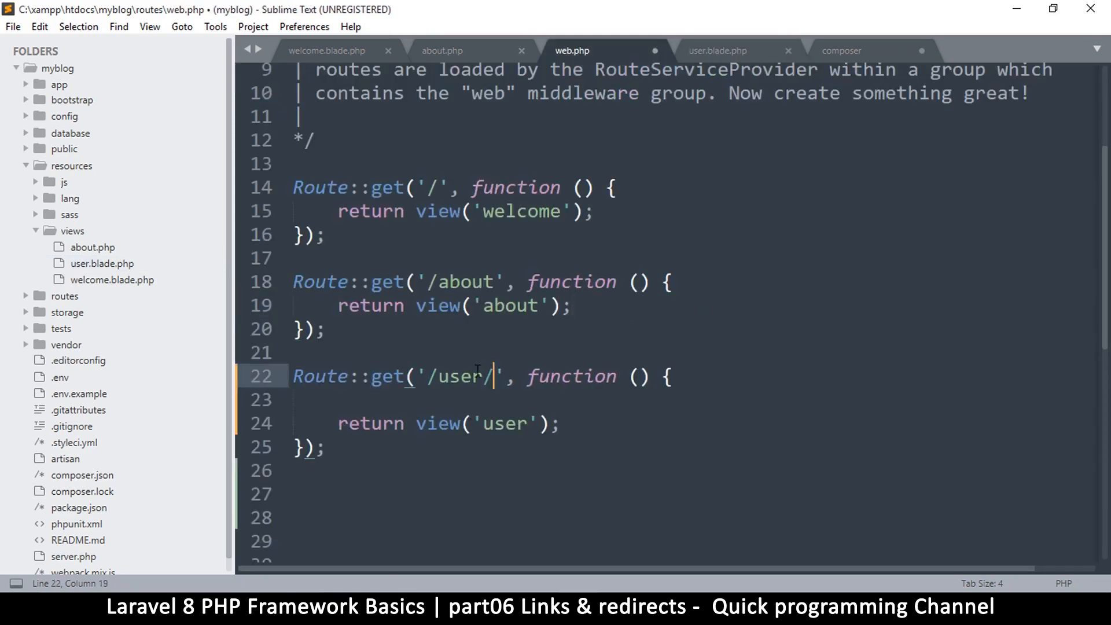
type("id")
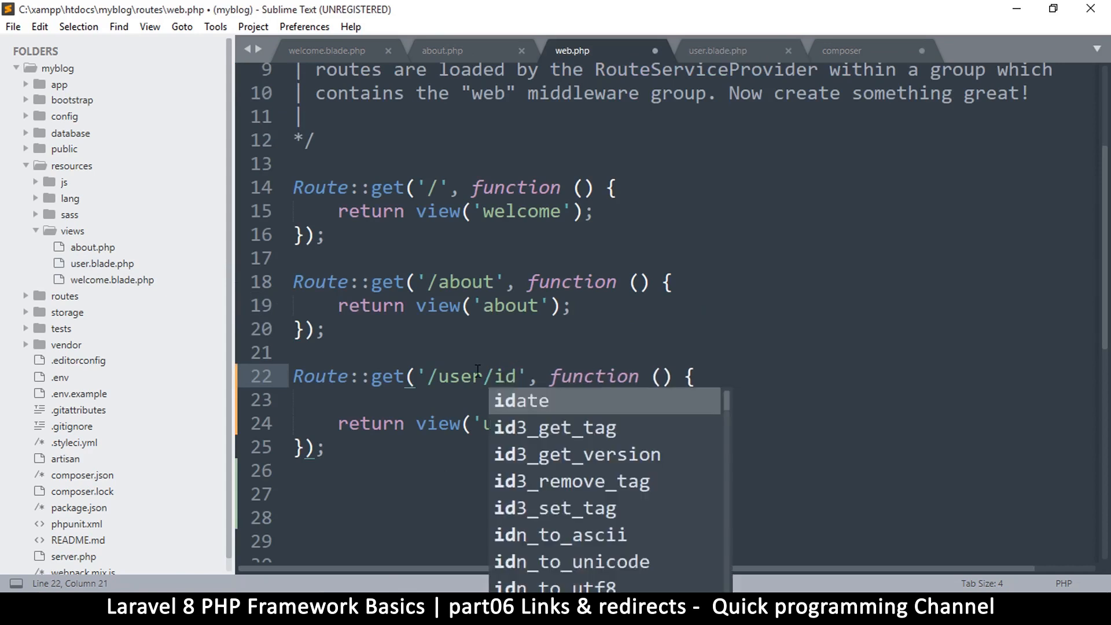
type("/jo")
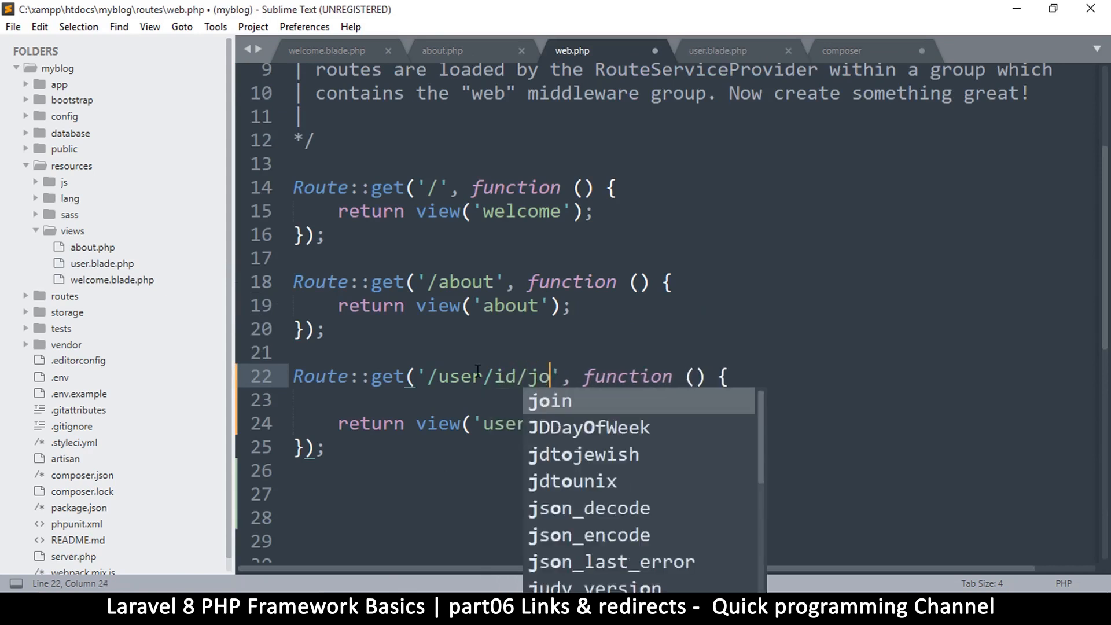
type("hn")
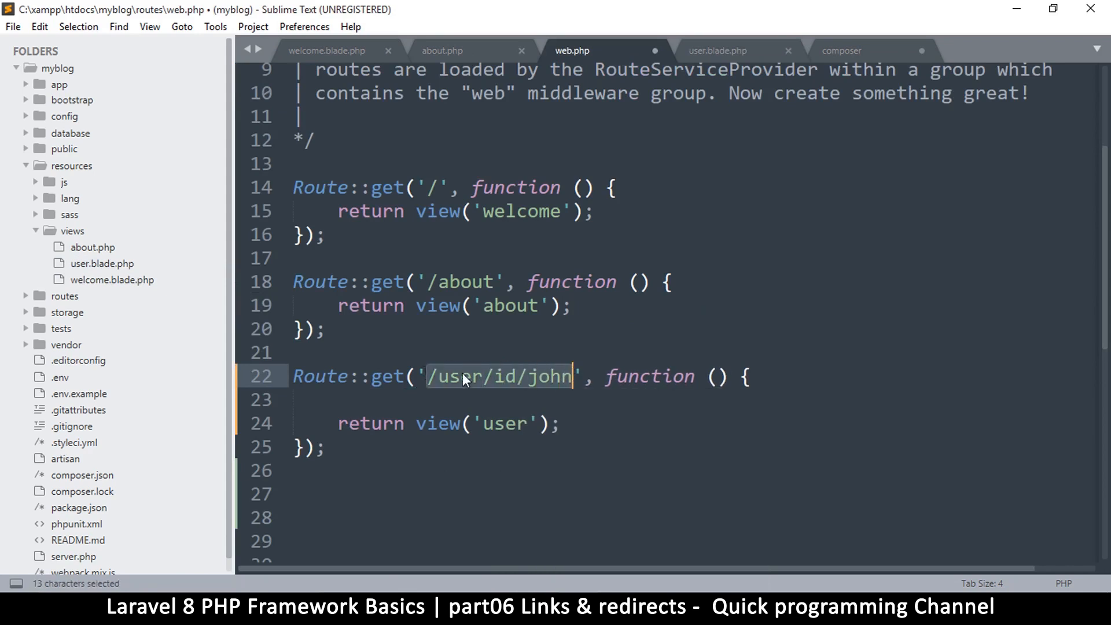
left_click(438, 376)
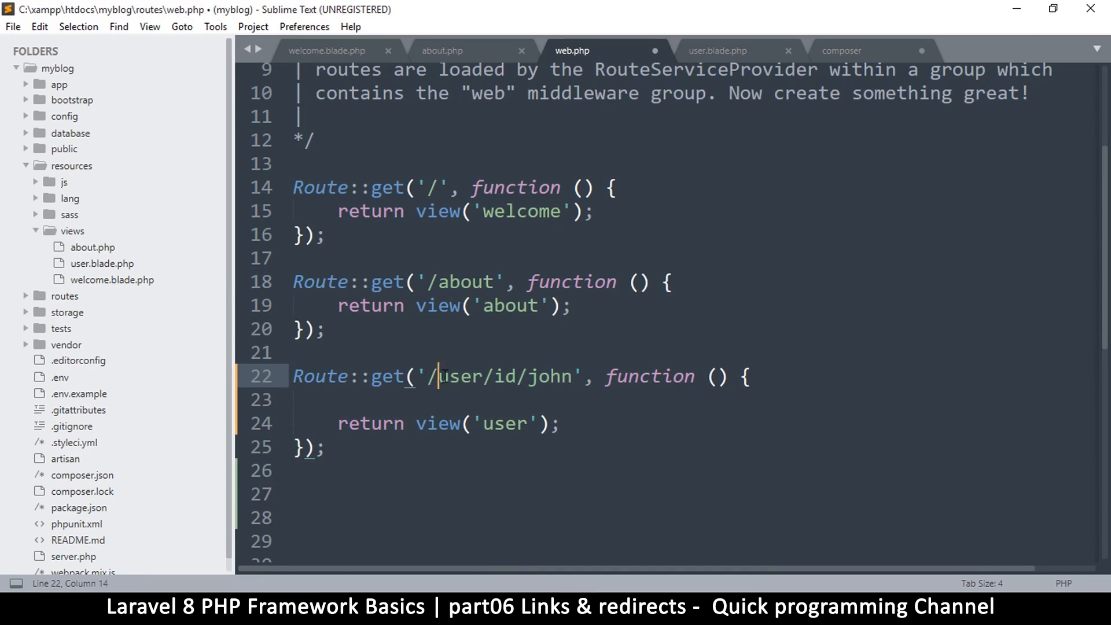
left_click_drag(439, 376, 574, 376)
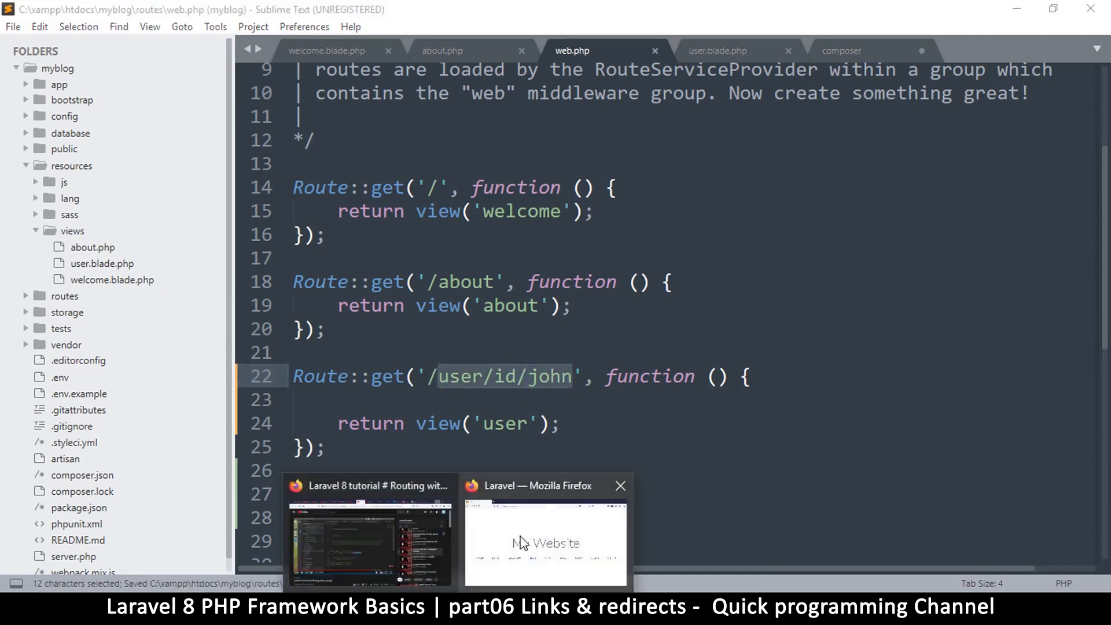
Follow the user page's About link in Firefox, landing on 404 Not Found at /user/id/about
left_click(544, 542)
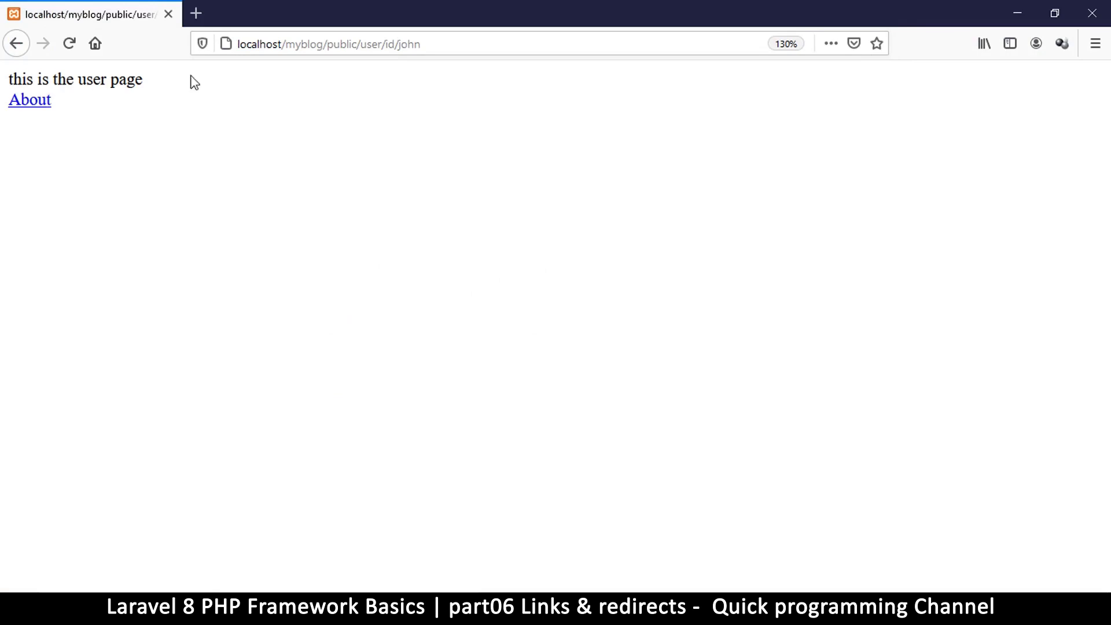
mouse_move(148, 59)
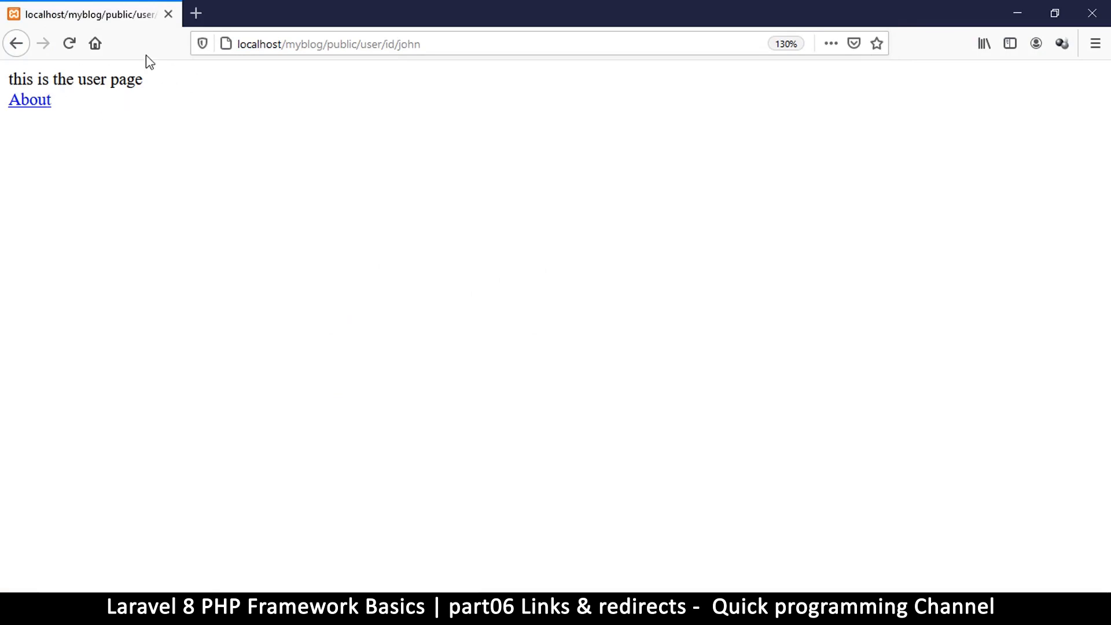
mouse_move(36, 104)
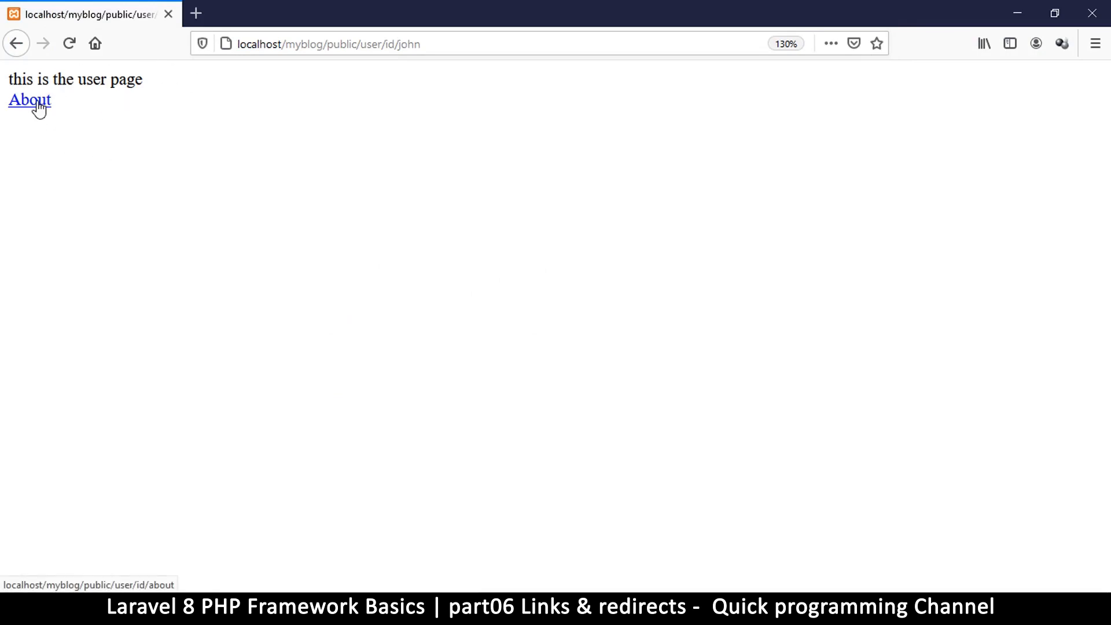
left_click(29, 99)
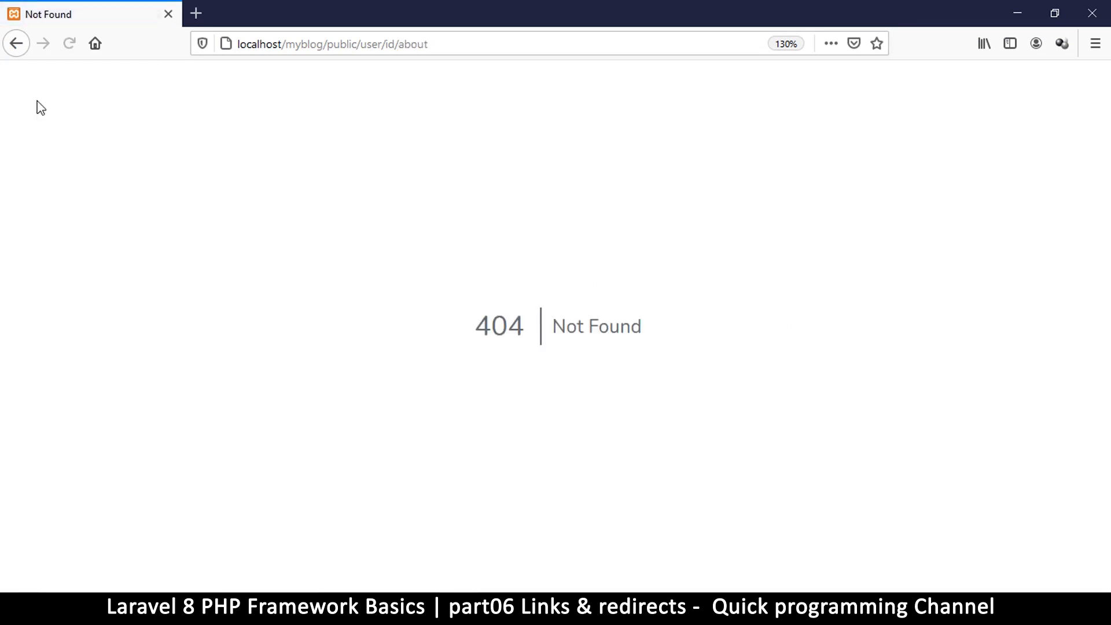
double_click(499, 325)
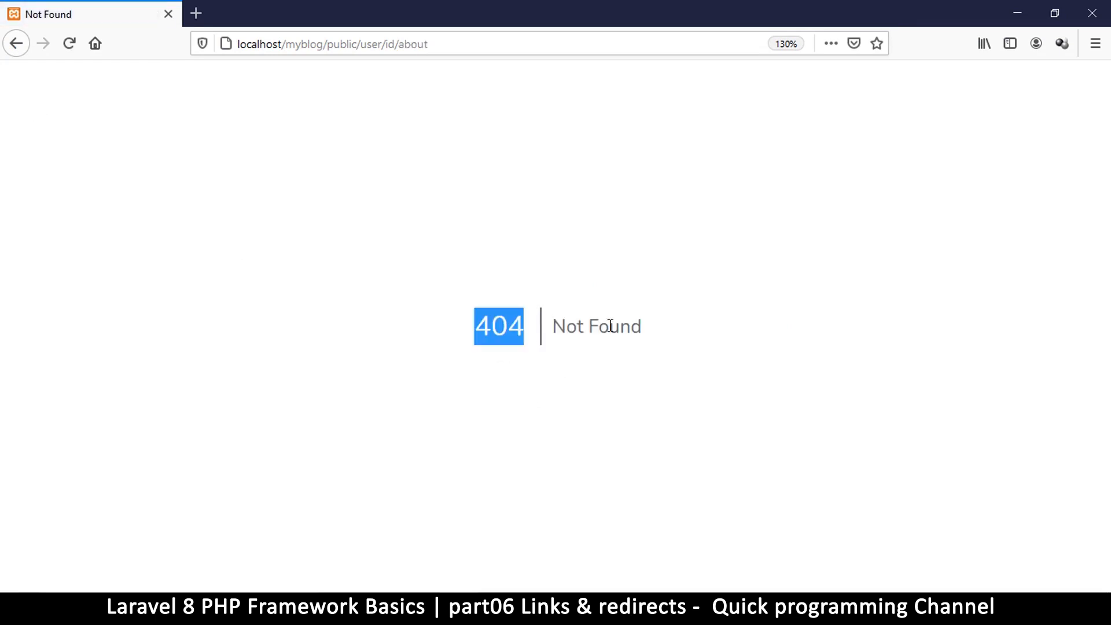
double_click(598, 326)
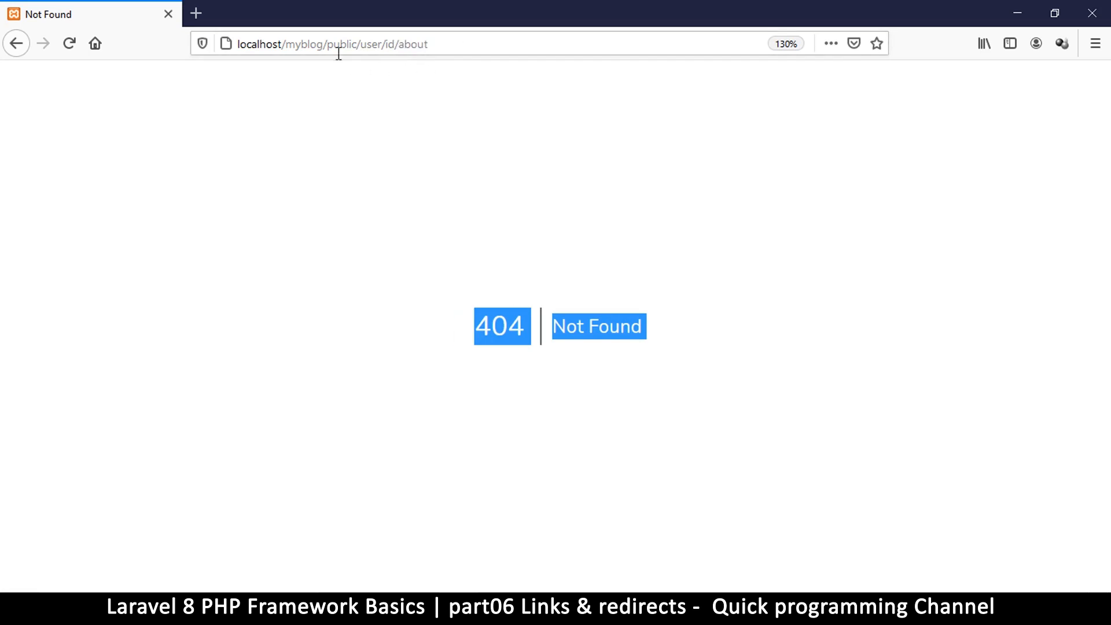
mouse_move(338, 44)
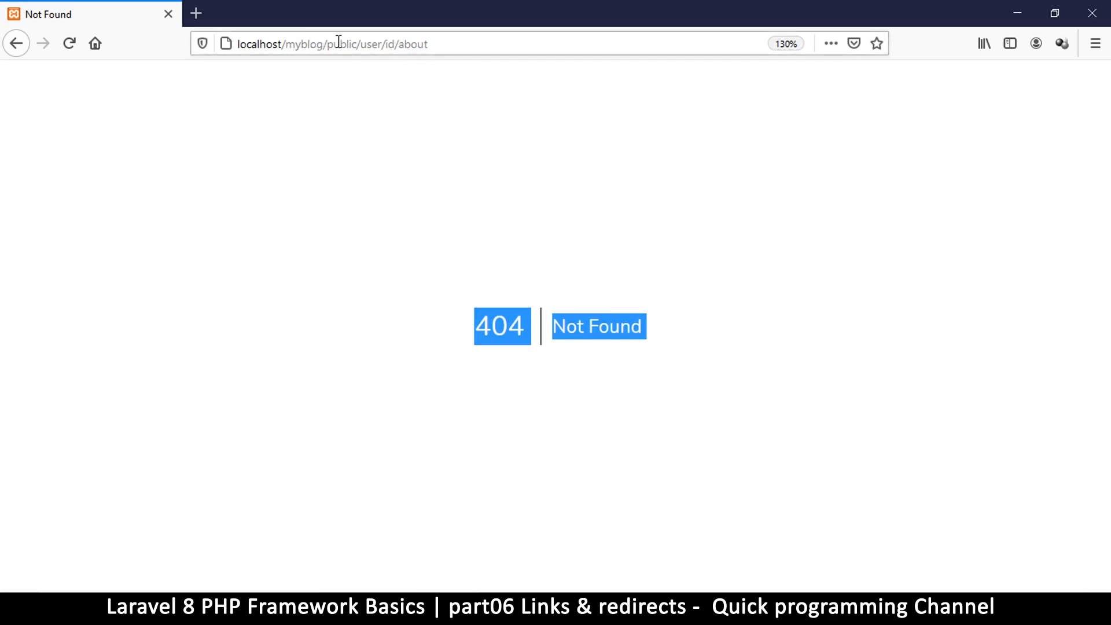
mouse_move(539, 437)
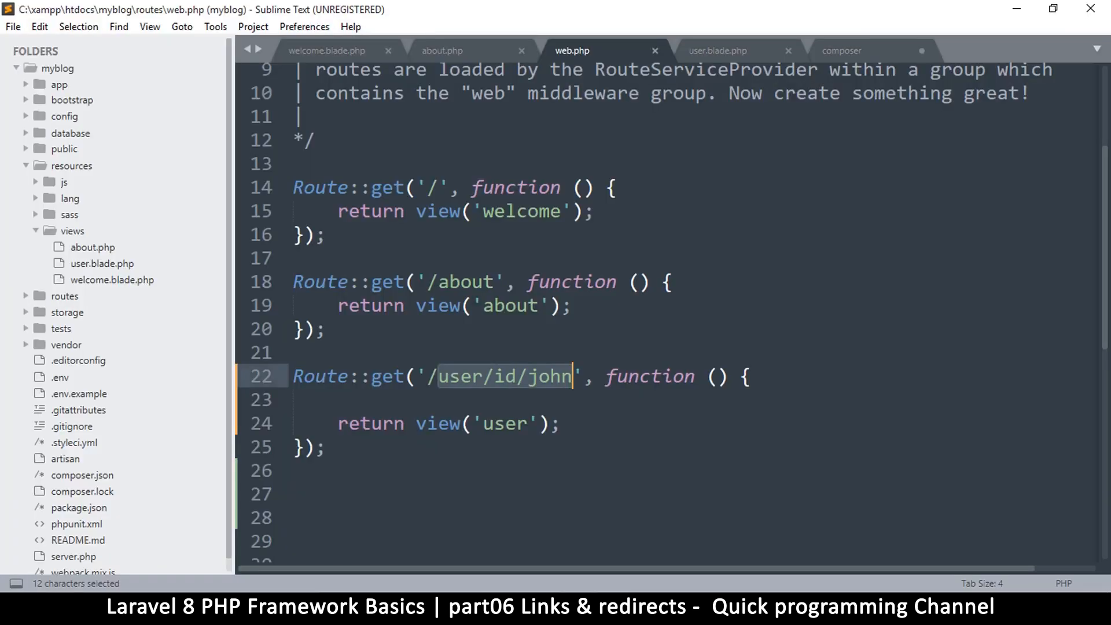
mouse_move(769, 54)
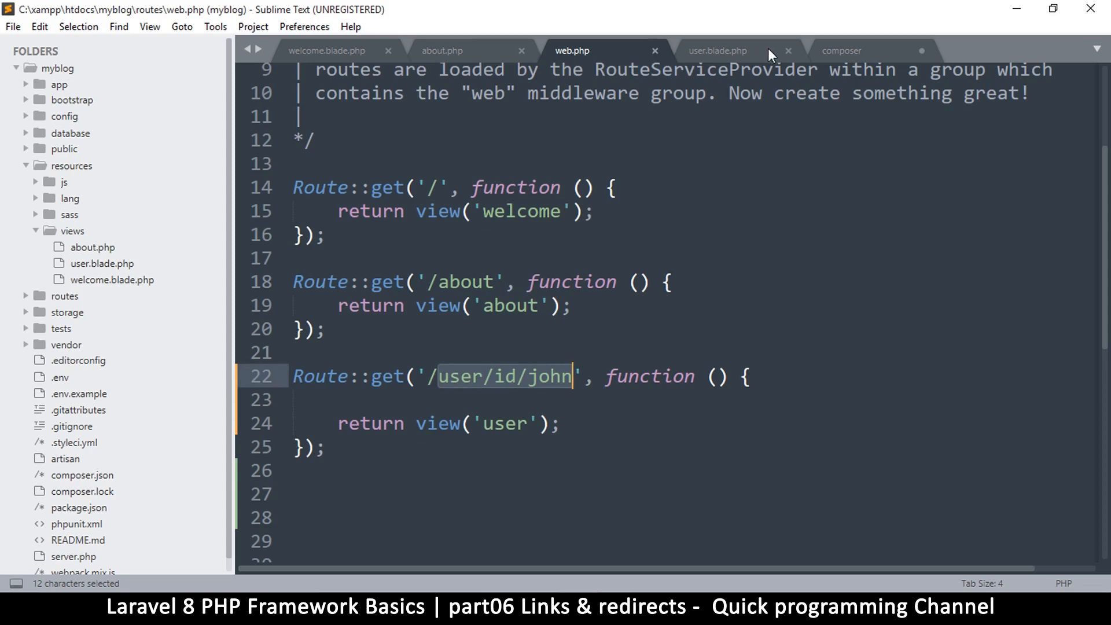
Rewrite the About href in user.blade.php as {{url('about')}} and save the file
left_click(718, 51)
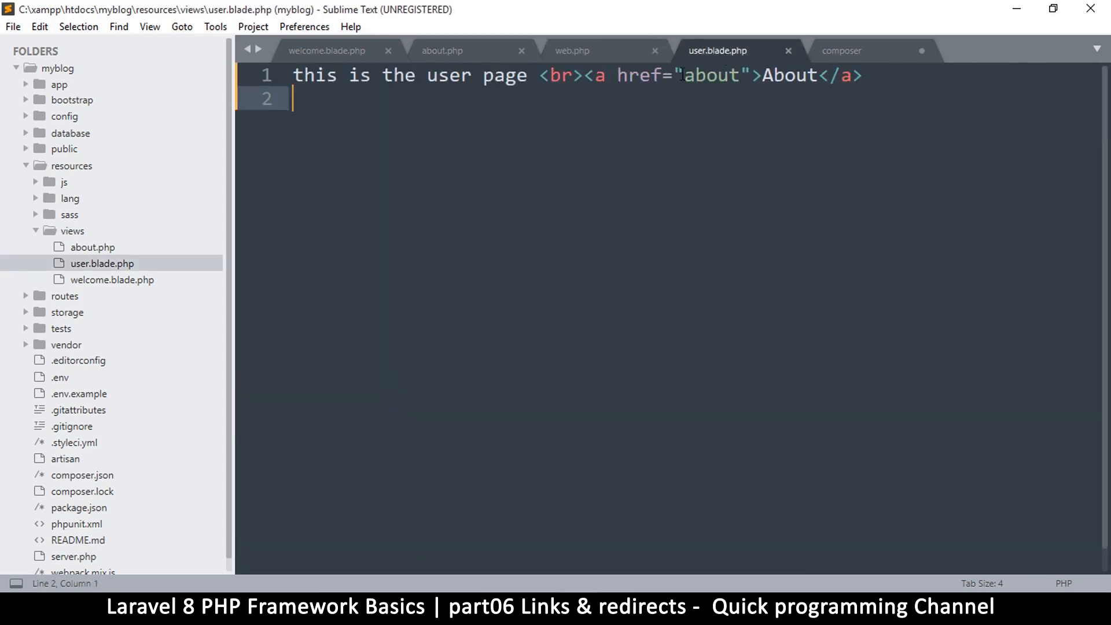
double_click(710, 76)
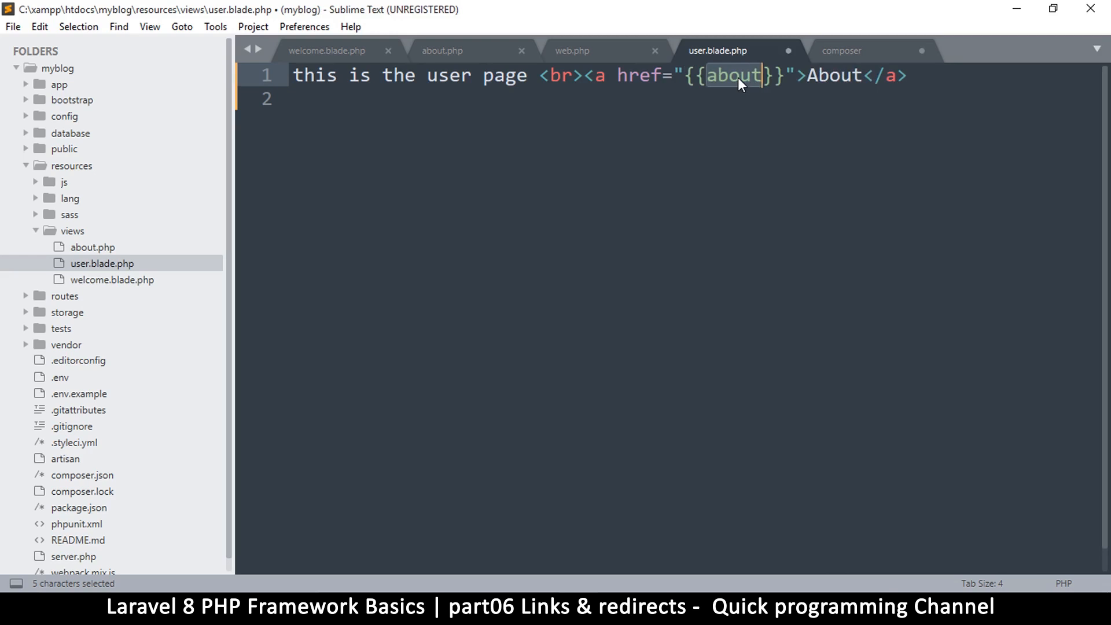
left_click(740, 84)
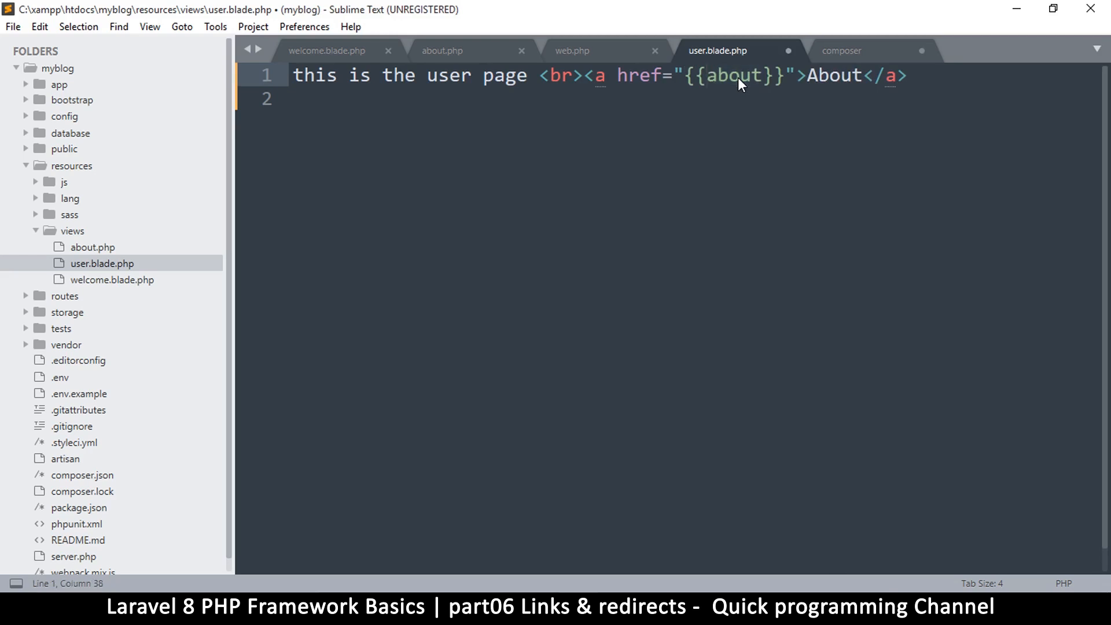
type("ur")
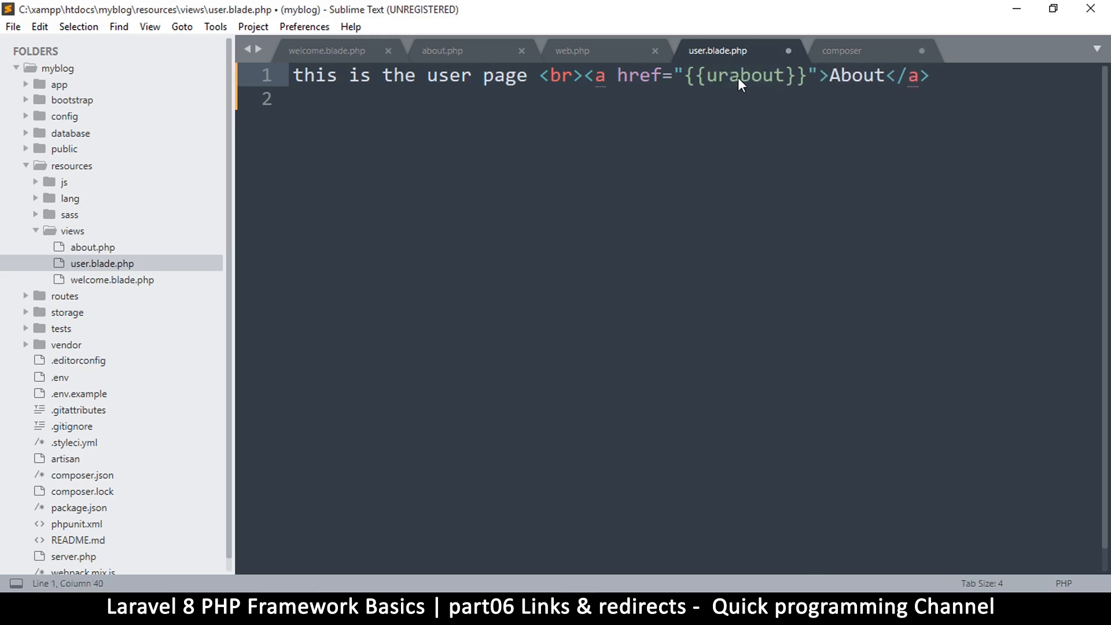
type("(")
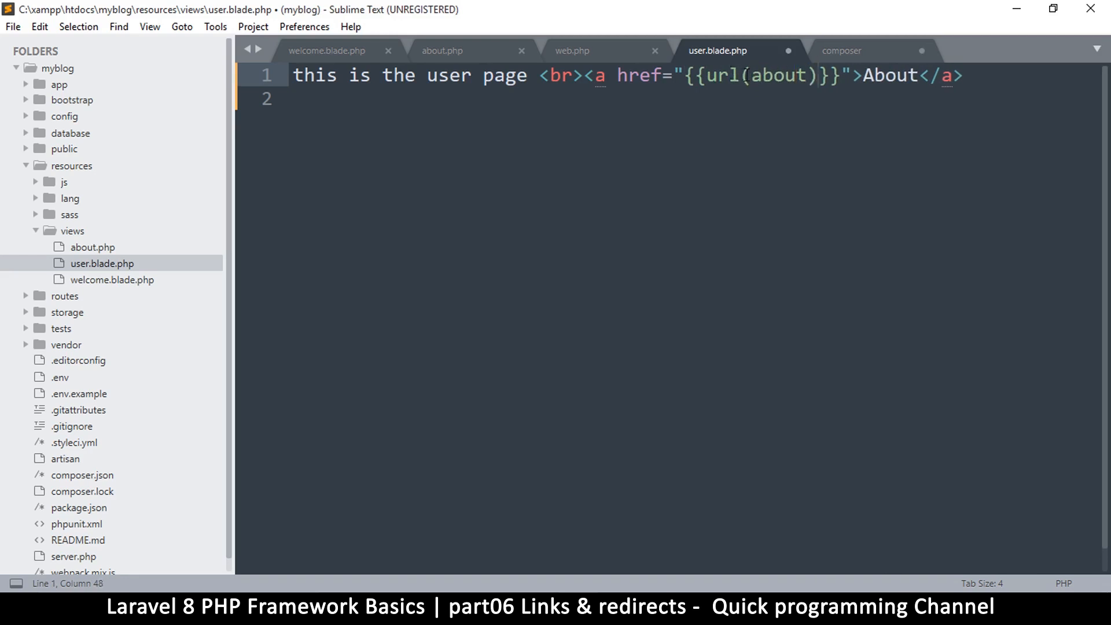
type("'about'")
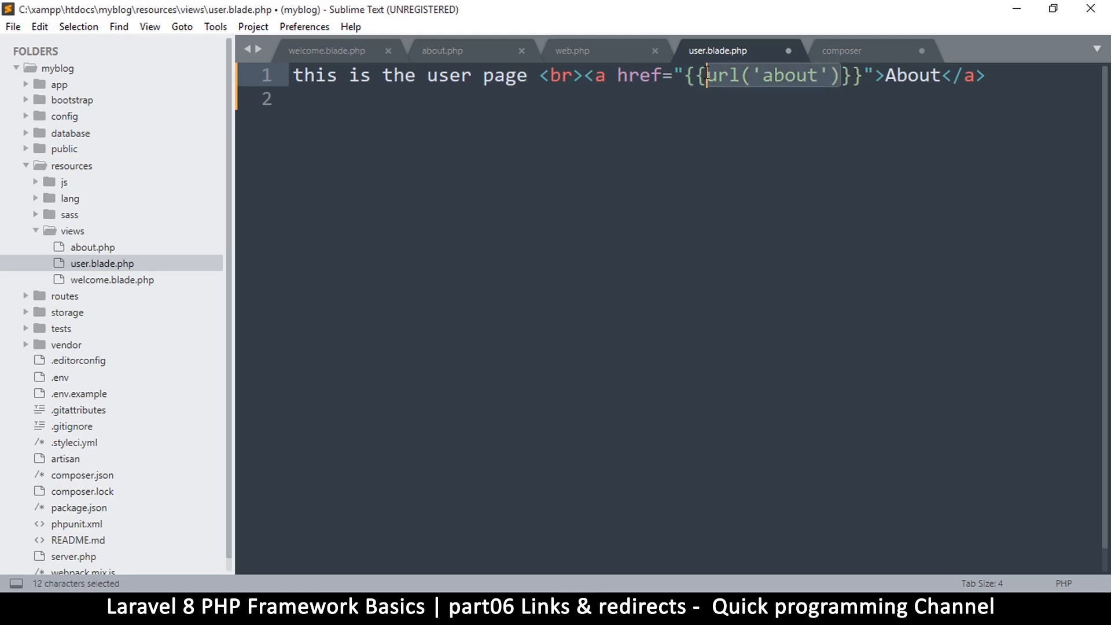
key("ctrl+s")
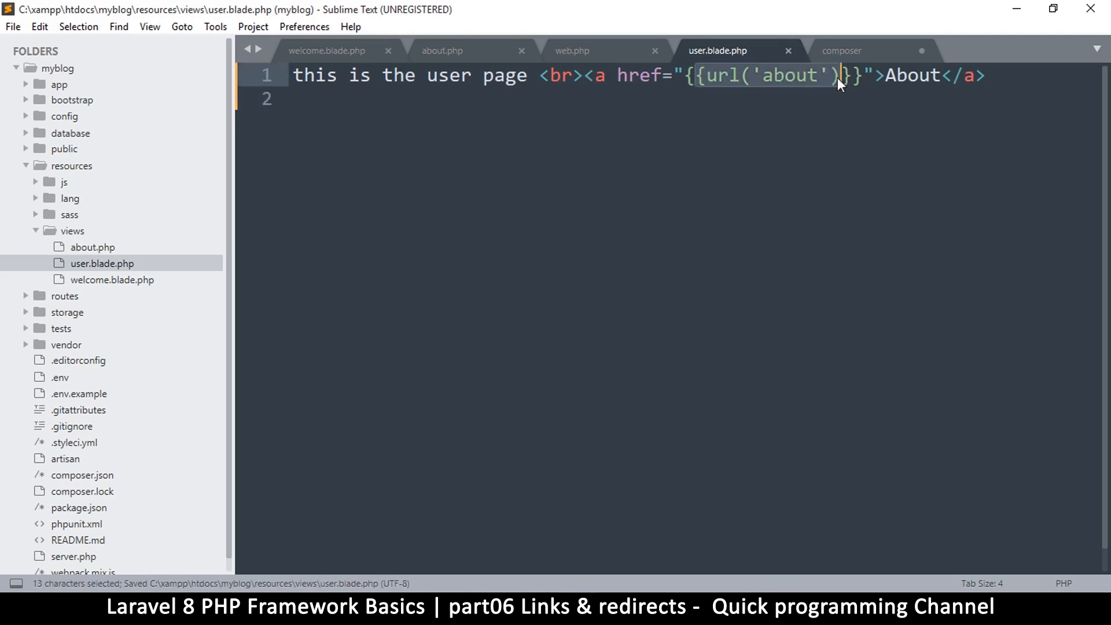
mouse_move(715, 92)
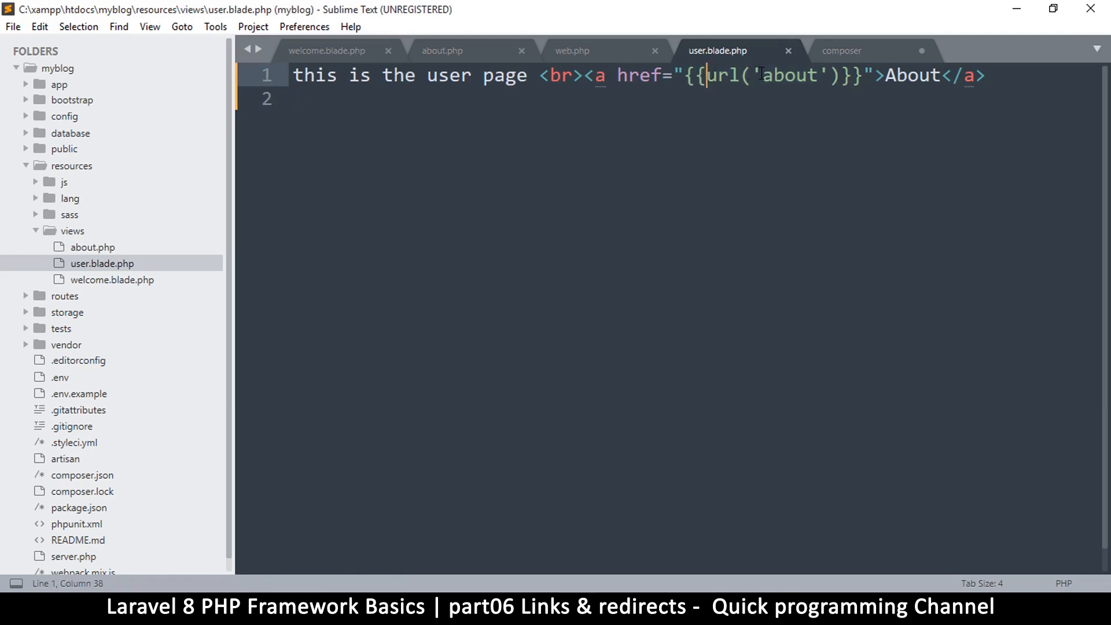
mouse_move(533, 206)
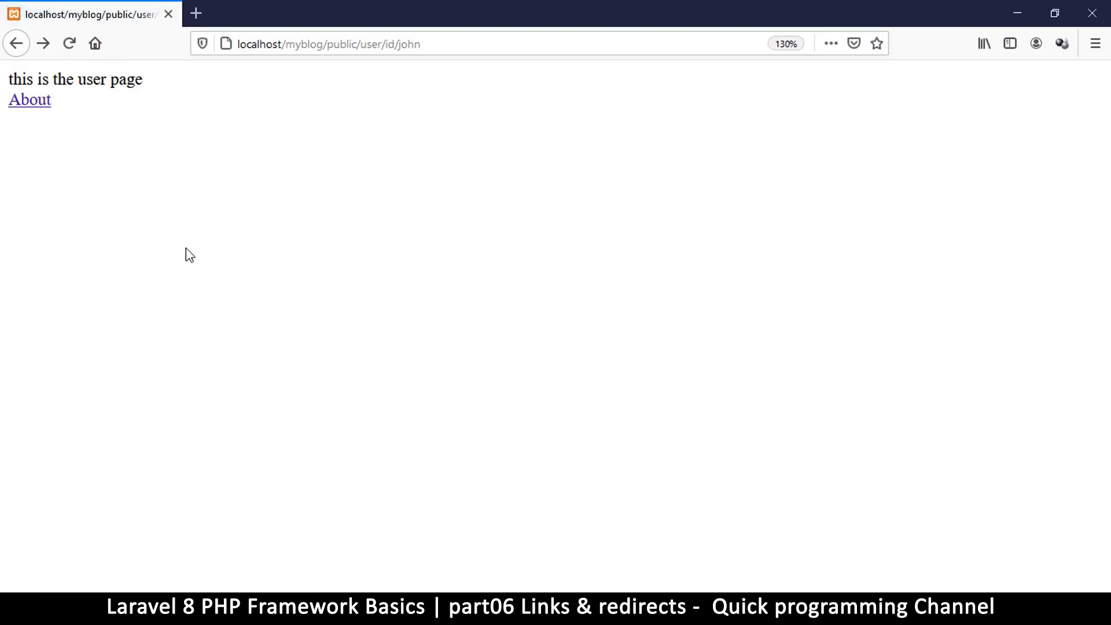
mouse_move(33, 104)
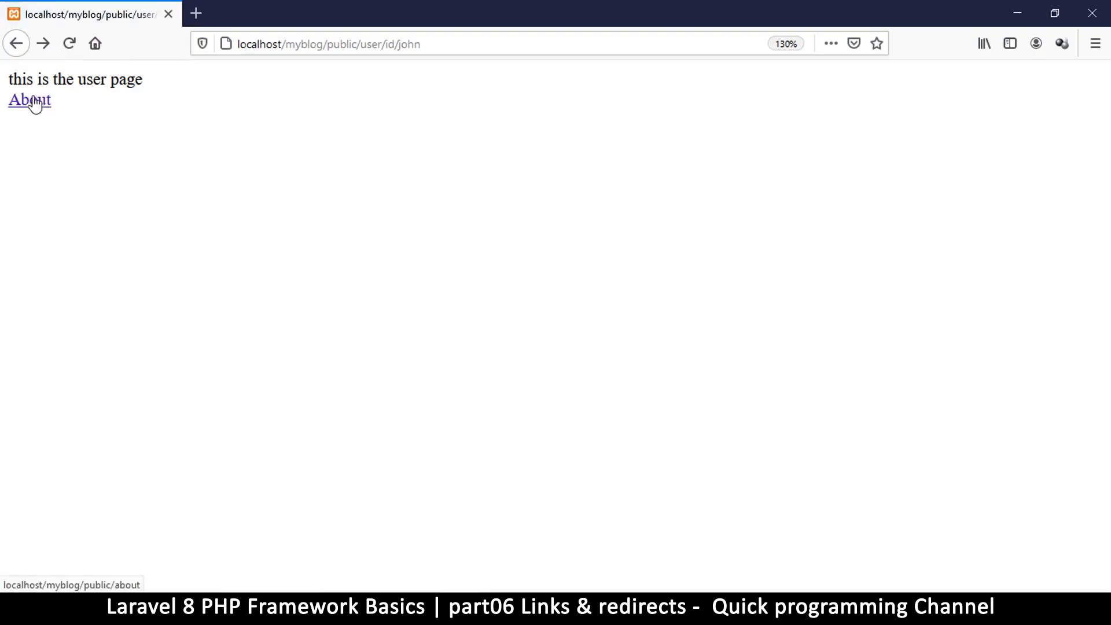
Follow About from /user/id/john to the about page at /about, then return to the user page
left_click(30, 100)
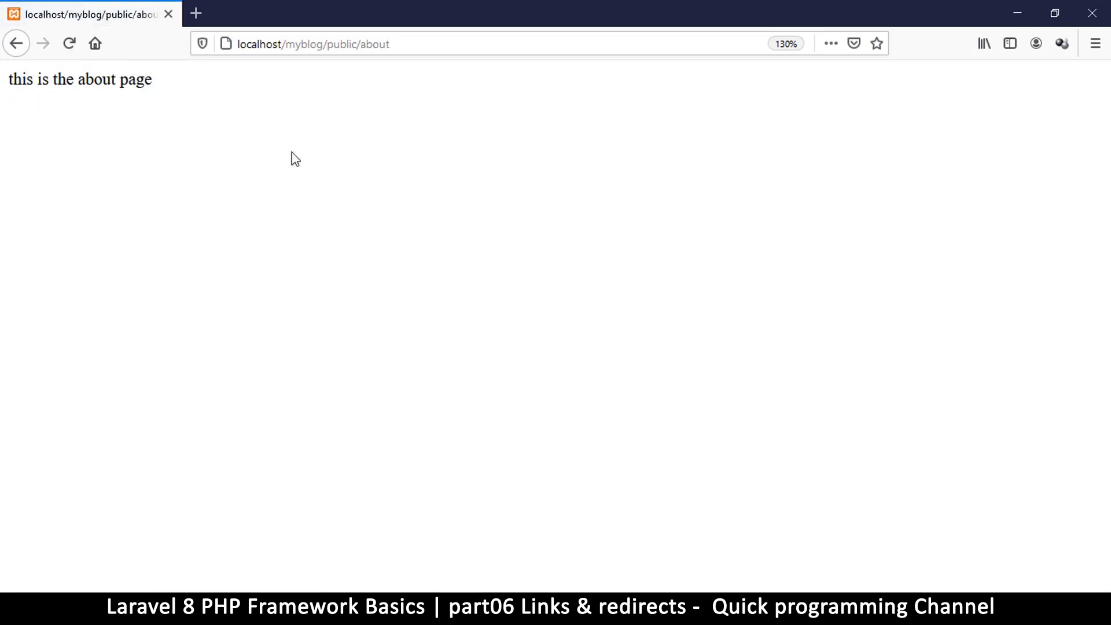
triple_click(81, 80)
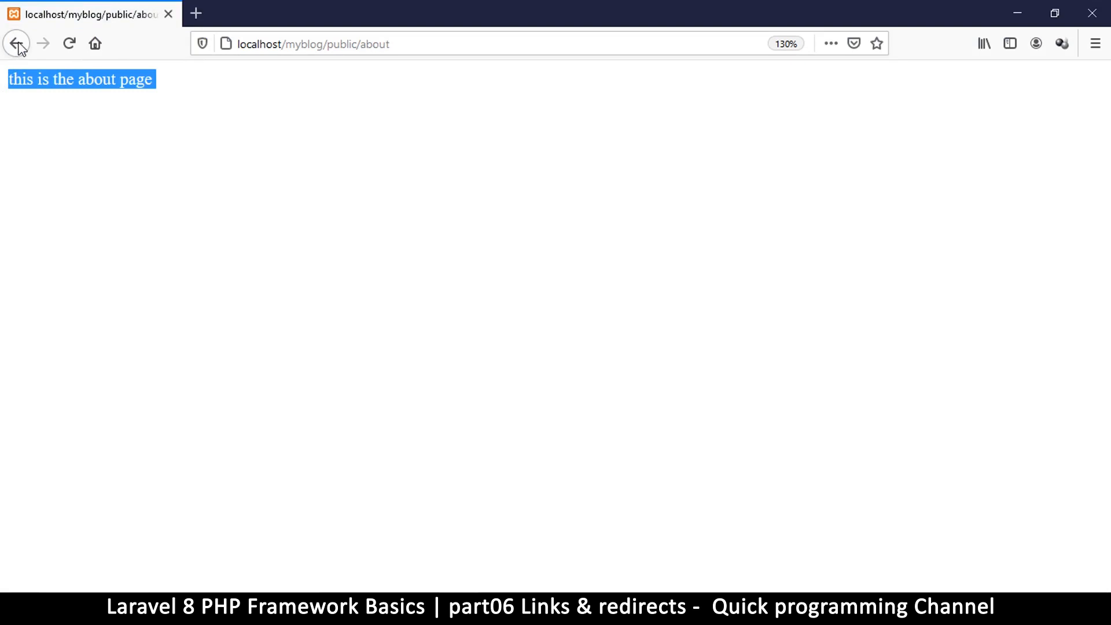
mouse_move(25, 52)
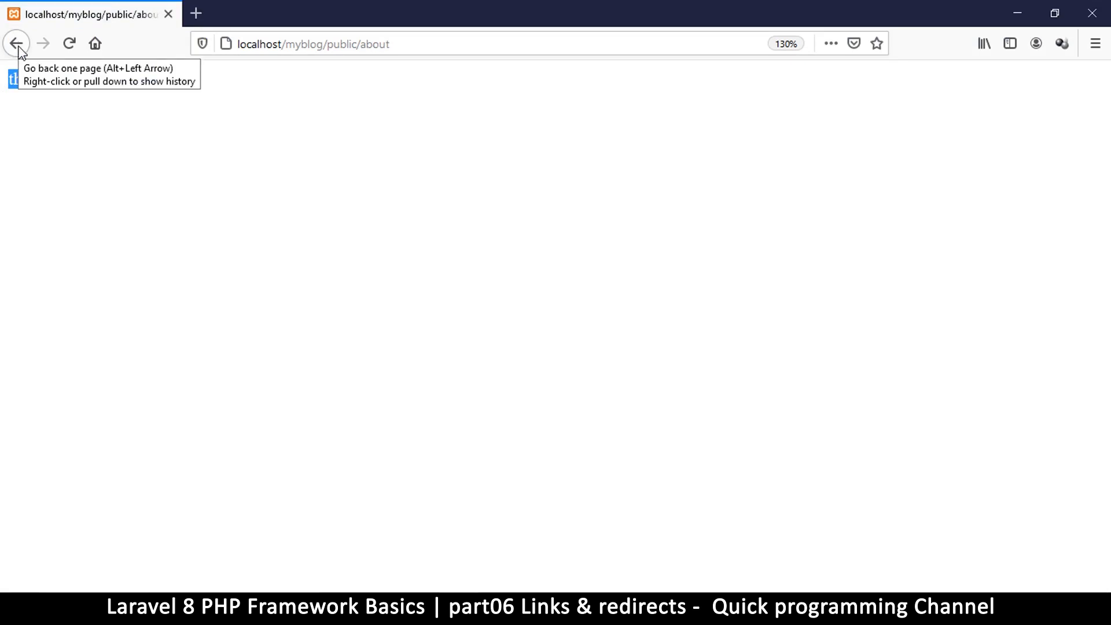
left_click(17, 43)
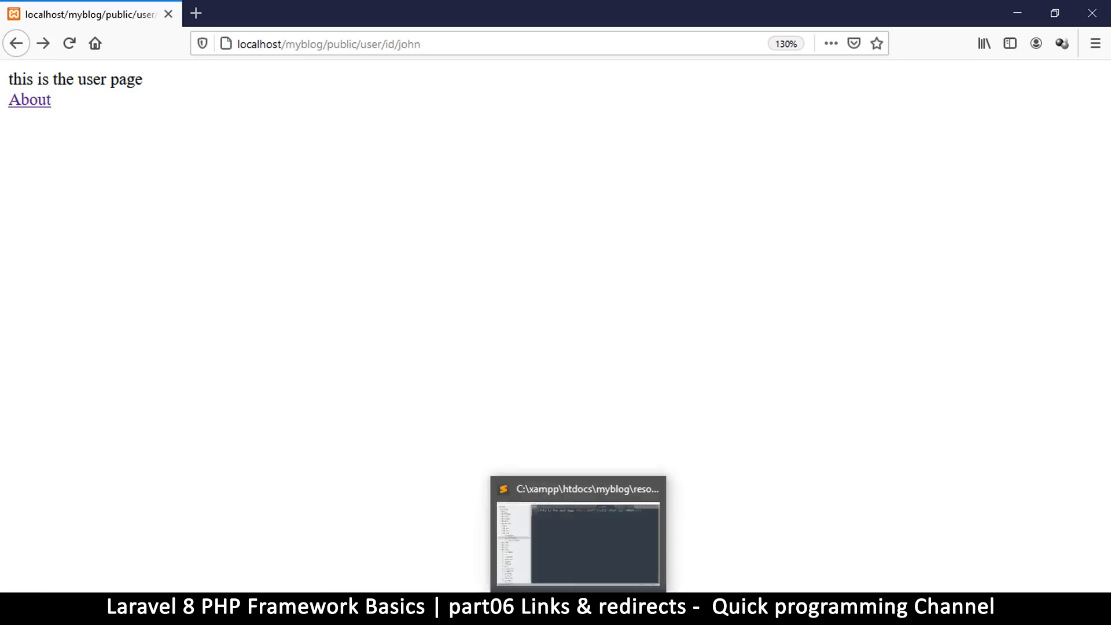
left_click(580, 491)
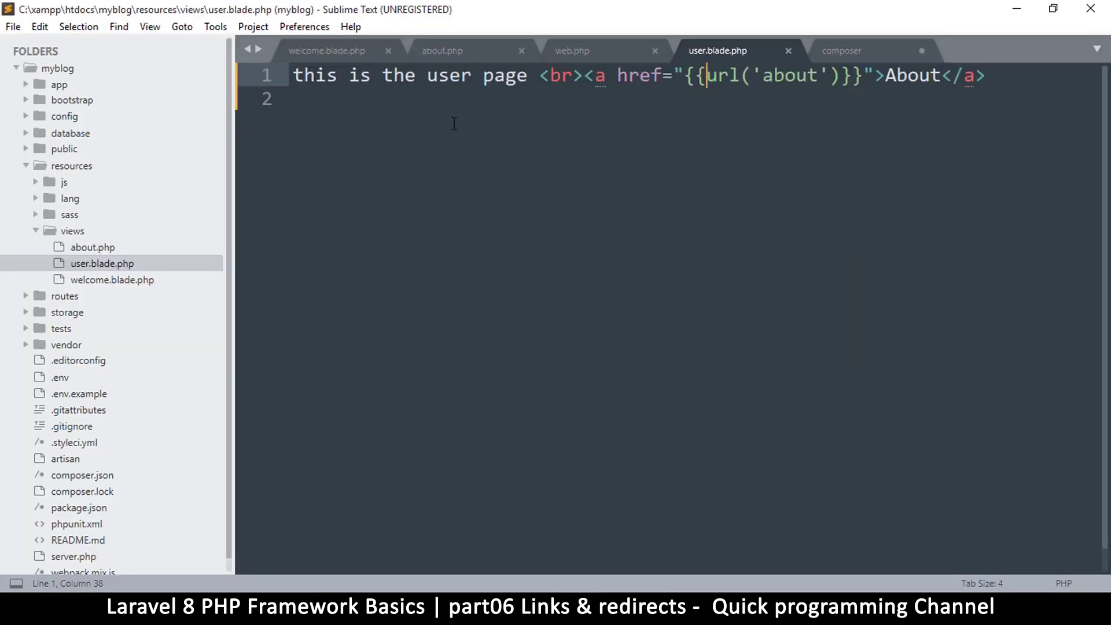
left_click(573, 67)
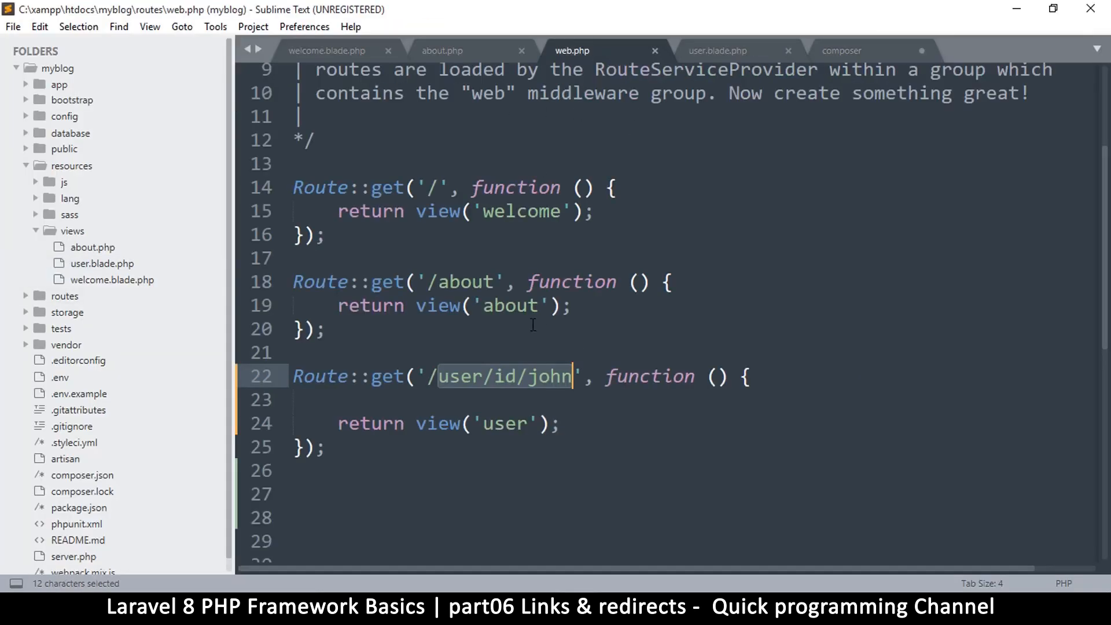
mouse_move(465, 293)
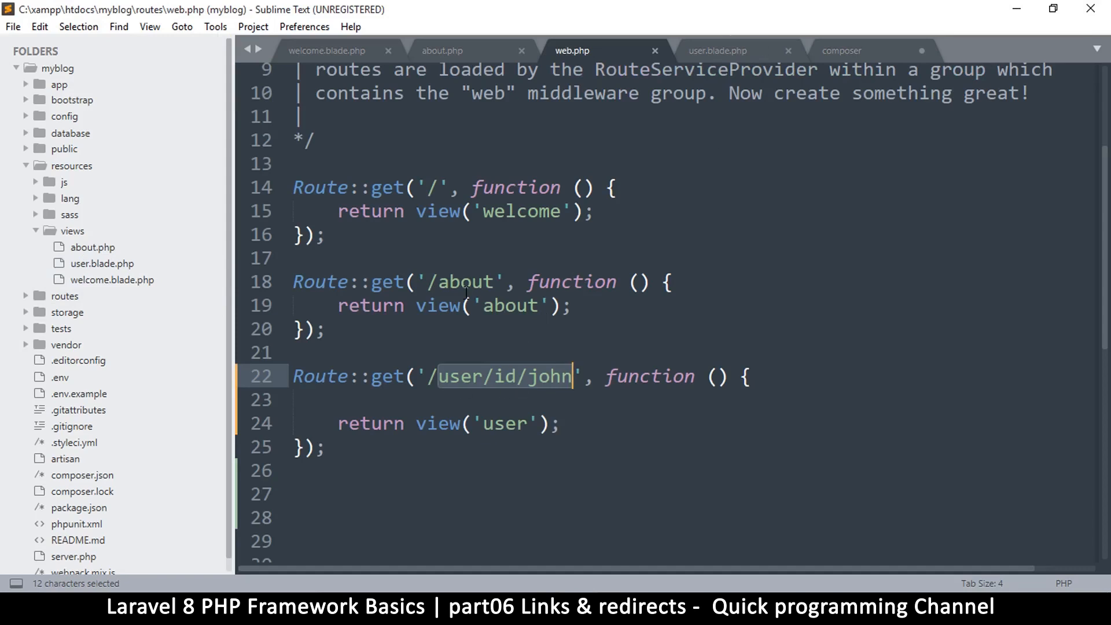
left_click(716, 50)
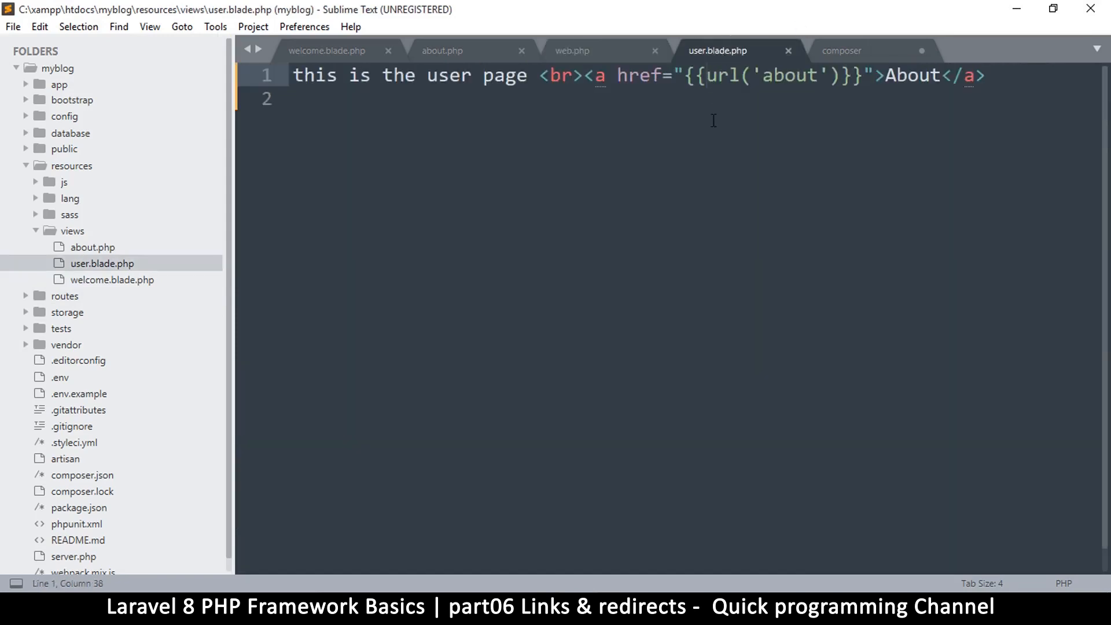
left_click_drag(585, 76, 954, 76)
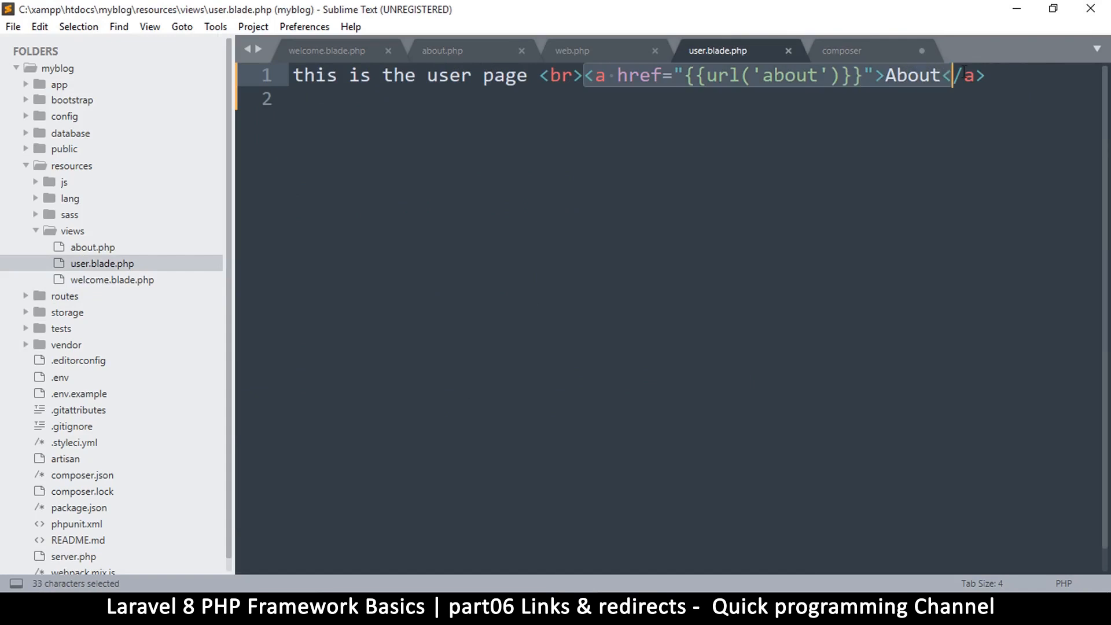